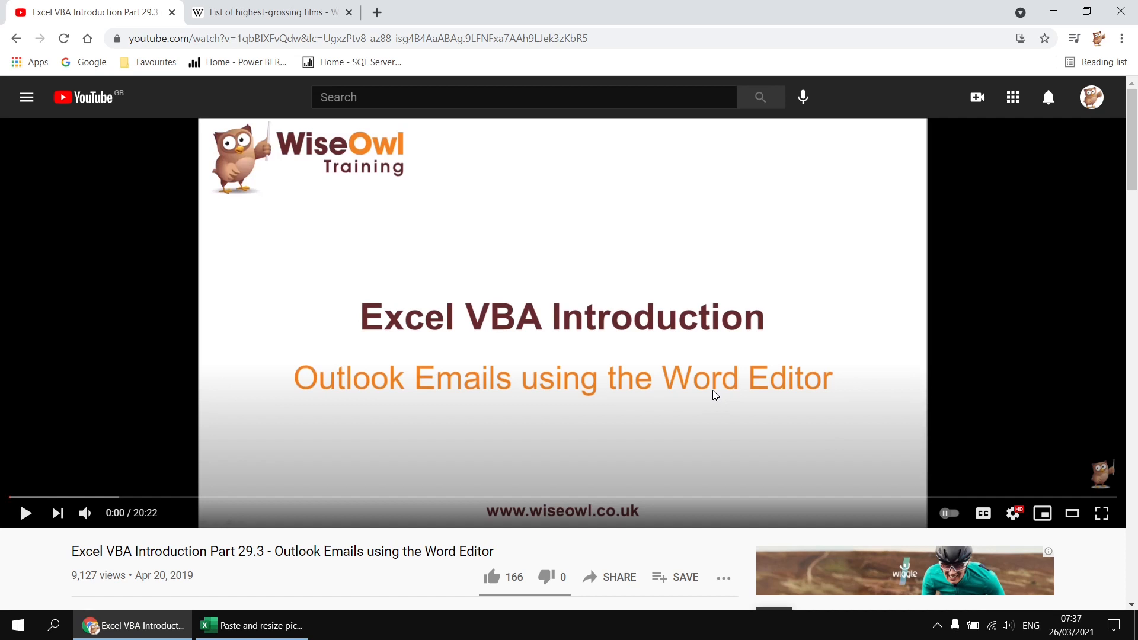
{"action": "mouse_move", "coordinate": [439, 358]}
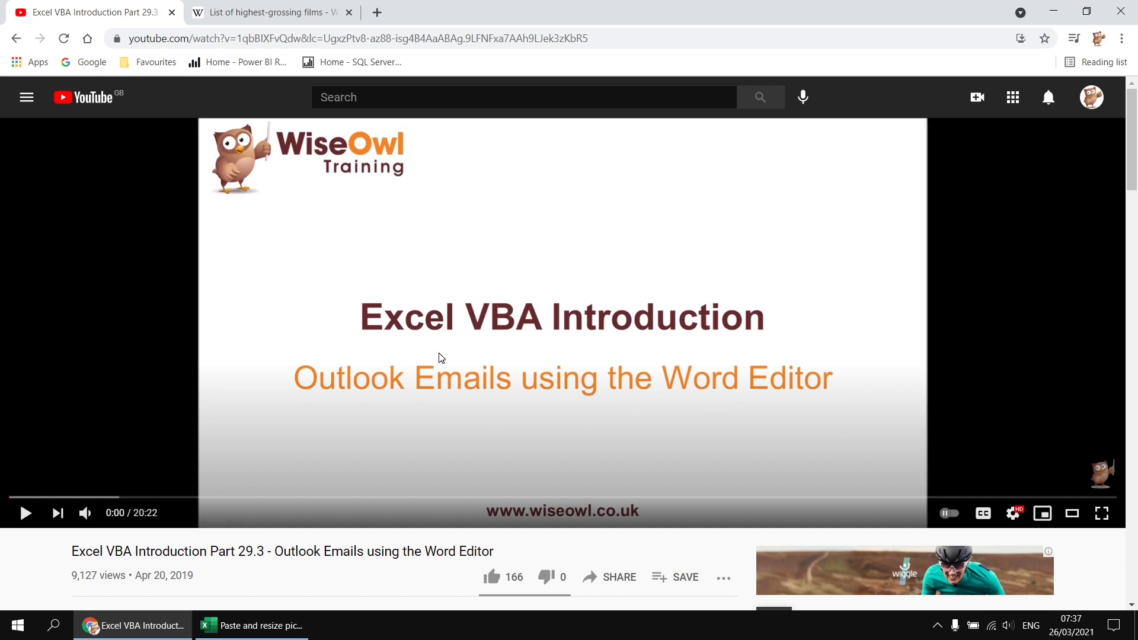
Read the YouTube comment about resizing a pasted table, then go to the highest-grossing films page.
{"action": "scroll", "scroll_direction": "down", "scroll_amount": 3}
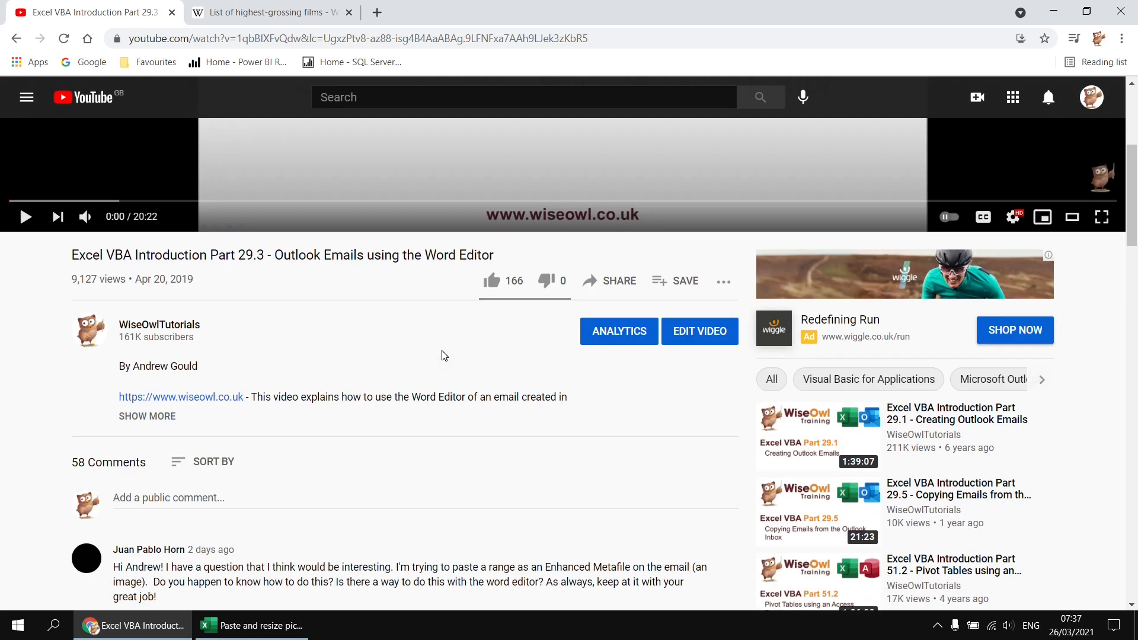
{"action": "scroll", "scroll_direction": "down", "scroll_amount": 3}
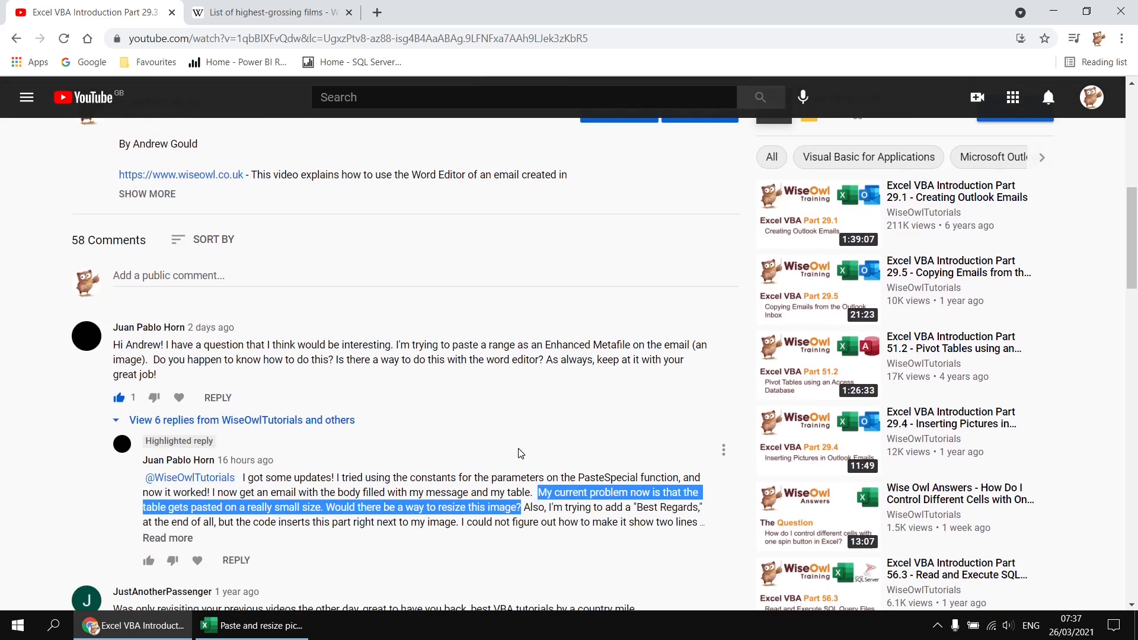
{"action": "mouse_move", "coordinate": [534, 516]}
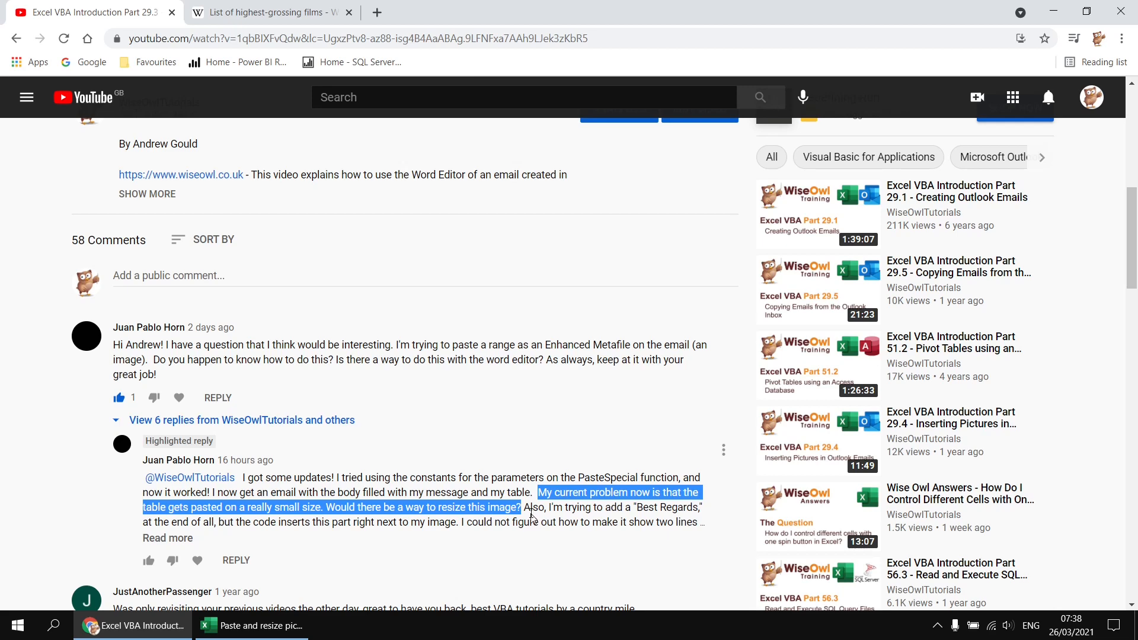
{"action": "scroll", "scroll_direction": "up", "scroll_amount": 3}
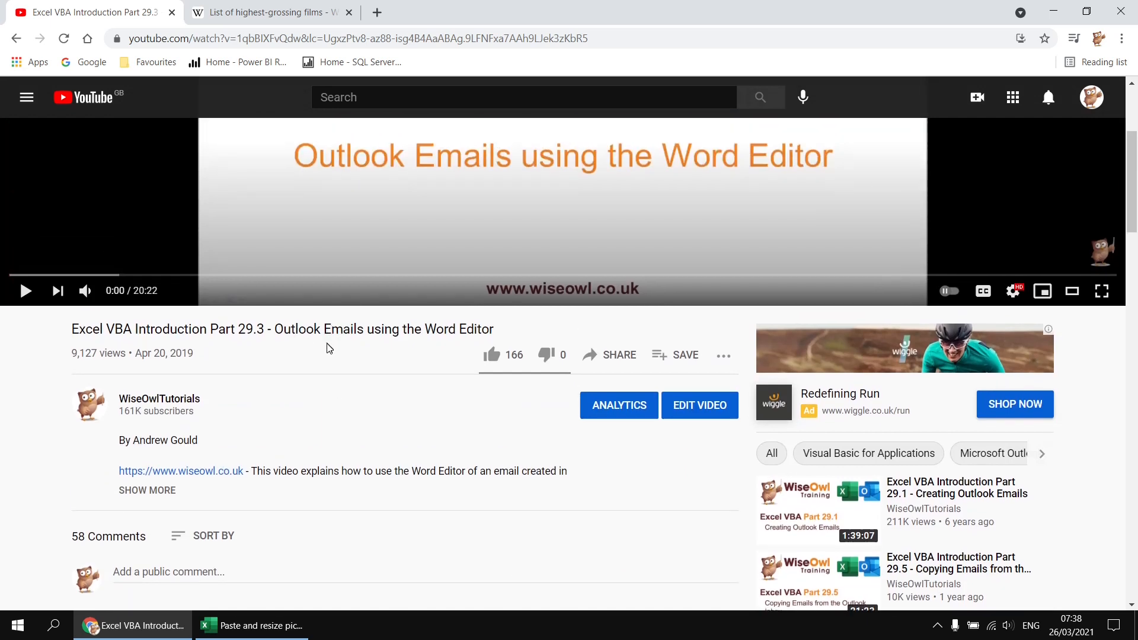
{"action": "mouse_move", "coordinate": [339, 387]}
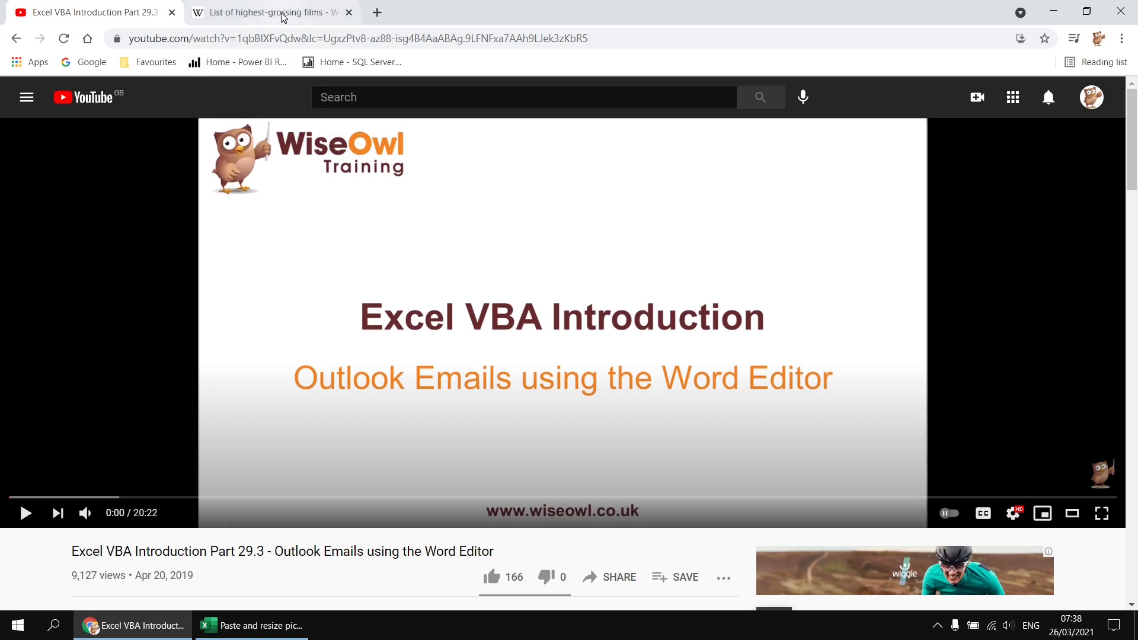
{"action": "left_click", "coordinate": [268, 12]}
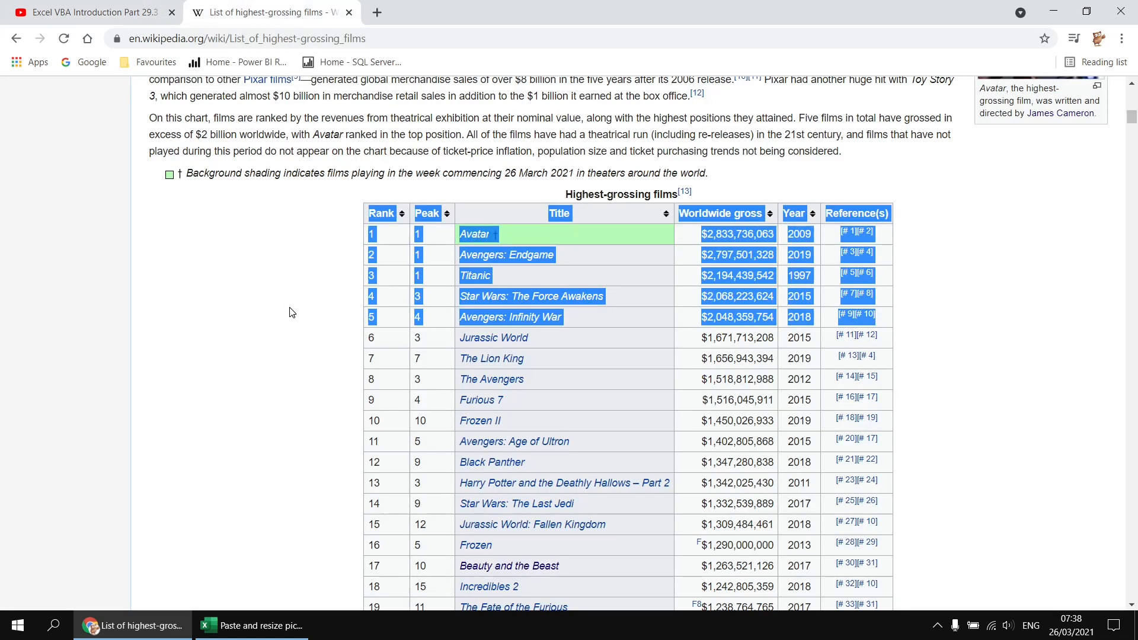
{"action": "mouse_move", "coordinate": [281, 317]}
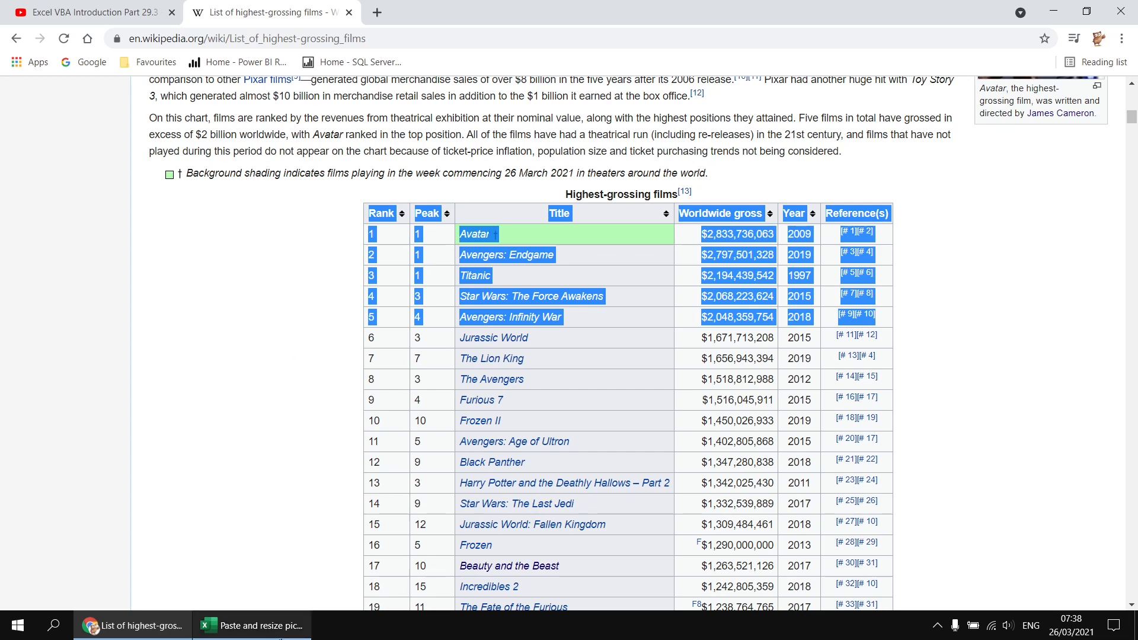
Switch to the Excel workbook with the top-five films table.
{"action": "left_click", "coordinate": [252, 624]}
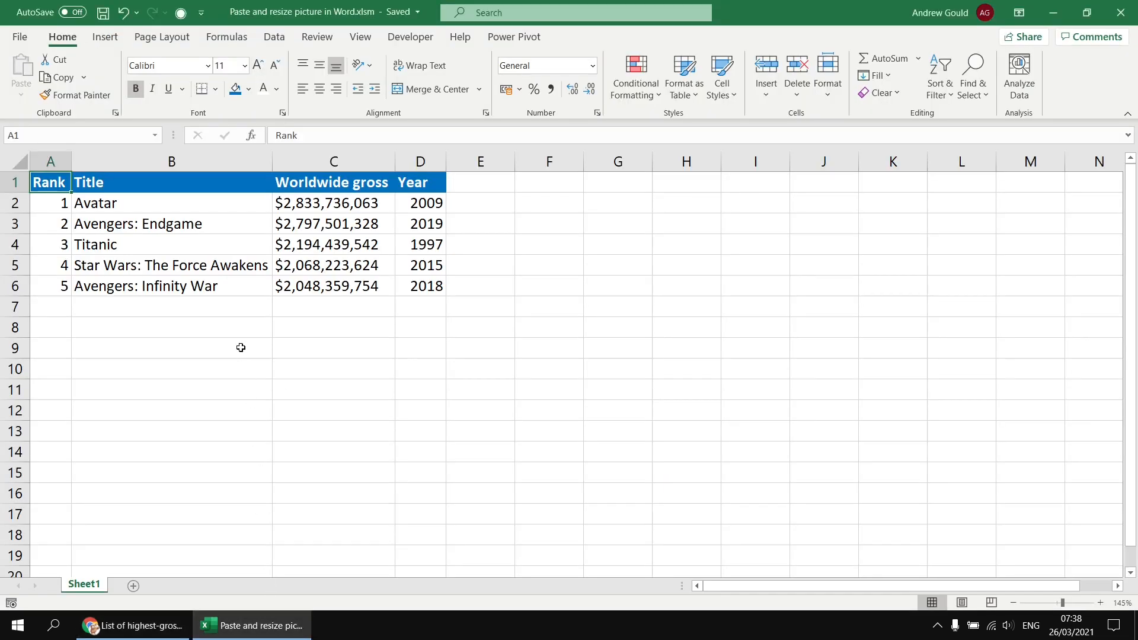
{"action": "mouse_move", "coordinate": [158, 291]}
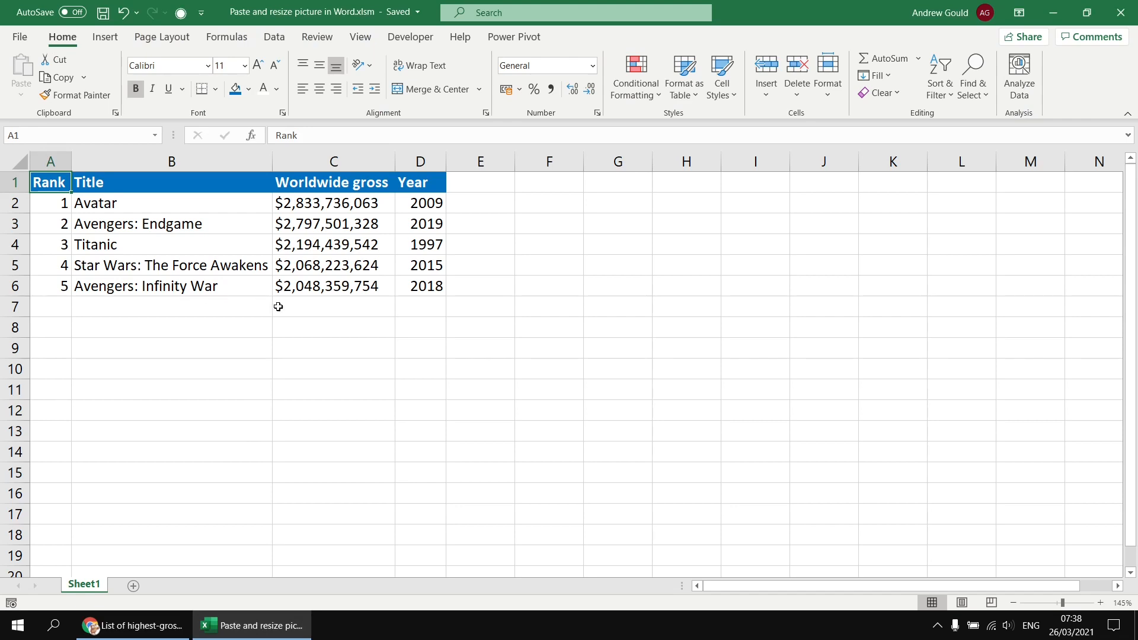
{"action": "mouse_move", "coordinate": [397, 12]}
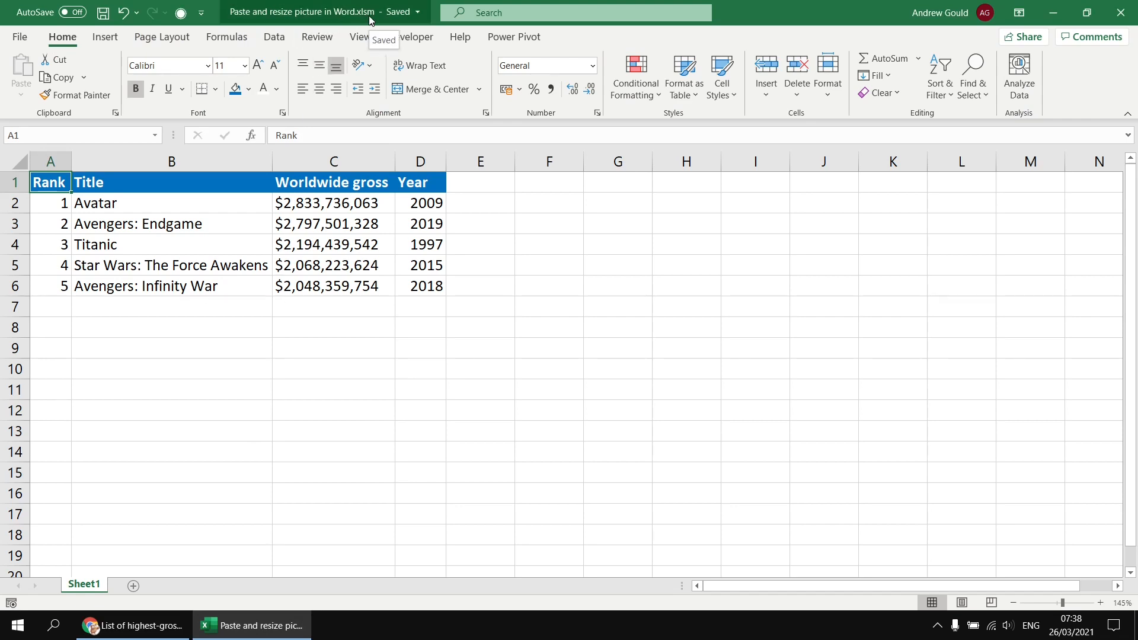
{"action": "mouse_move", "coordinate": [410, 36]}
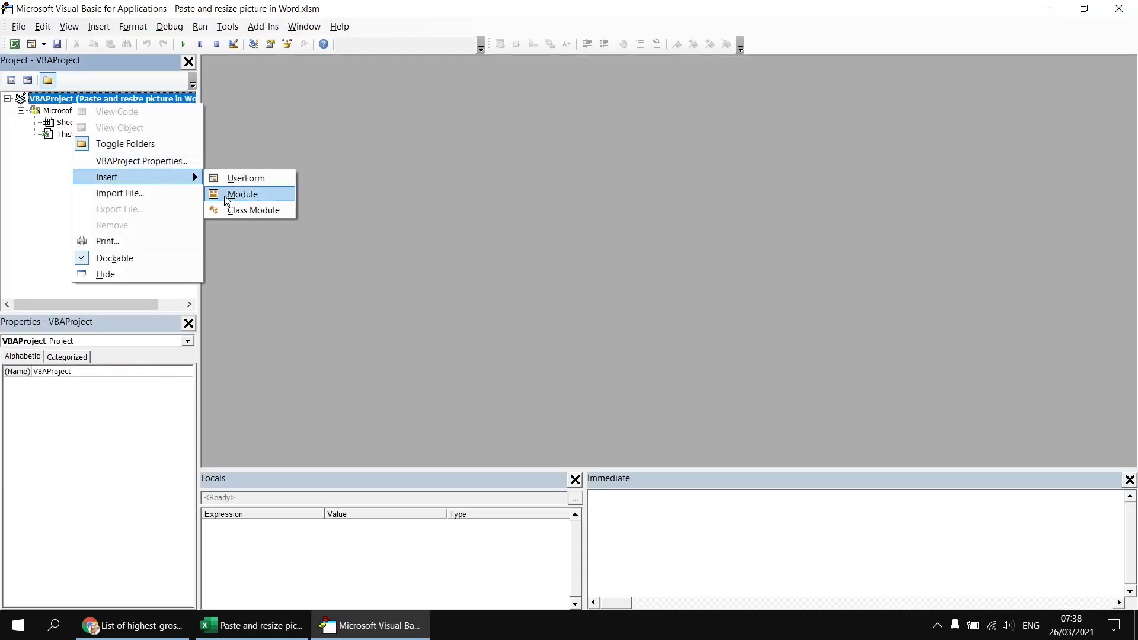
Insert a new module containing an empty Sub PasteWordPicAndResize.
{"action": "left_click", "coordinate": [242, 193]}
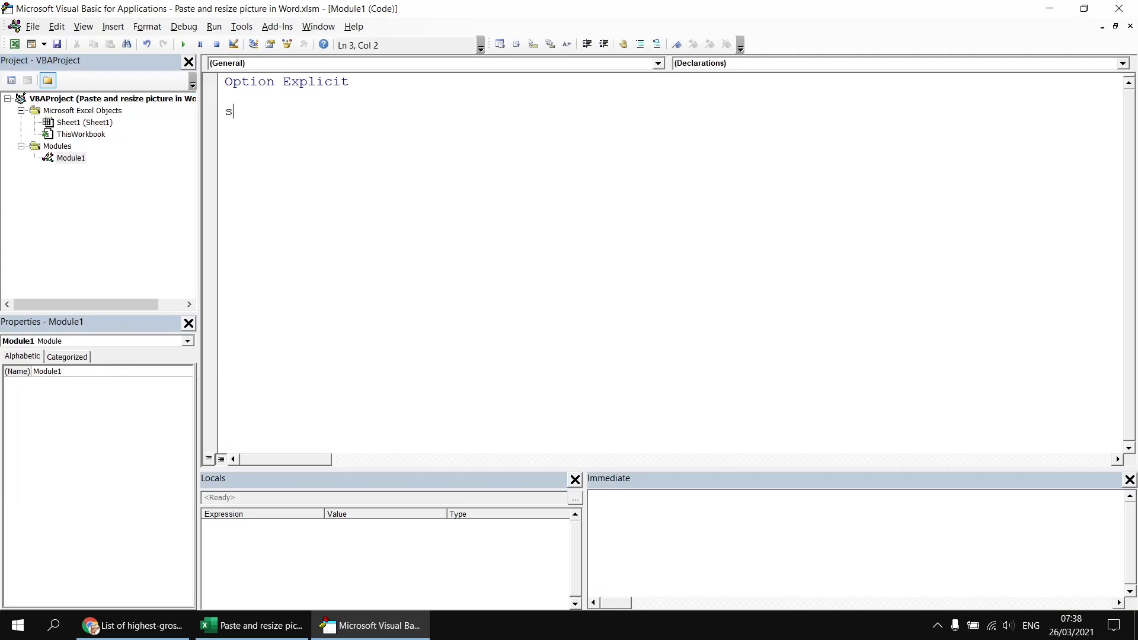
{"action": "type", "text": "ub Paste"}
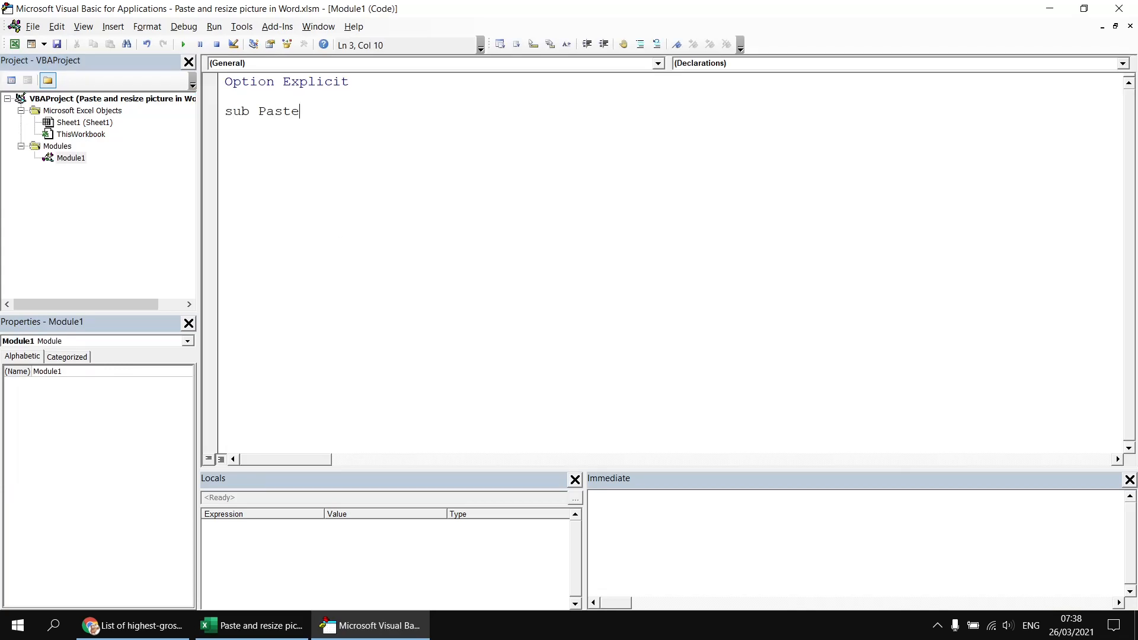
{"action": "type", "text": "WordPic"}
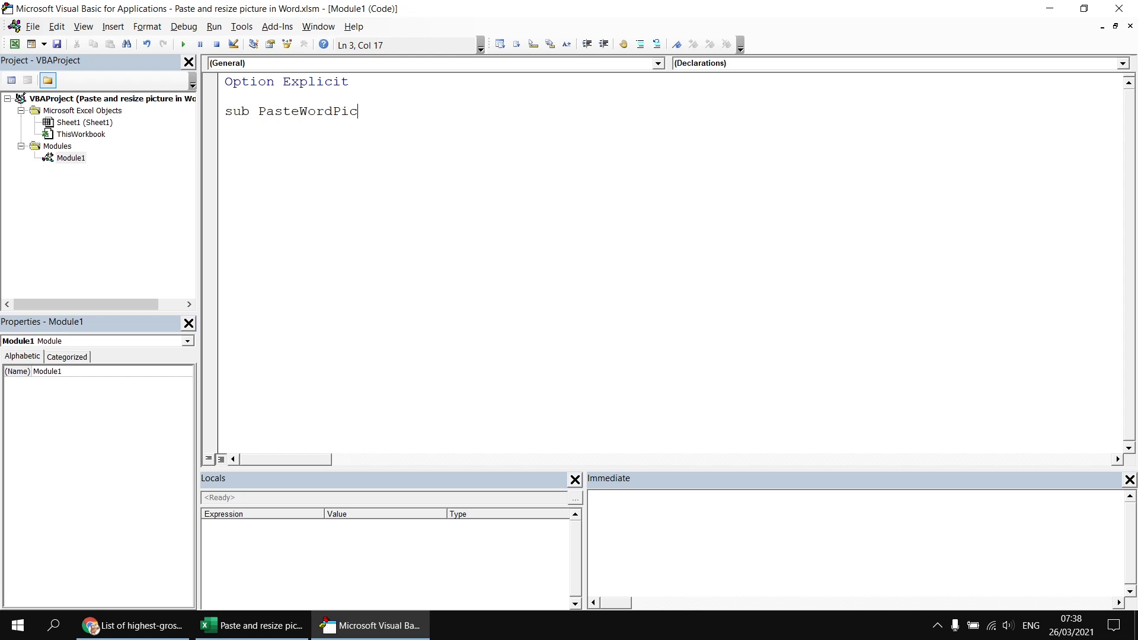
{"action": "type", "text": "AndResize("}
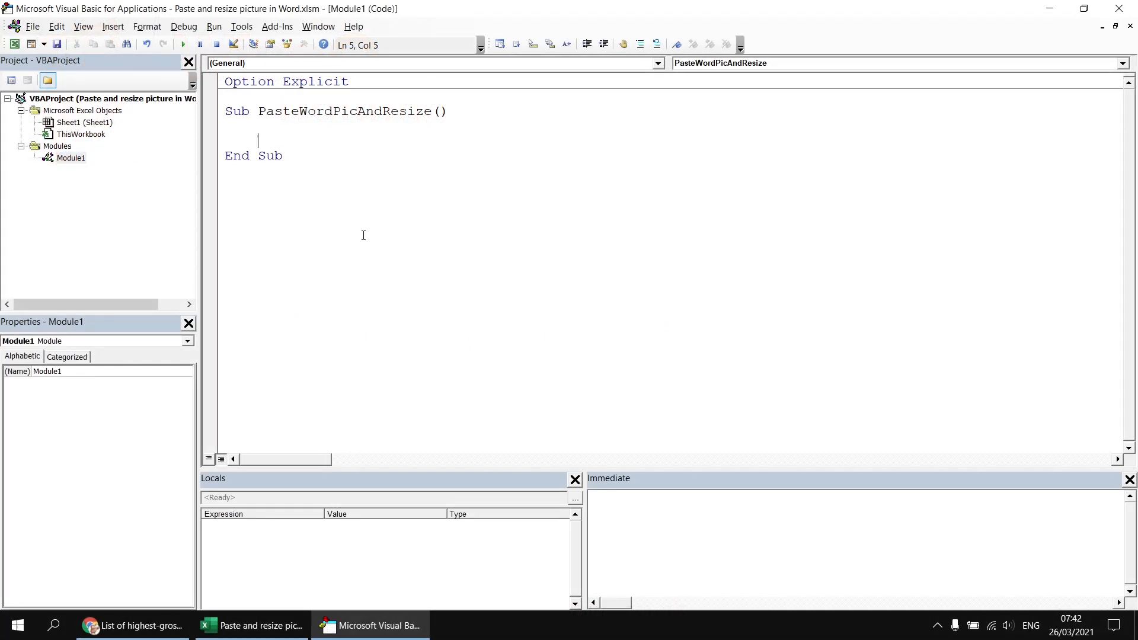
{"action": "mouse_move", "coordinate": [371, 240]}
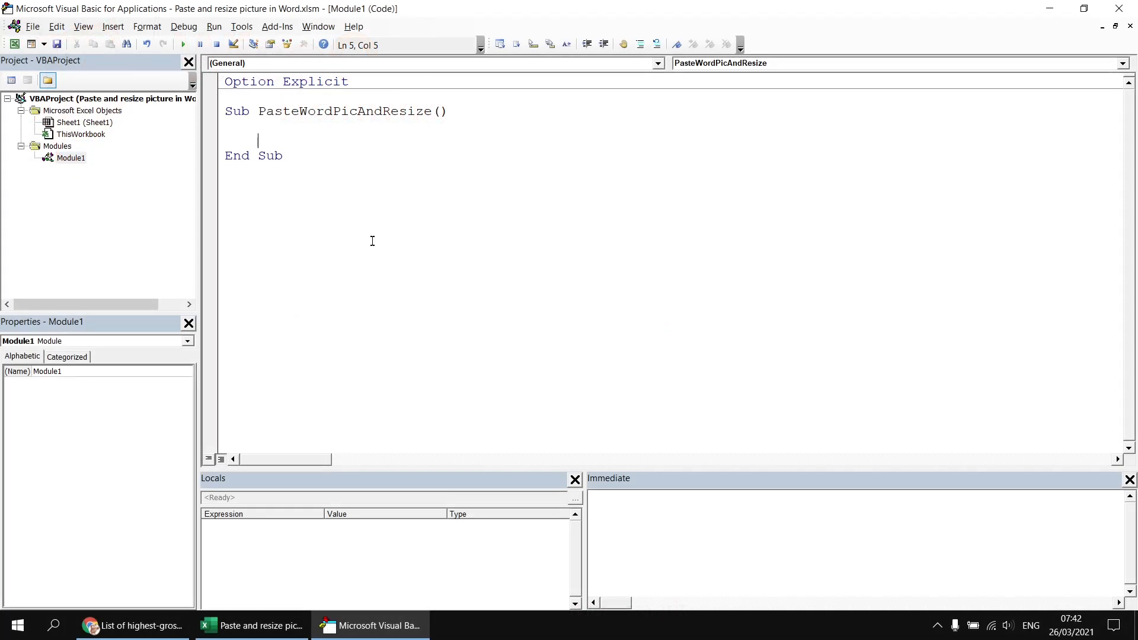
{"action": "mouse_move", "coordinate": [342, 189]}
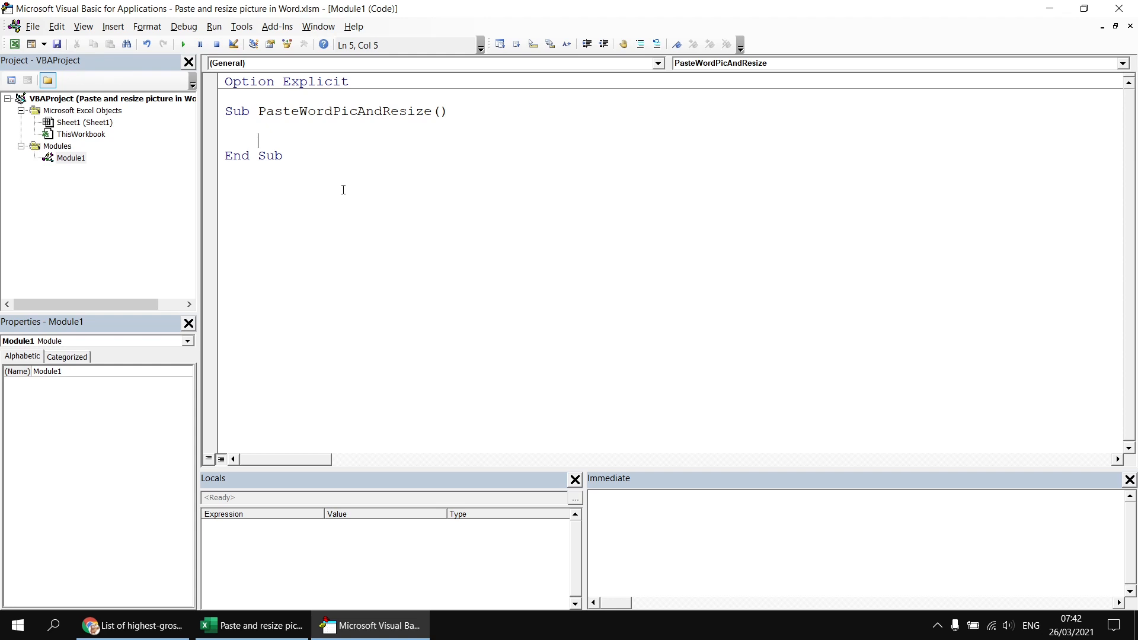
{"action": "mouse_move", "coordinate": [347, 198]}
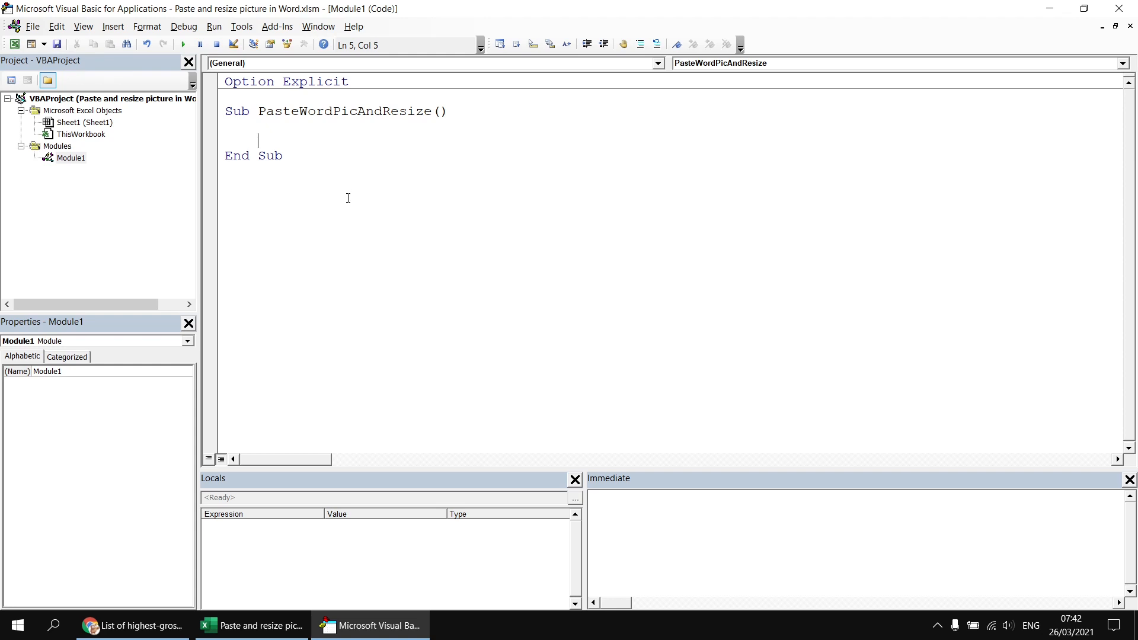
Tick Microsoft Word 16.0 Object Library in Tools > References and confirm.
{"action": "left_click", "coordinate": [241, 26]}
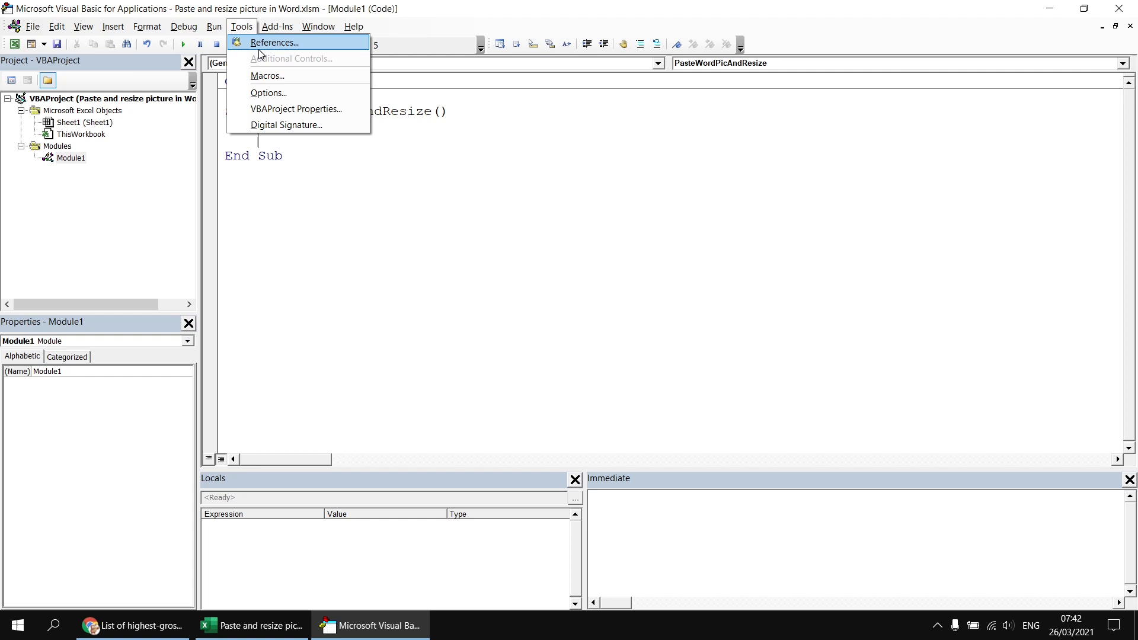
{"action": "left_click", "coordinate": [272, 42]}
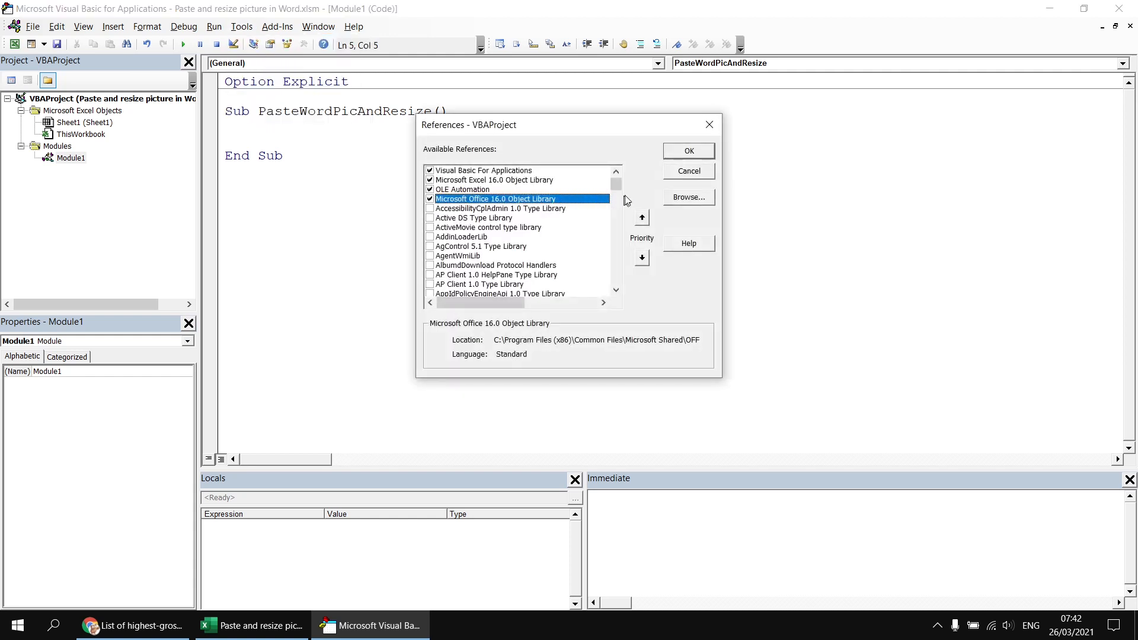
{"action": "scroll", "scroll_direction": "down", "scroll_amount": 3}
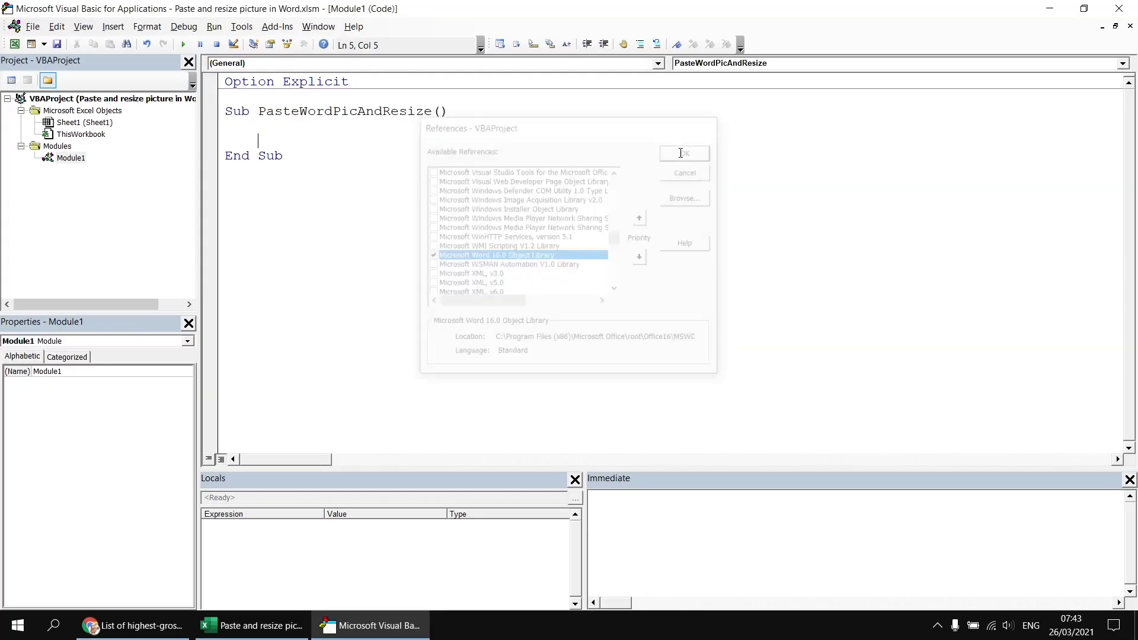
{"action": "left_click", "coordinate": [681, 153]}
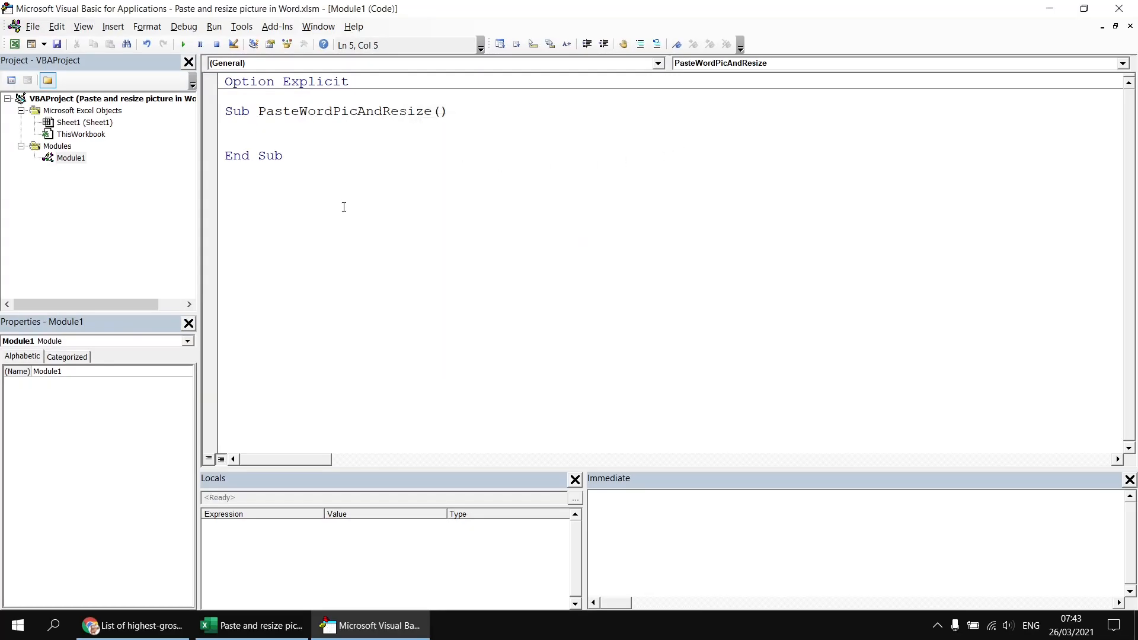
Declare wd As Word.Application and a Word document variable.
{"action": "type", "text": "dim"}
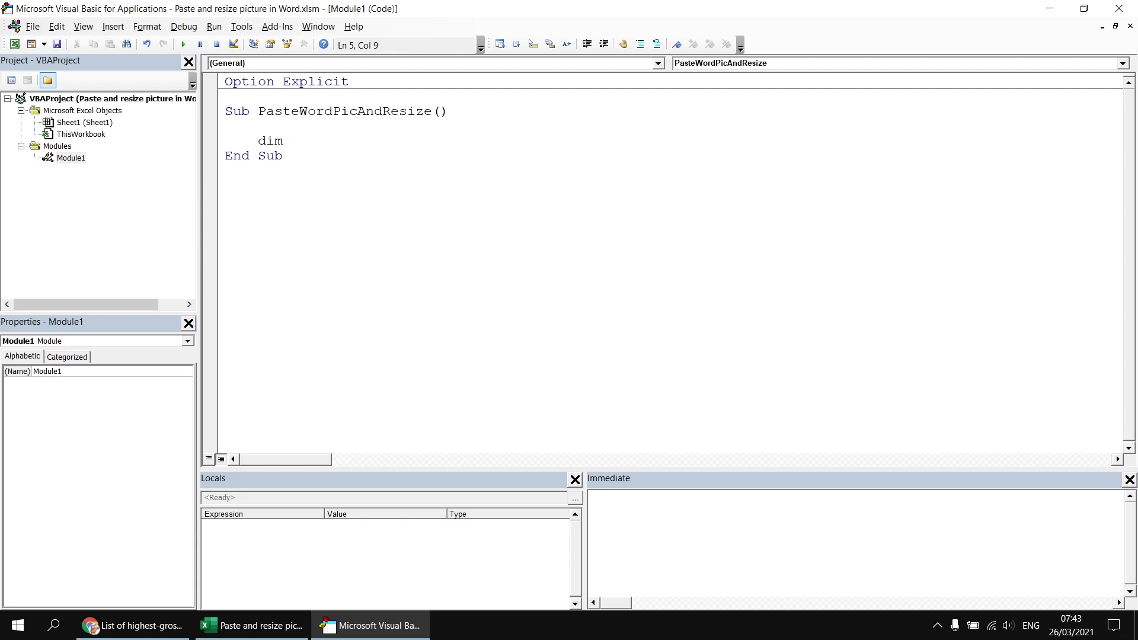
{"action": "type", "text": "wd as word.Application"}
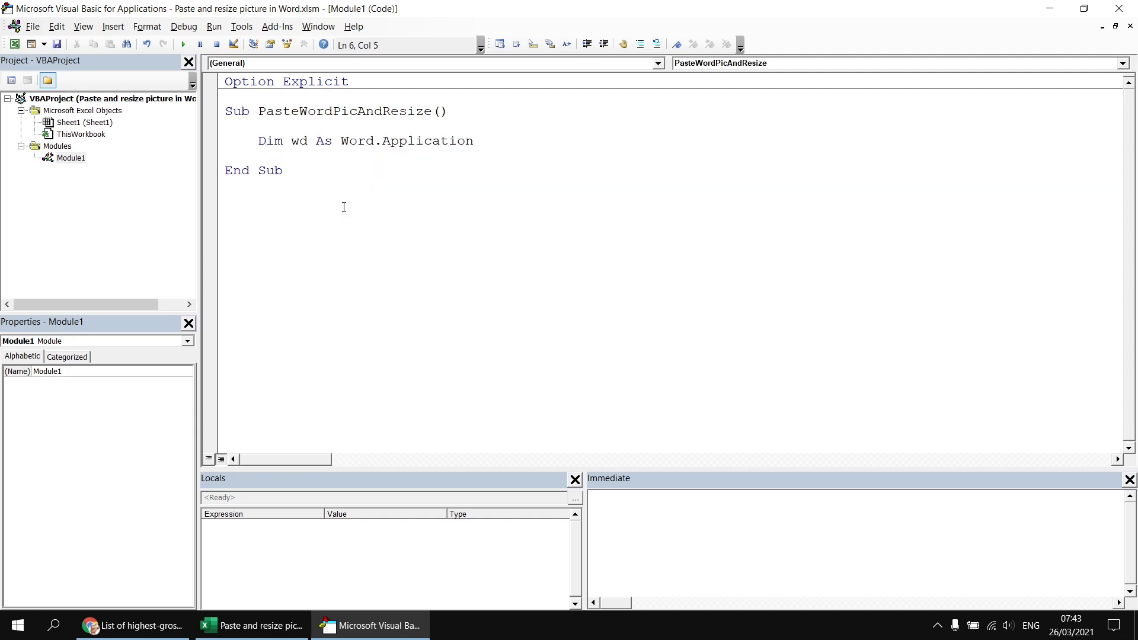
{"action": "type", "text": "dim doc as"}
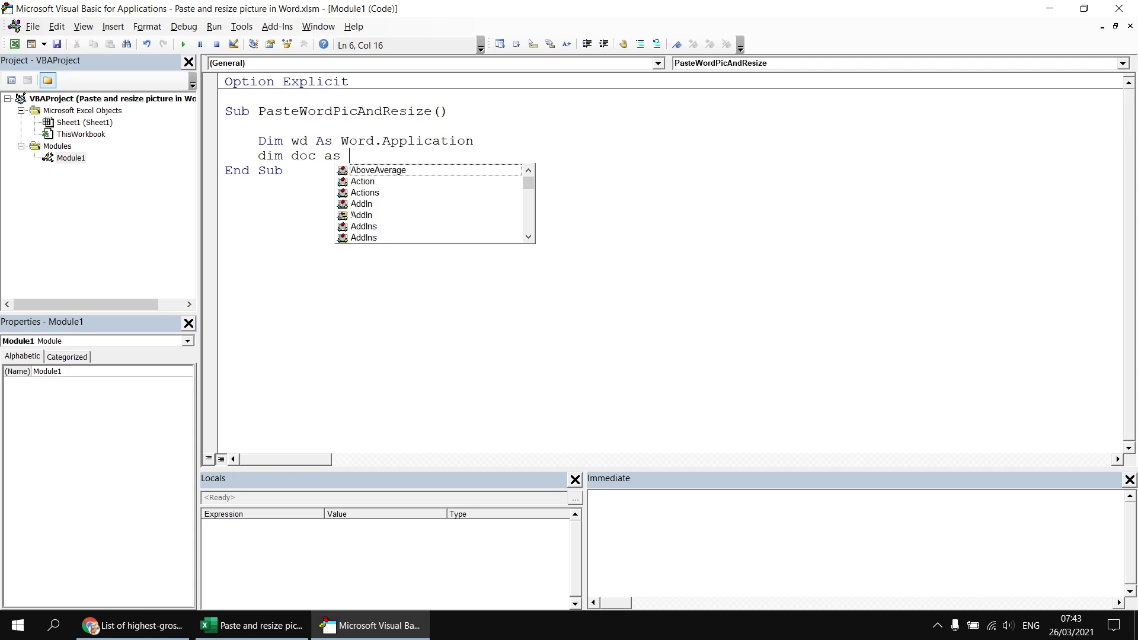
{"action": "type", "text": "Word.d"}
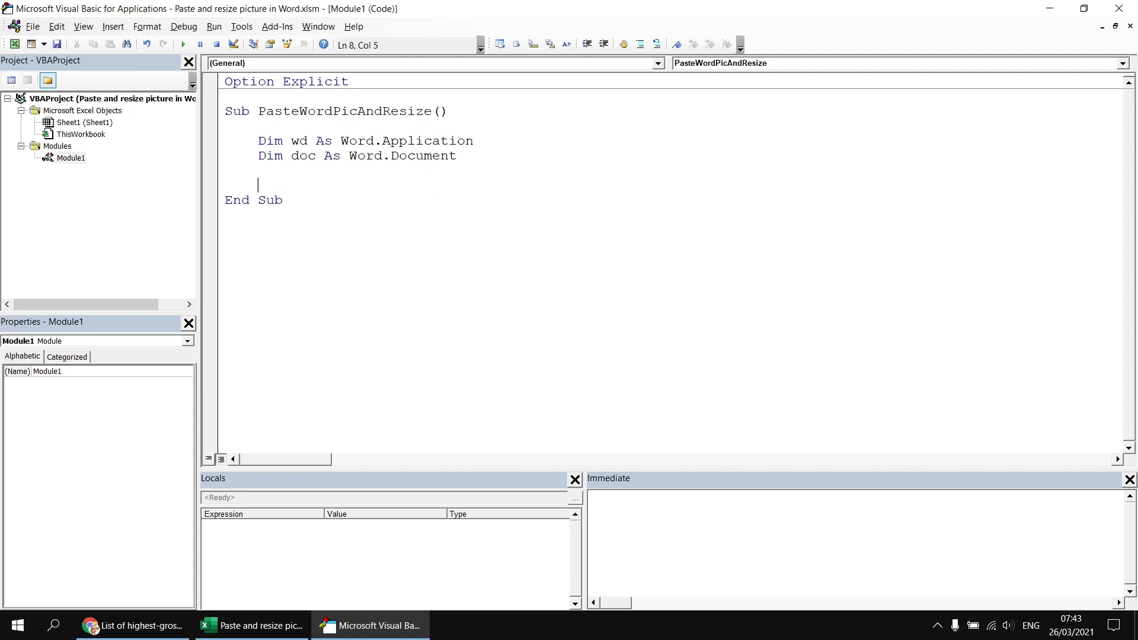
Start a new visible Word application and add a new document with wd.Documents.Add.
{"action": "type", "text": "set w"}
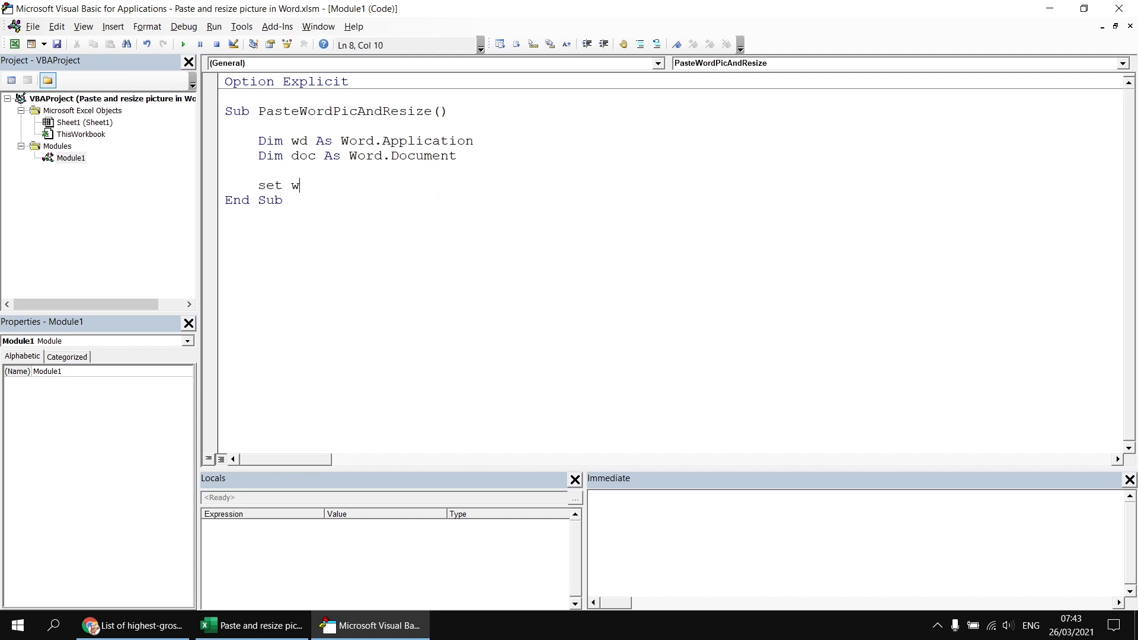
{"action": "type", "text": "d = new word.Application"}
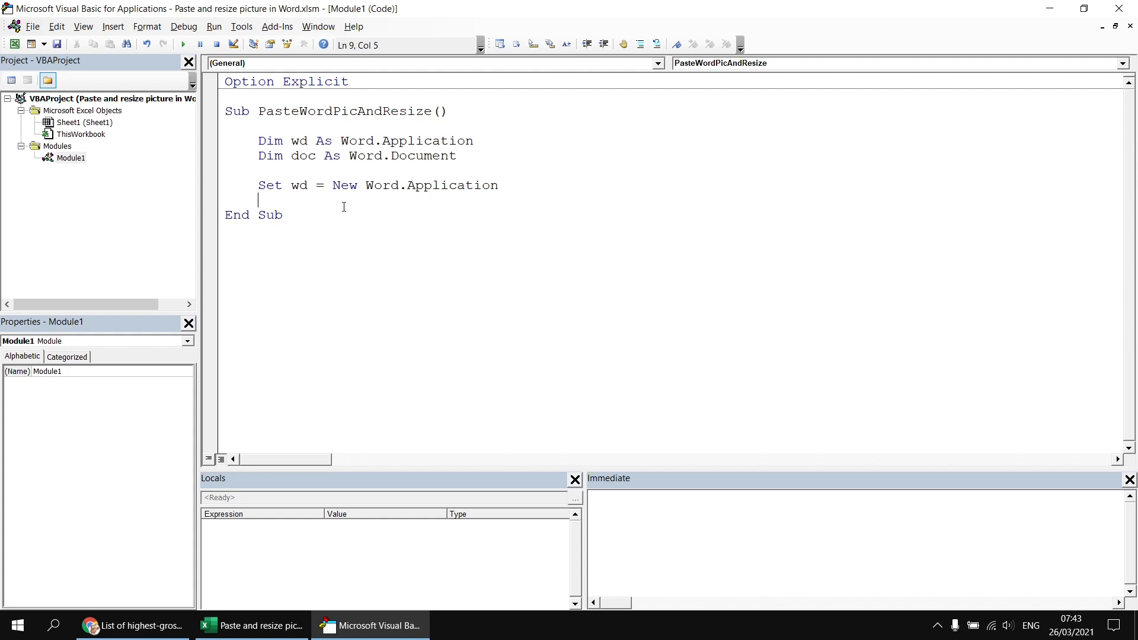
{"action": "type", "text": "wd.Visible = True"}
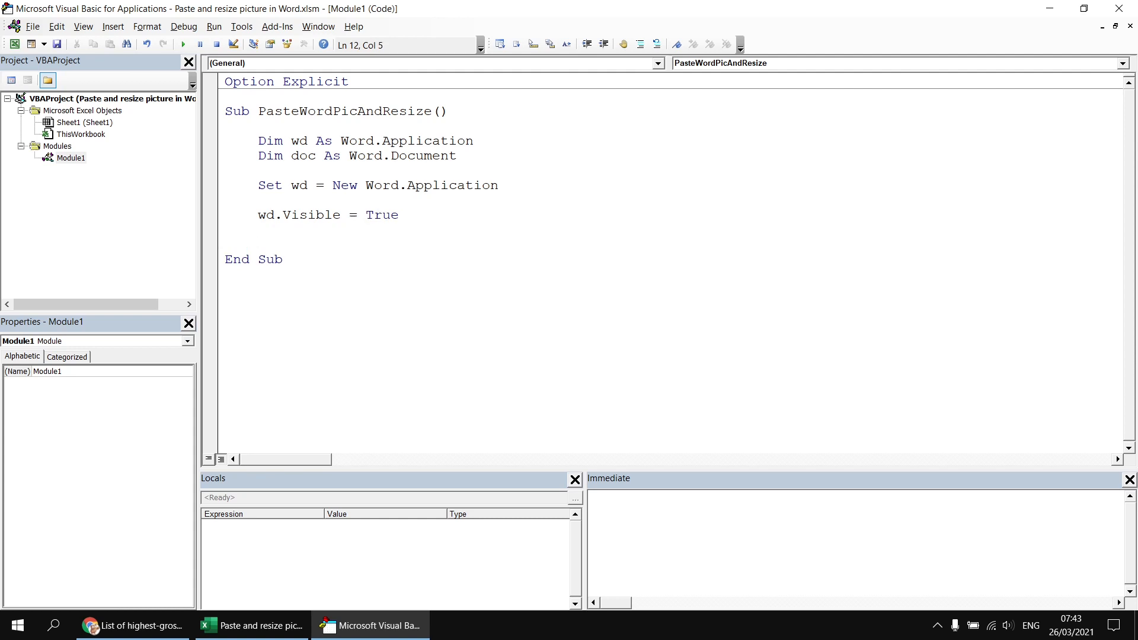
{"action": "type", "text": "set doc"}
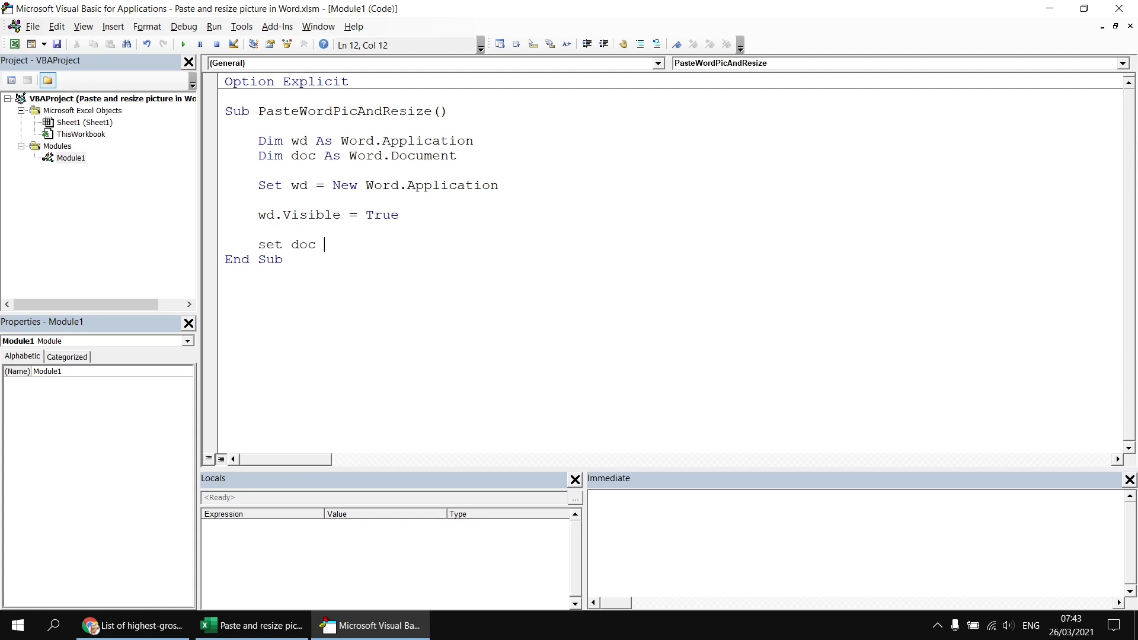
{"action": "type", "text": "= wd."}
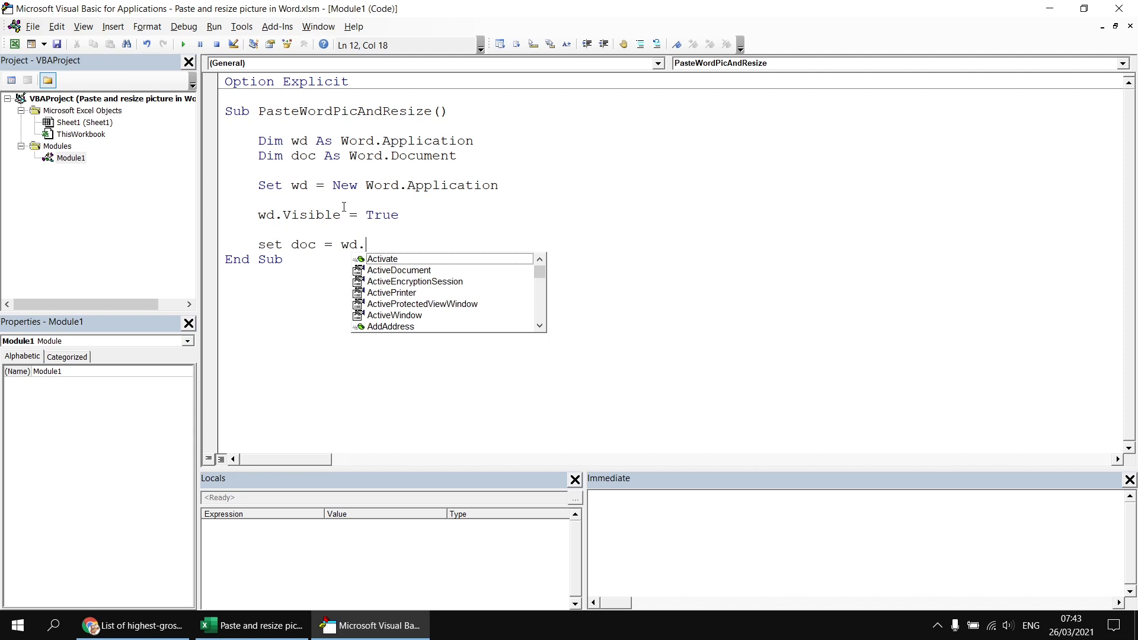
{"action": "type", "text": "Documents.ad"}
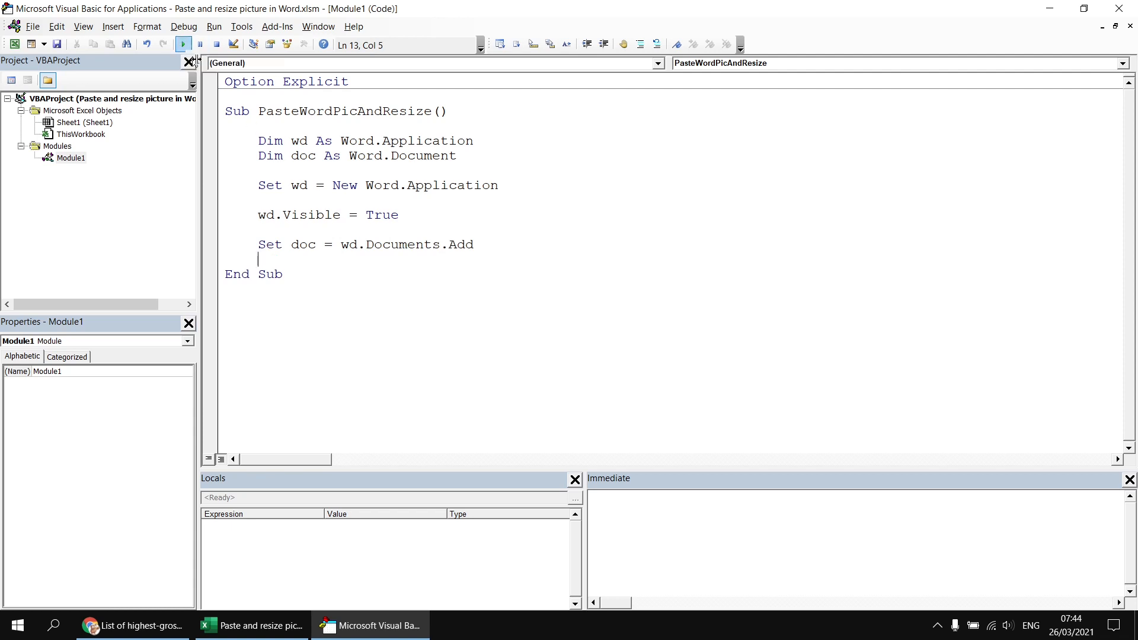
{"action": "left_click", "coordinate": [182, 45]}
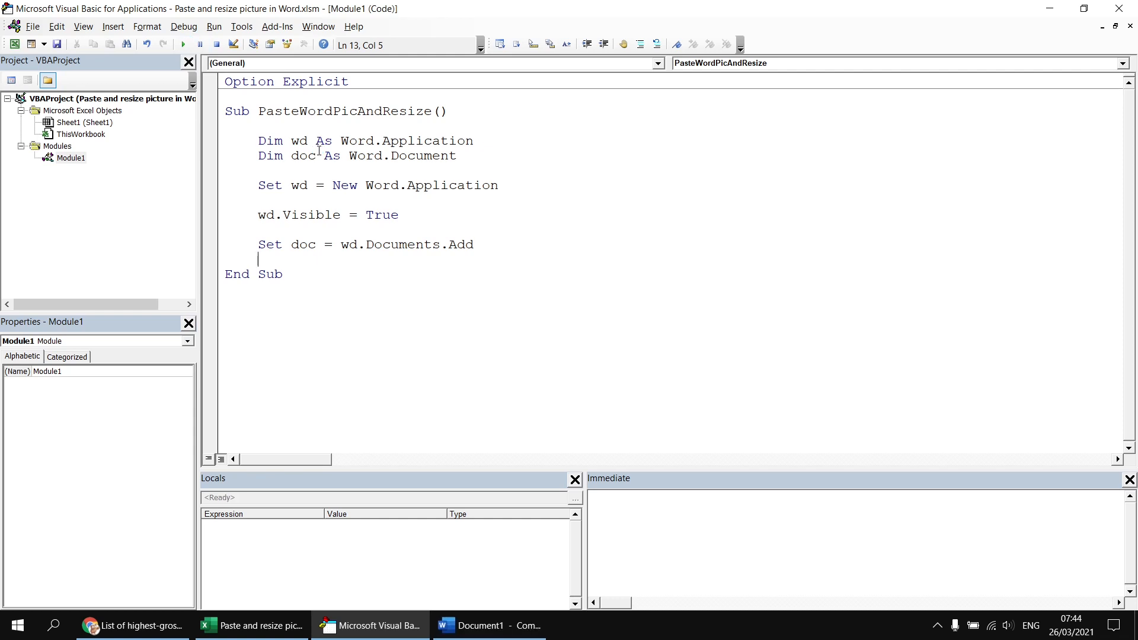
{"action": "left_click", "coordinate": [470, 625]}
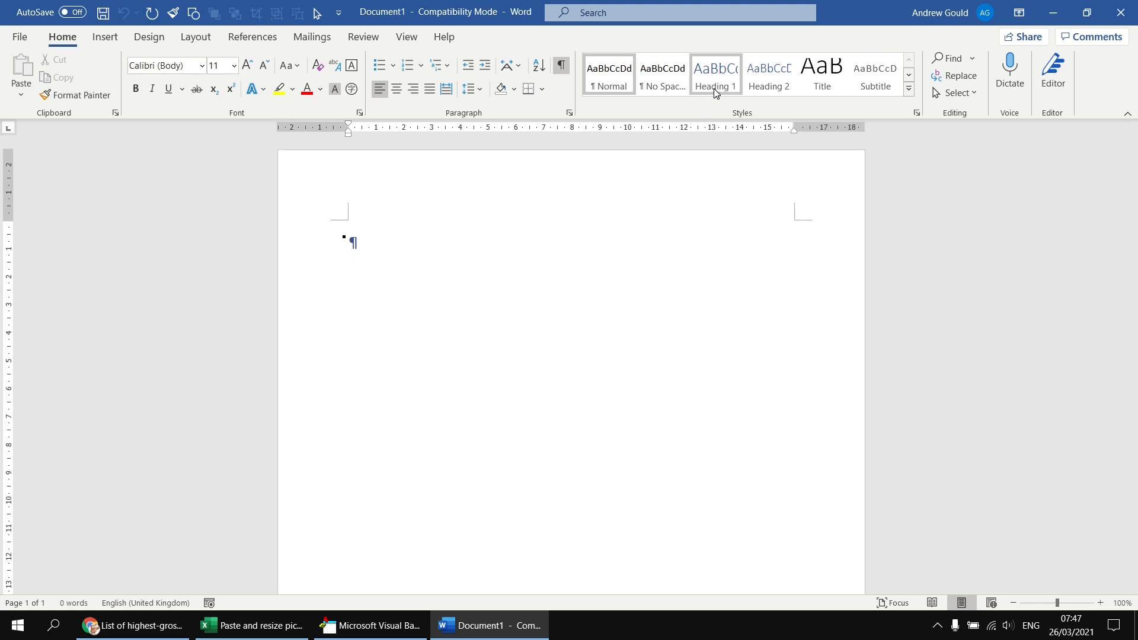
{"action": "mouse_move", "coordinate": [820, 72]}
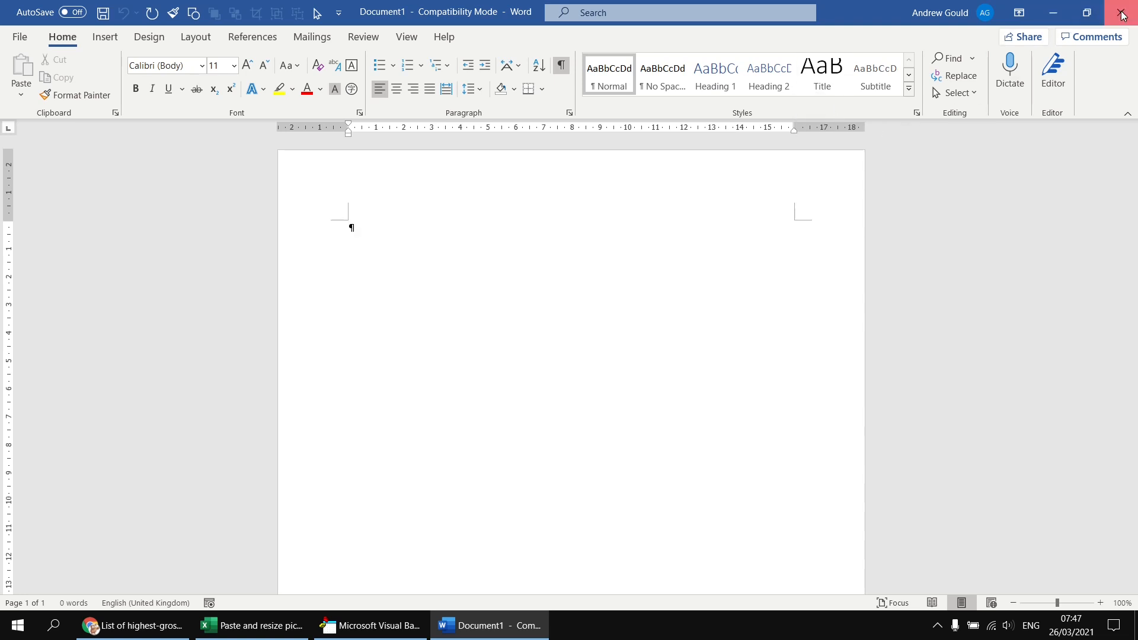
{"action": "left_click", "coordinate": [374, 631]}
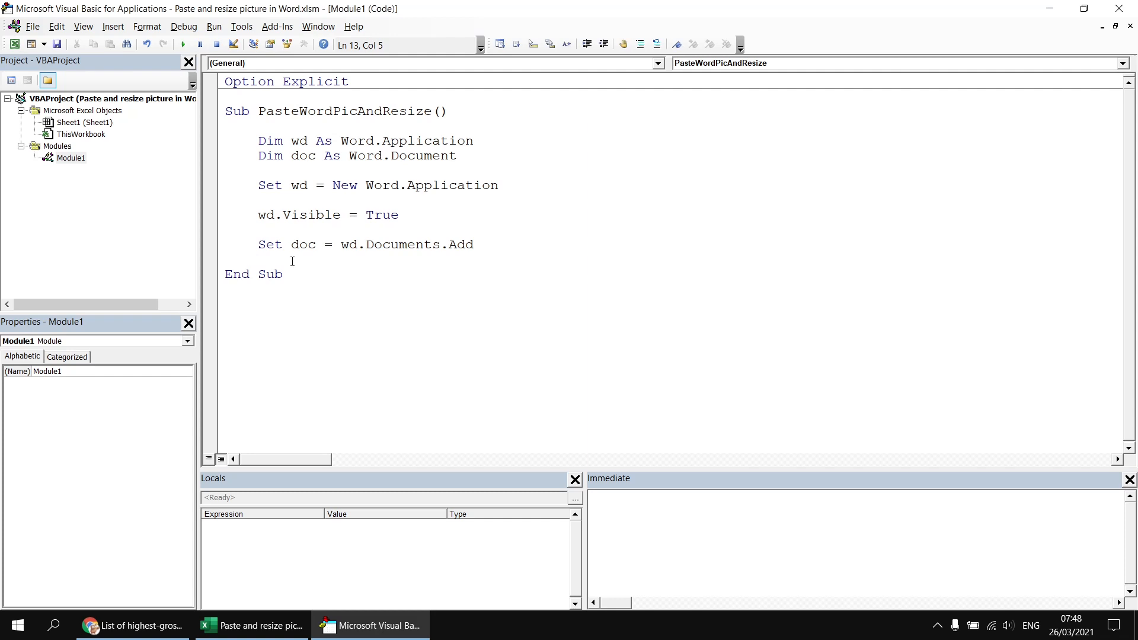
Add a With wd.Selection ... End With block.
{"action": "key", "text": "Return"}
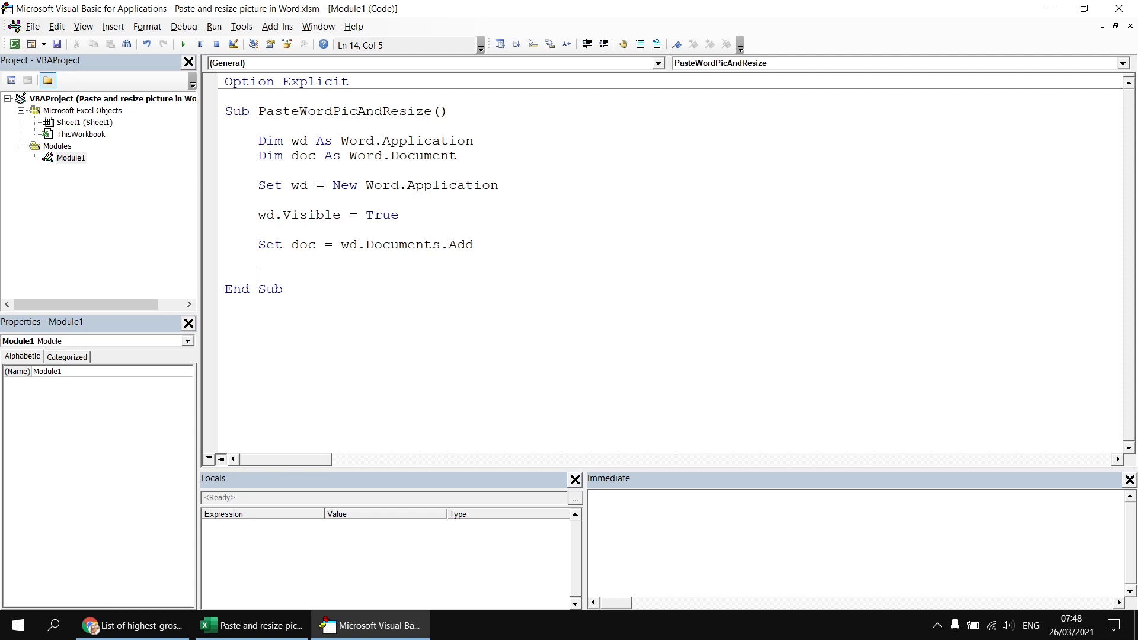
{"action": "type", "text": "with"}
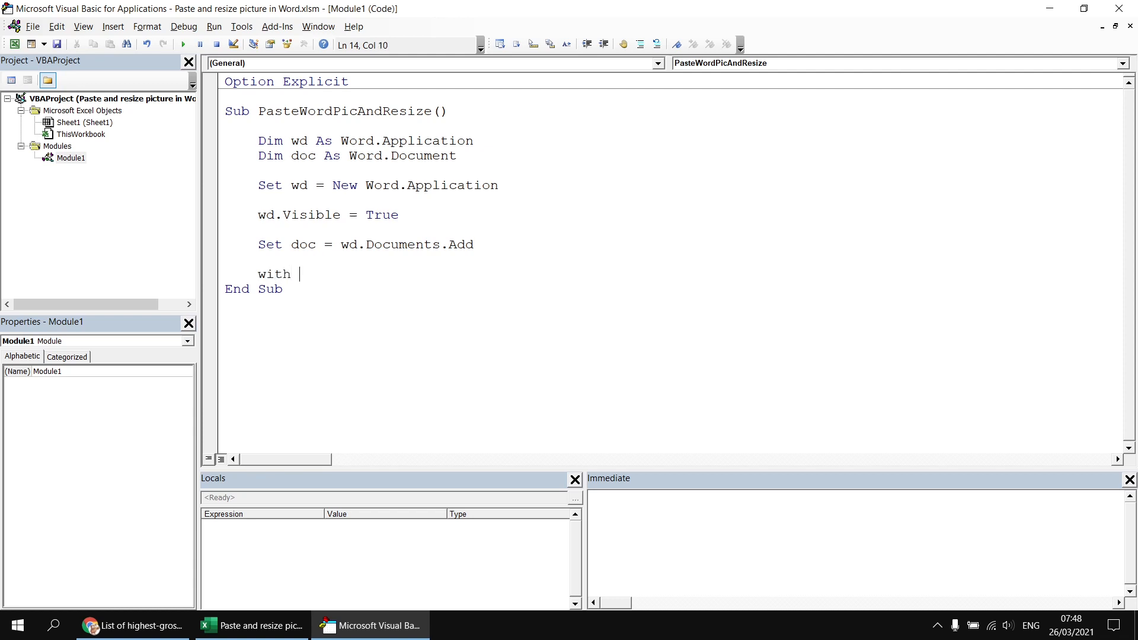
{"action": "type", "text": "wd."}
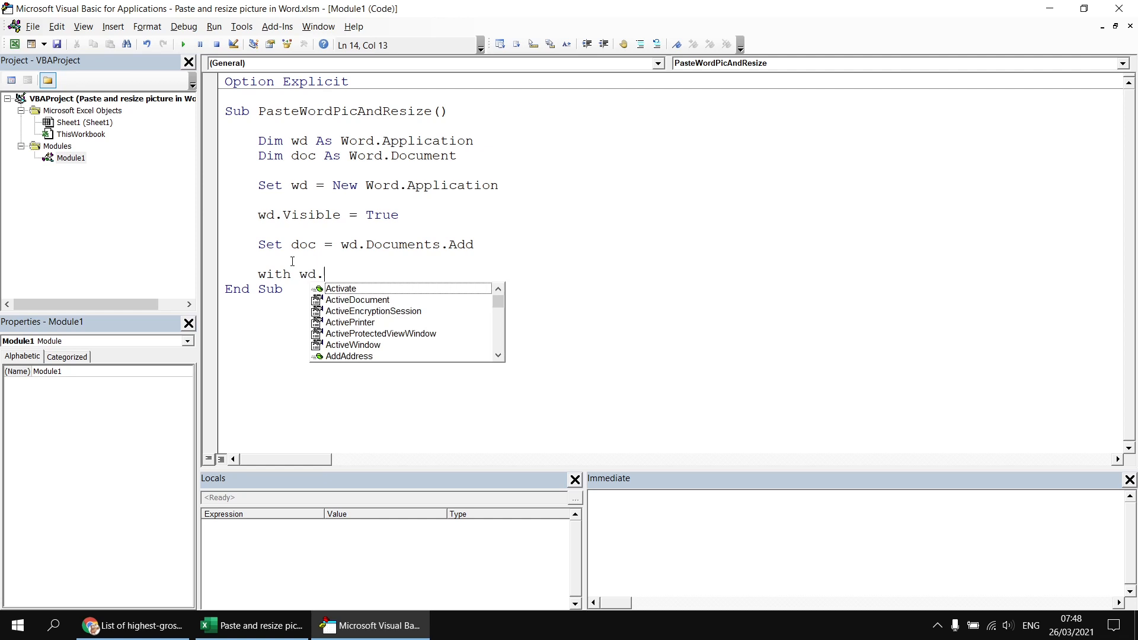
{"action": "type", "text": "Selection"}
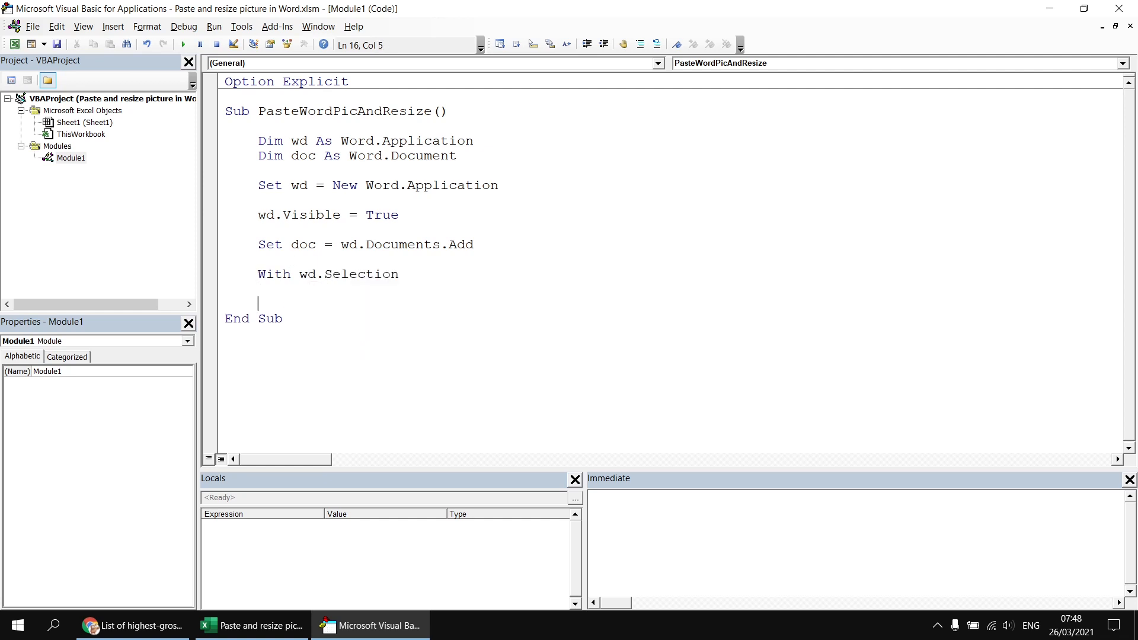
{"action": "type", "text": "end"}
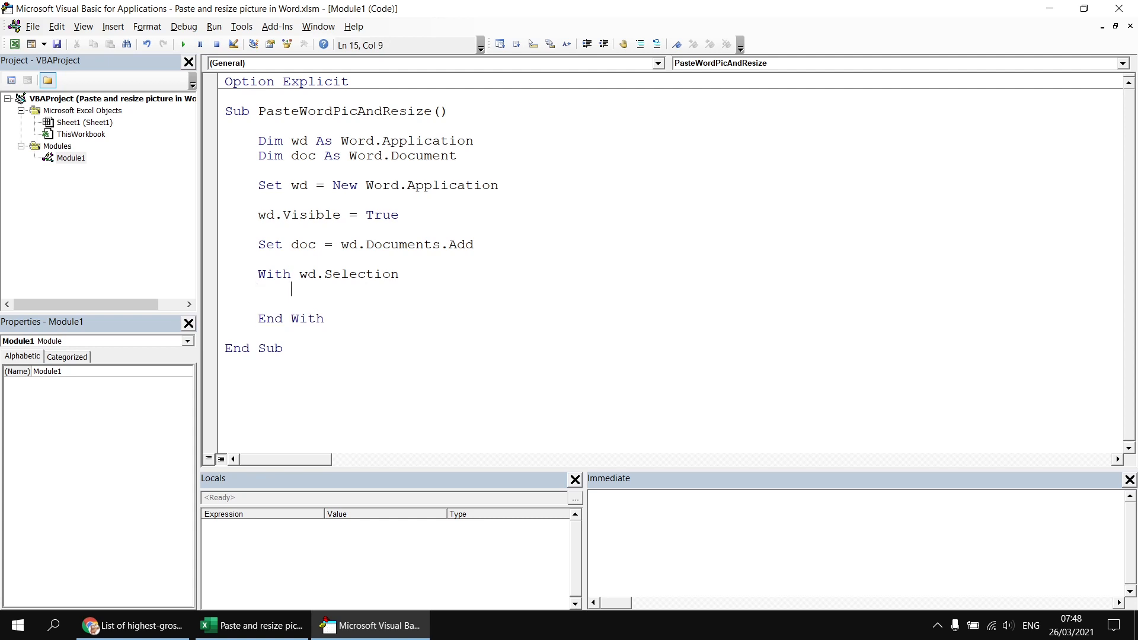
{"action": "type", "text": "."}
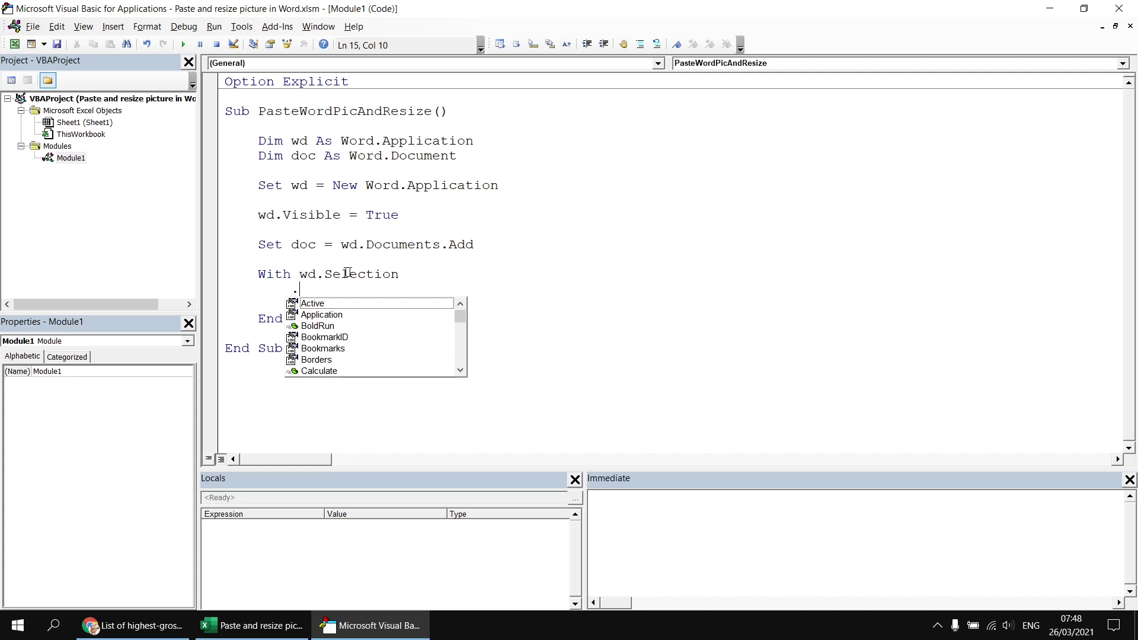
{"action": "mouse_move", "coordinate": [544, 281]}
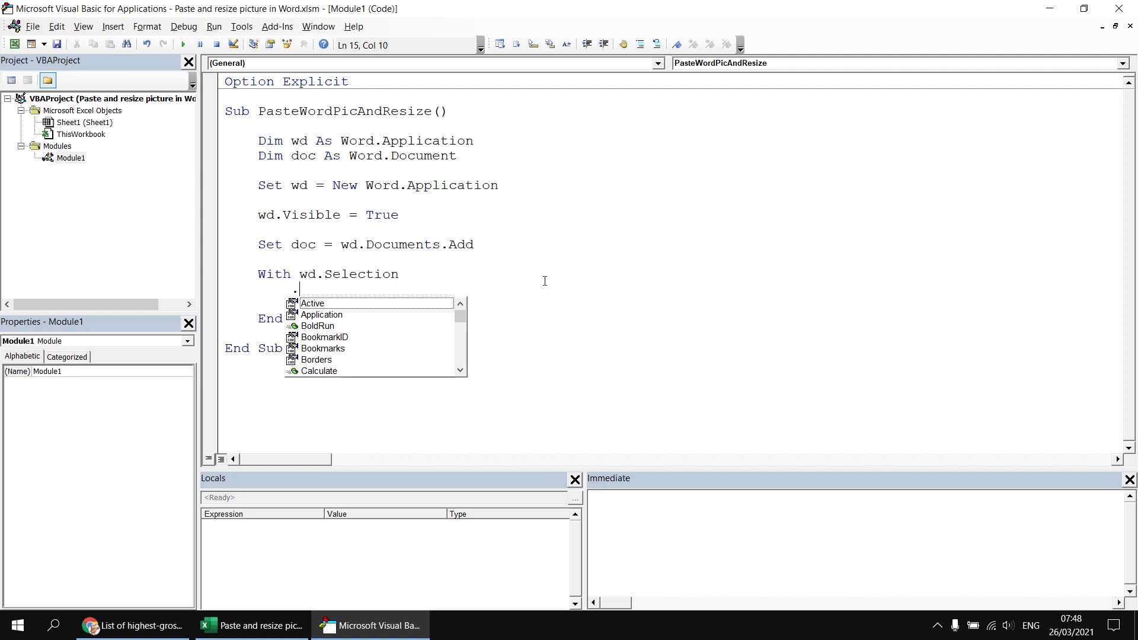
{"action": "mouse_move", "coordinate": [336, 270]}
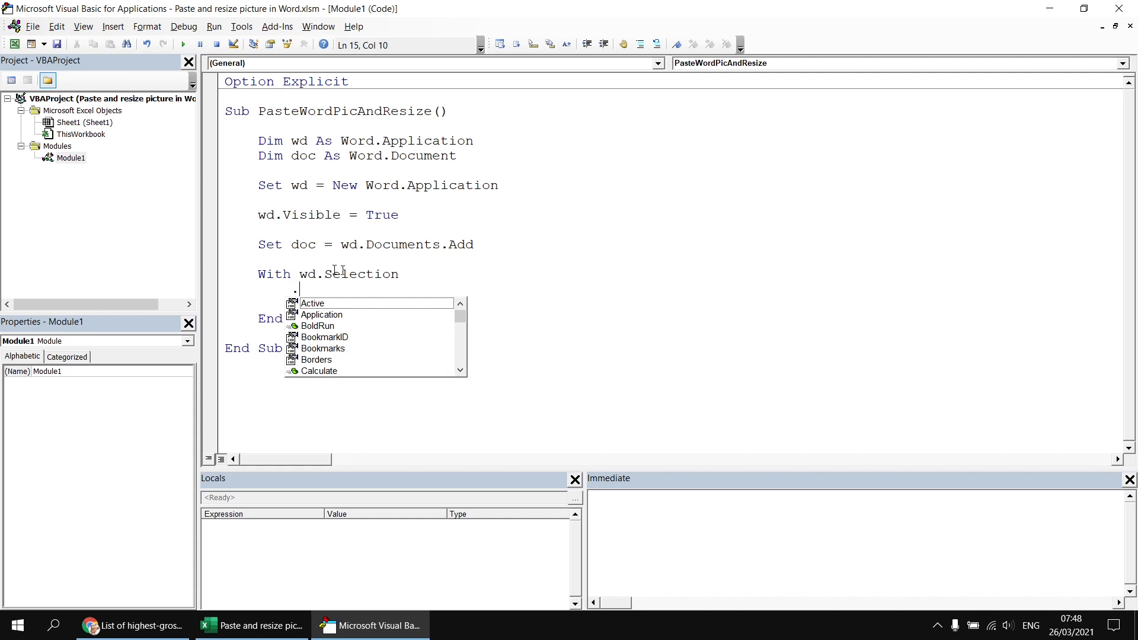
{"action": "mouse_move", "coordinate": [553, 275]}
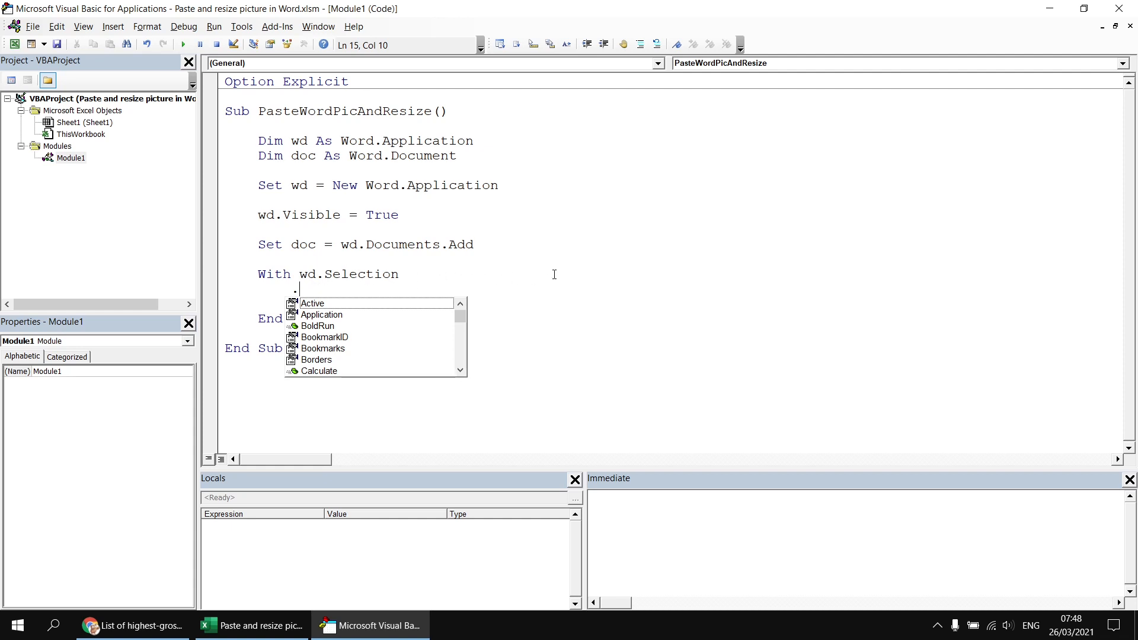
Set .Style = "Title" and .TypeText "Top Grossing Films" inside the block.
{"action": "type", "text": "style = \"T"}
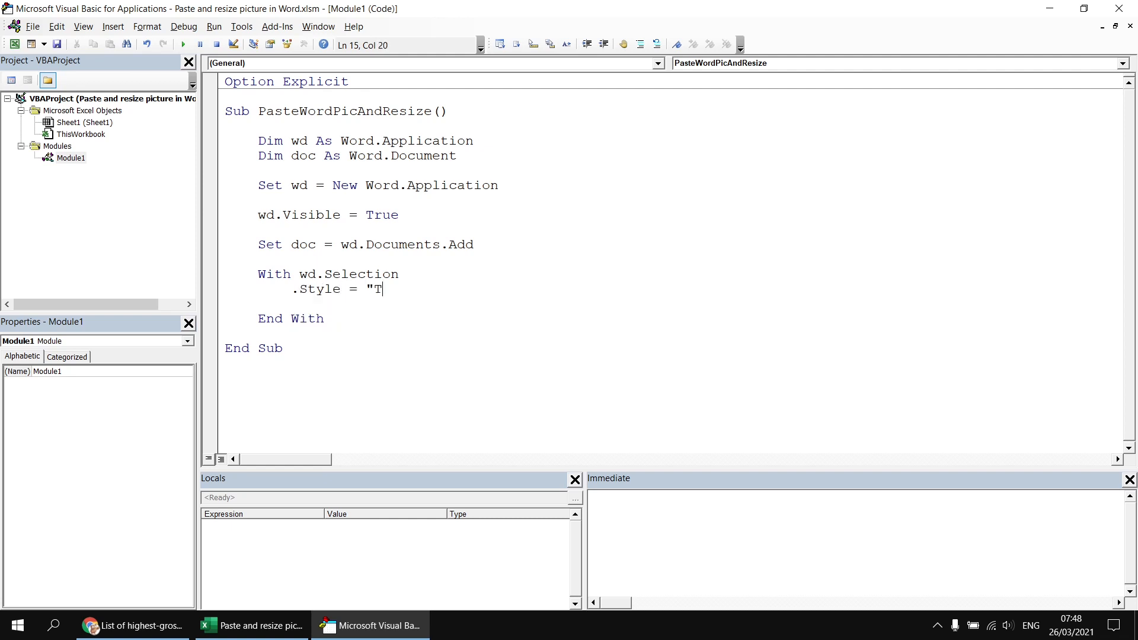
{"action": "type", "text": "itle\""}
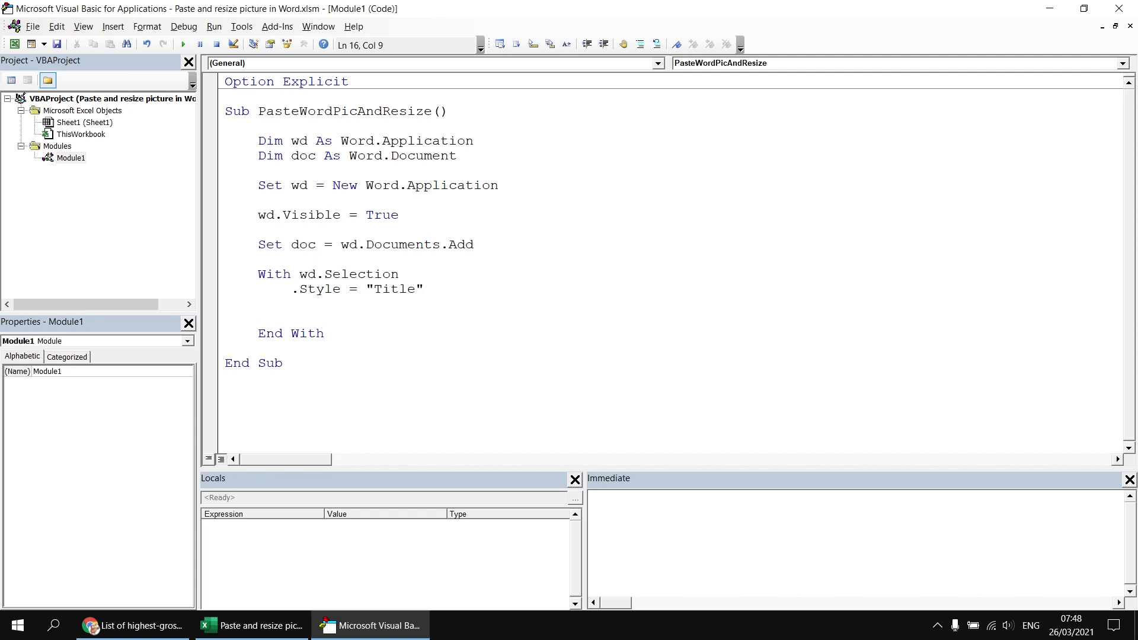
{"action": "type", "text": ".typ"}
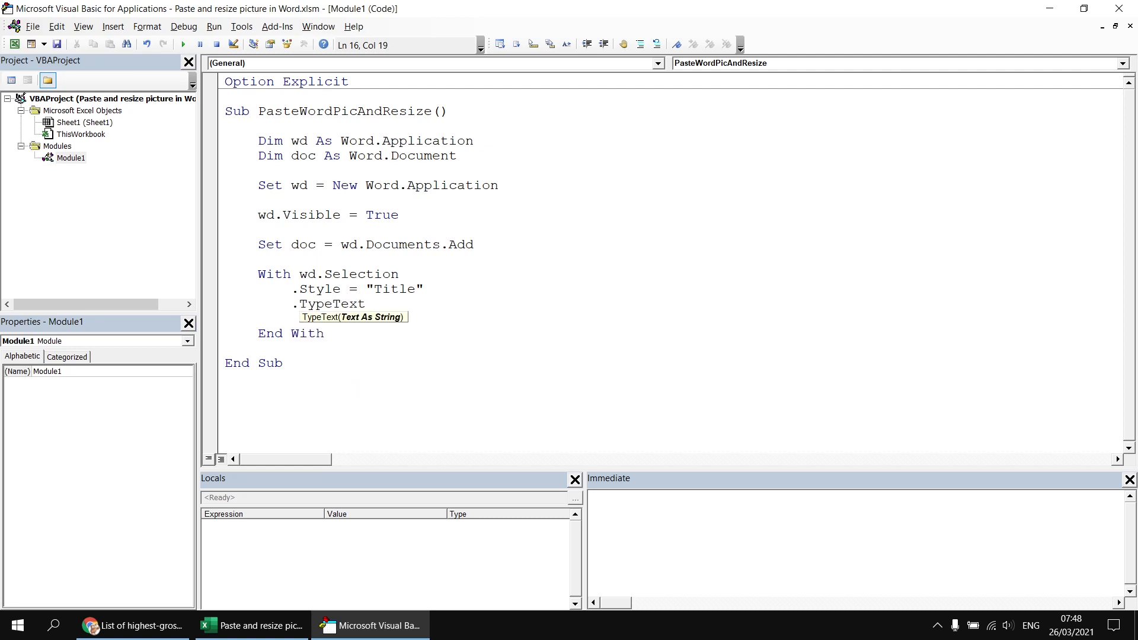
{"action": "type", "text": "\"\""}
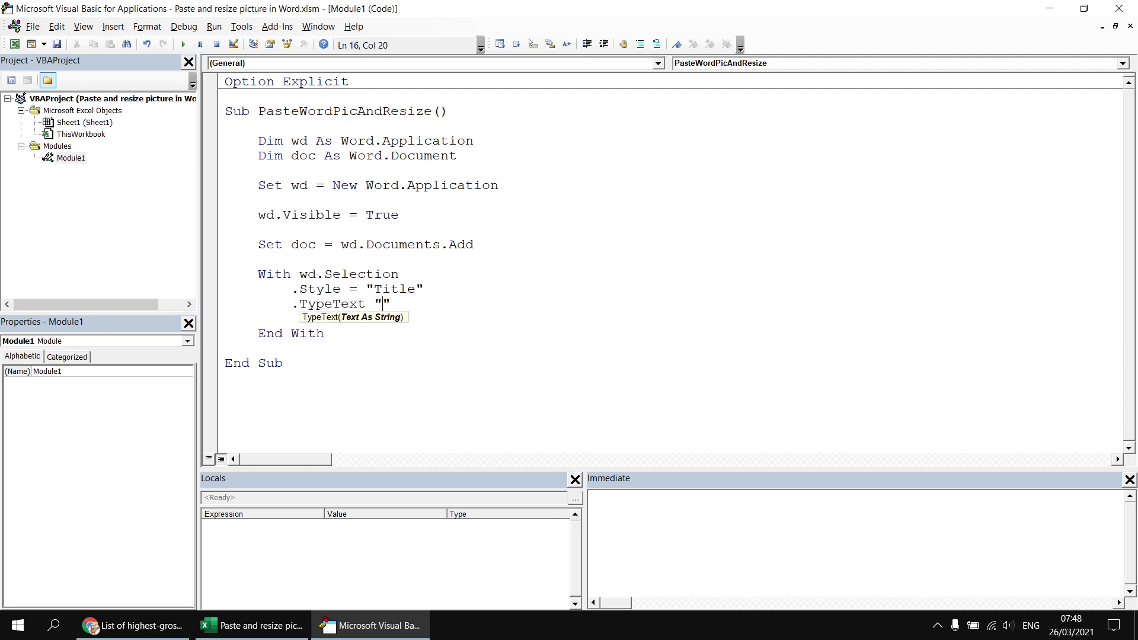
{"action": "type", "text": "Top"}
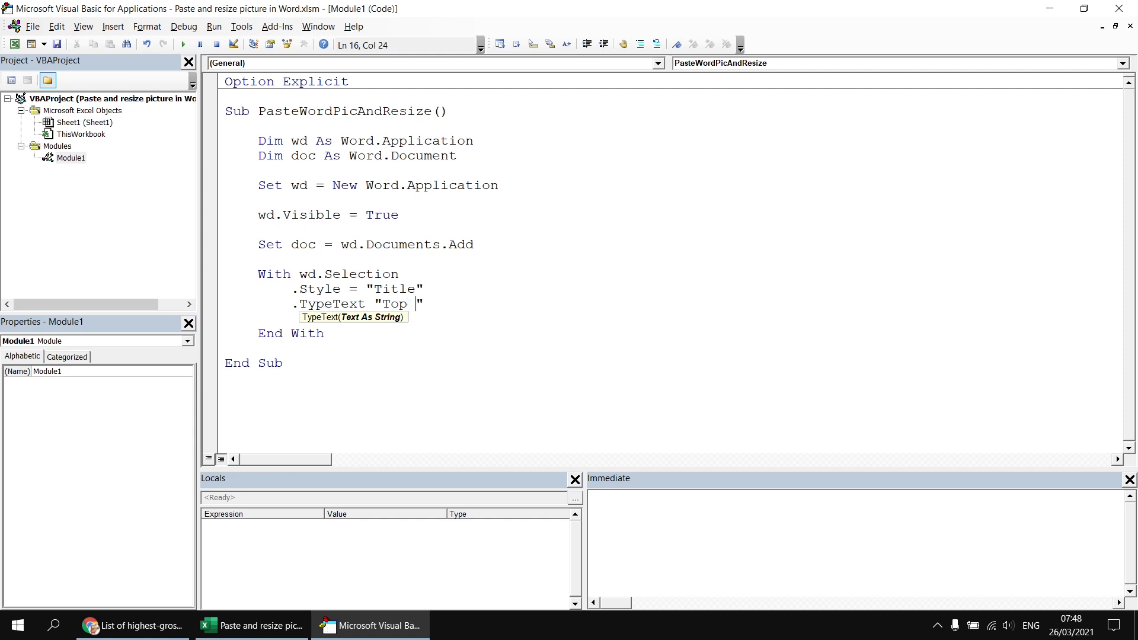
{"action": "type", "text": "Grossing Fi"}
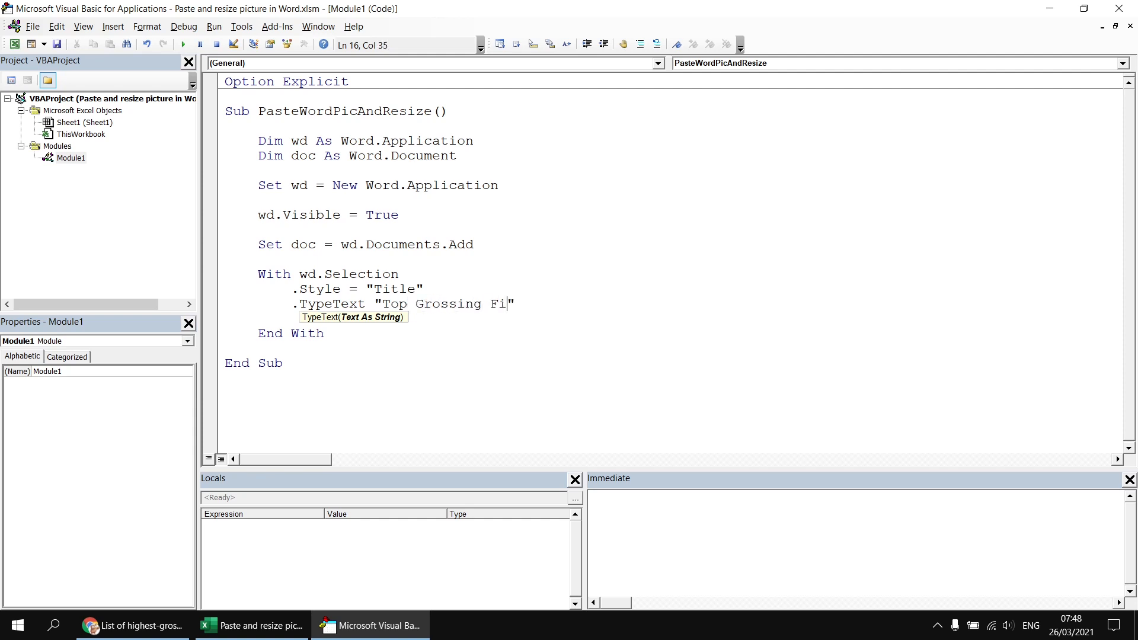
{"action": "type", "text": "lms"}
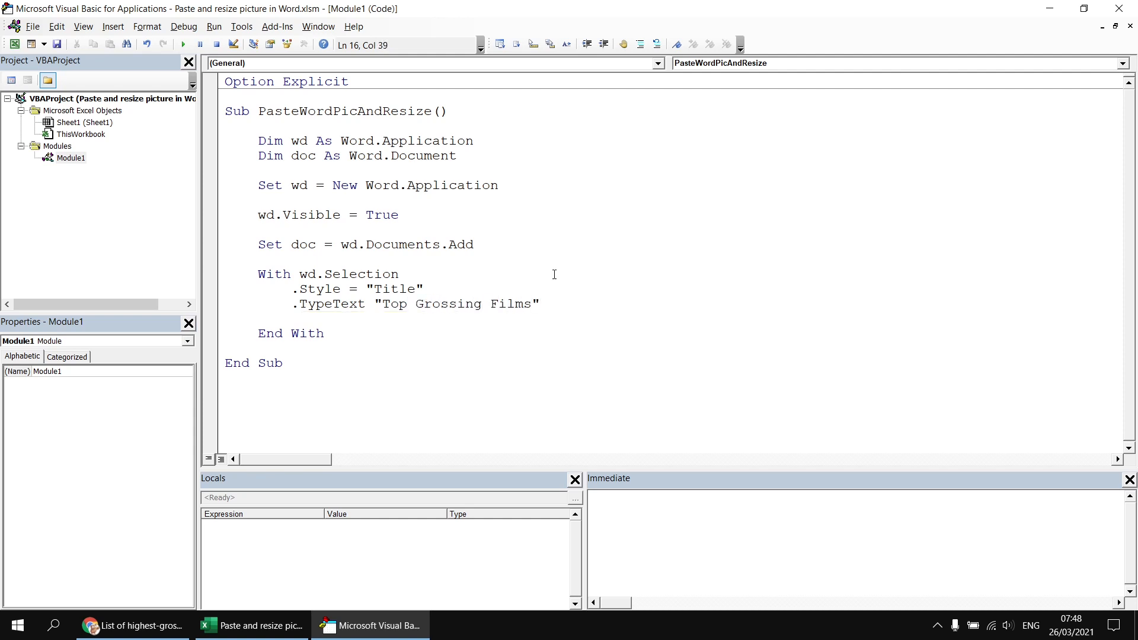
{"action": "key", "text": "Return"}
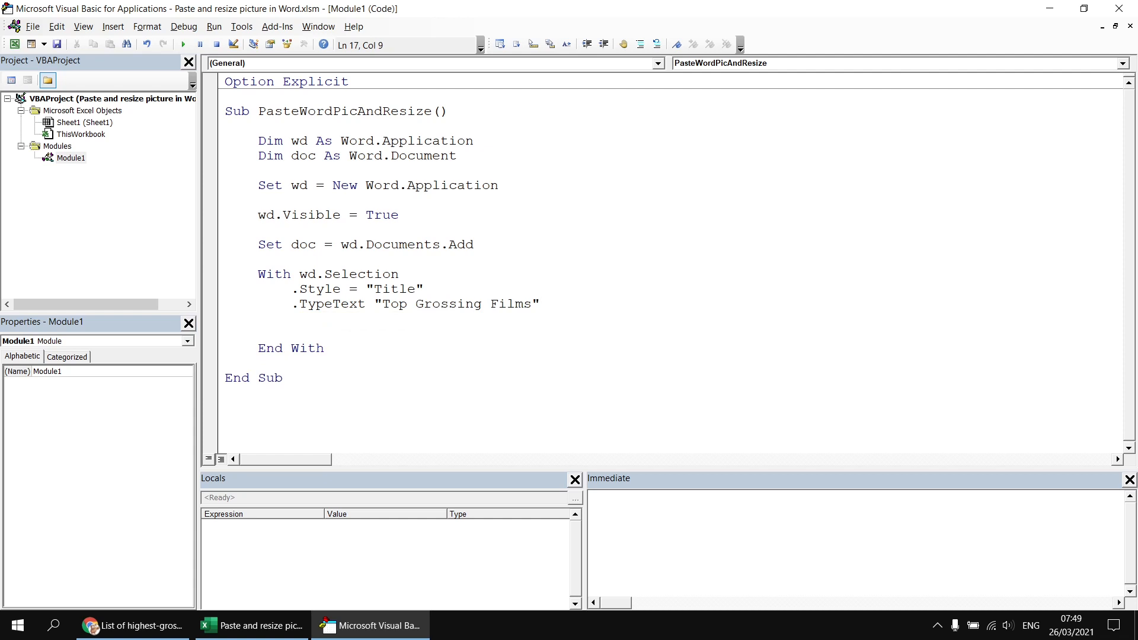
Add .TypeParagraph and .Style = "Normal" before End With.
{"action": "type", "text": ".t"}
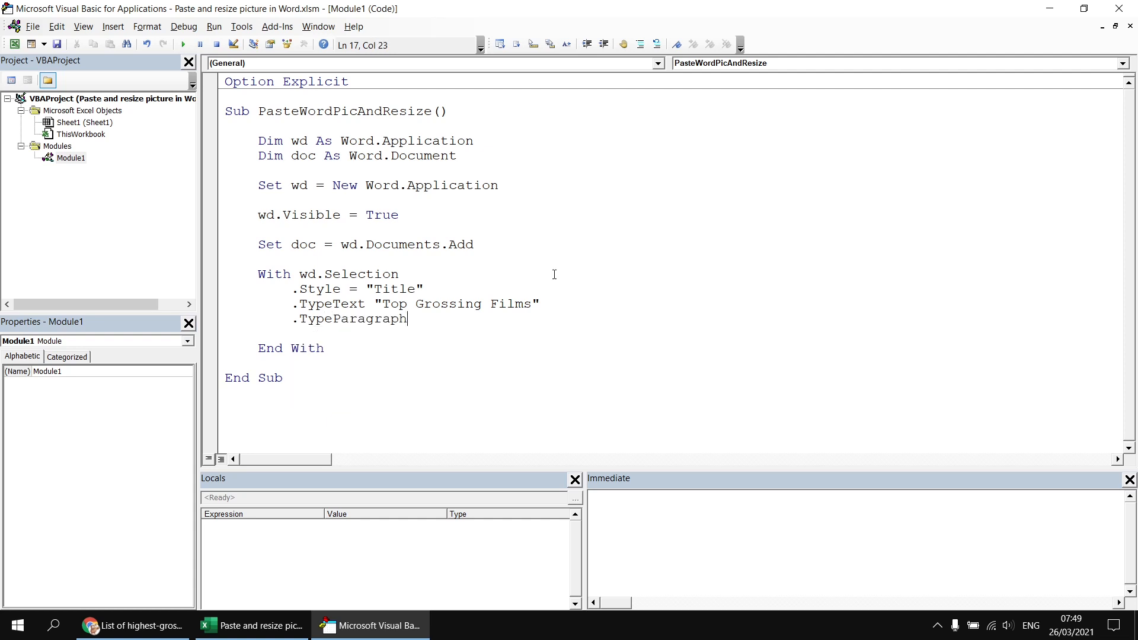
{"action": "key", "text": "Return"}
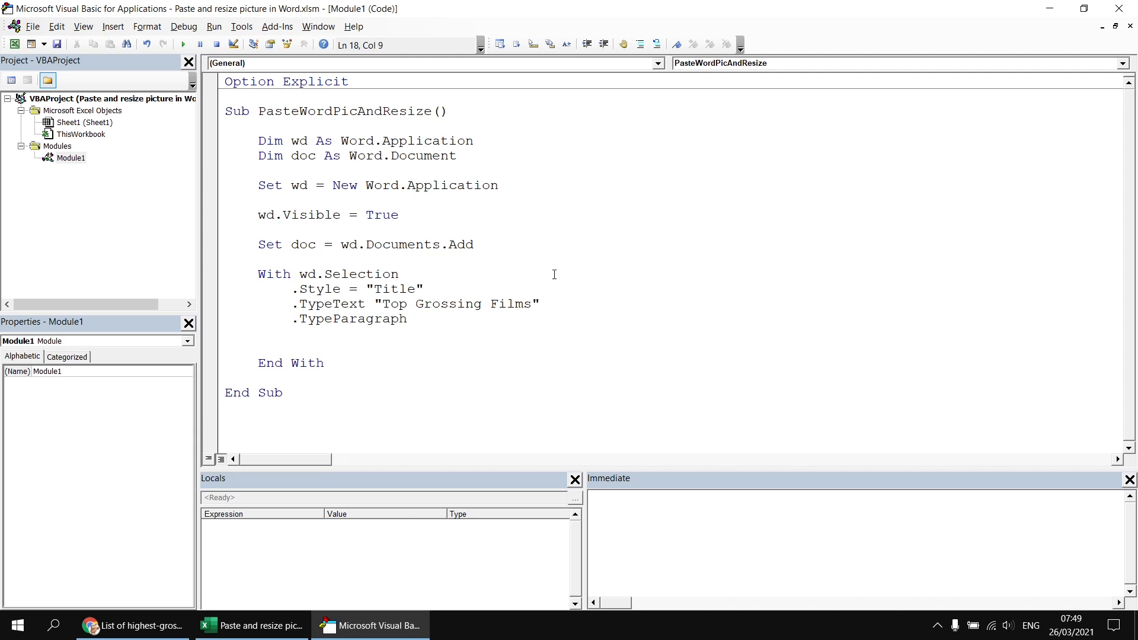
{"action": "type", "text": ".Style = \""}
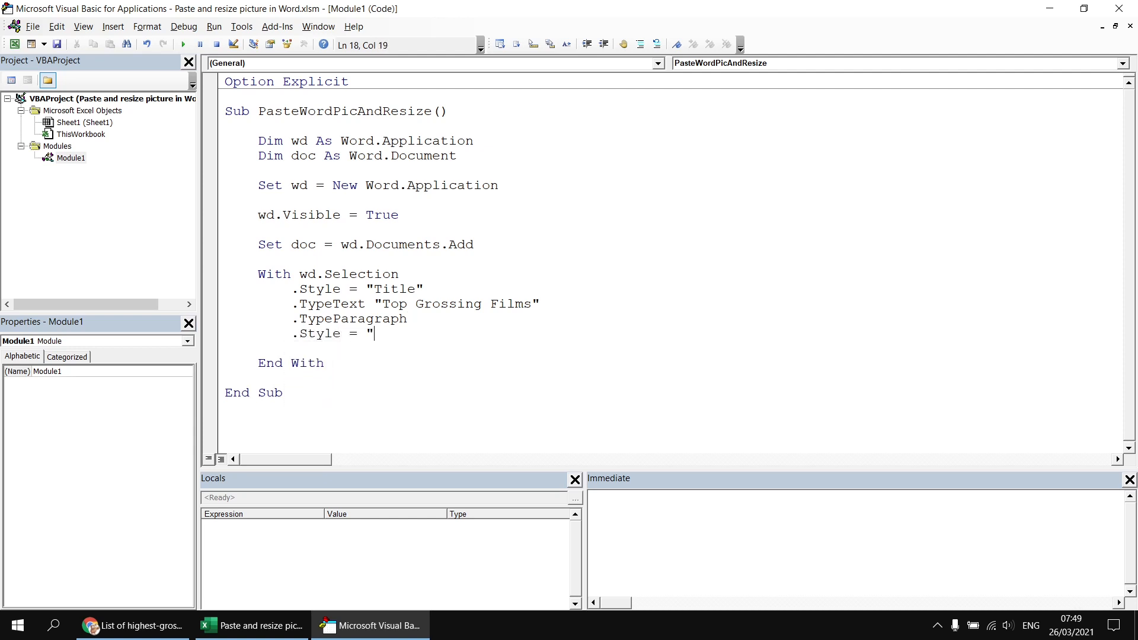
{"action": "type", "text": "Normal\""}
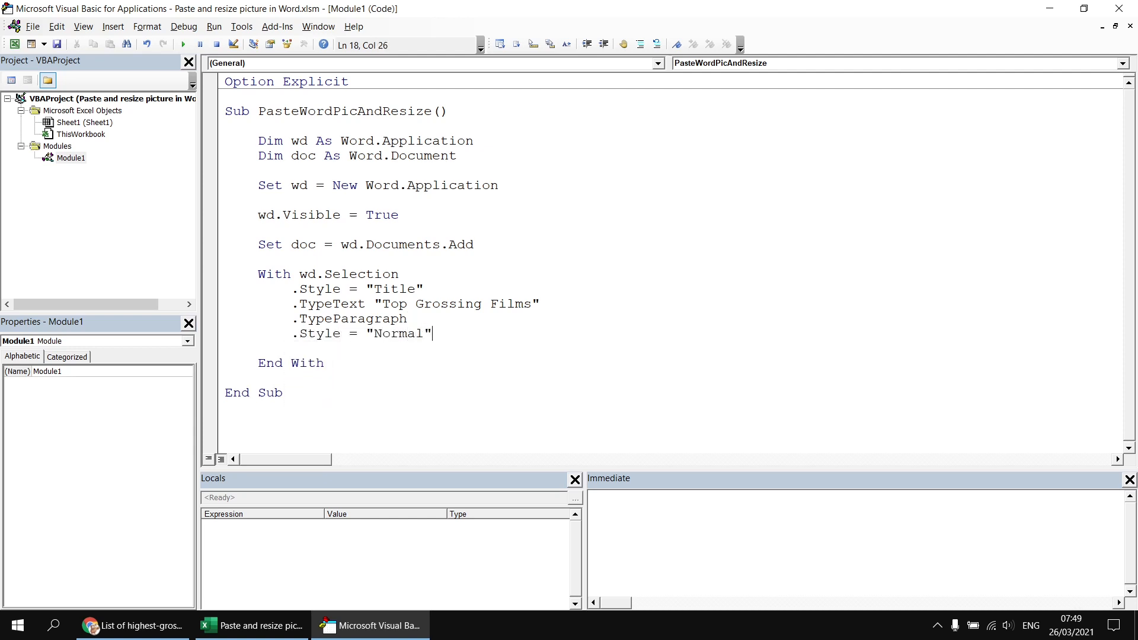
Run the macro and check the 'Top Grossing Films' title in the new Word document.
{"action": "left_click", "coordinate": [182, 44]}
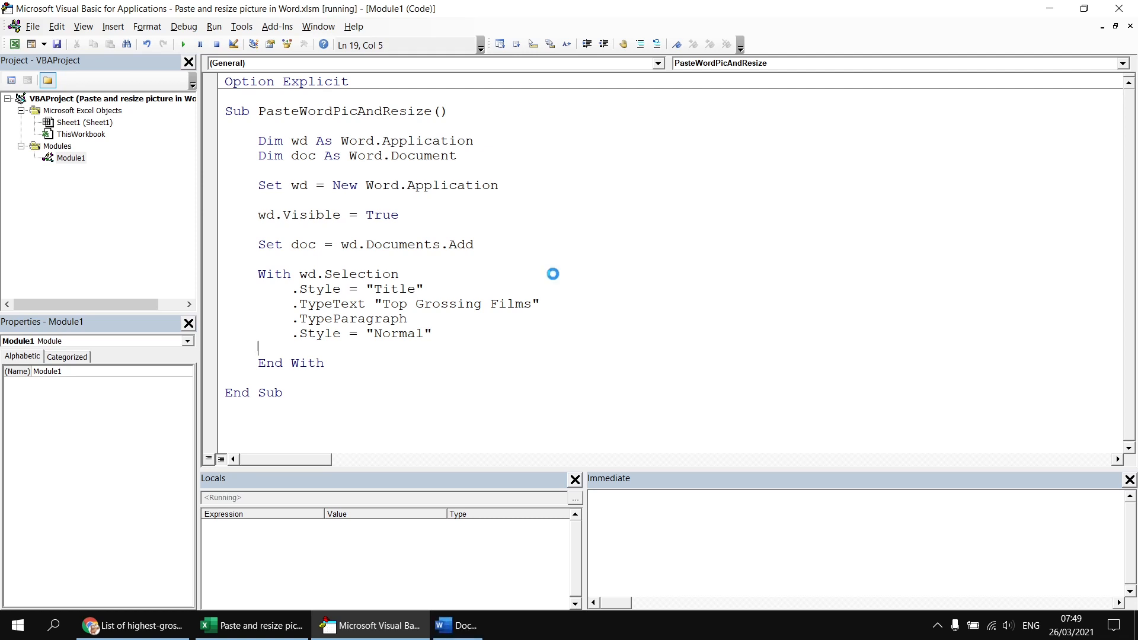
{"action": "left_click", "coordinate": [476, 625]}
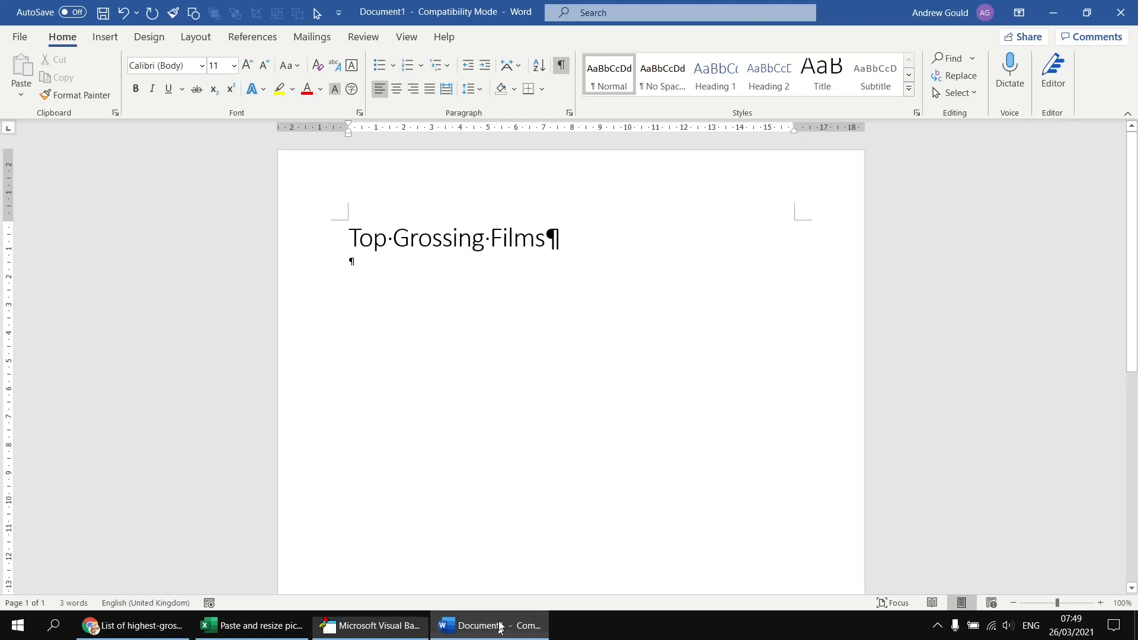
{"action": "mouse_move", "coordinate": [516, 283]}
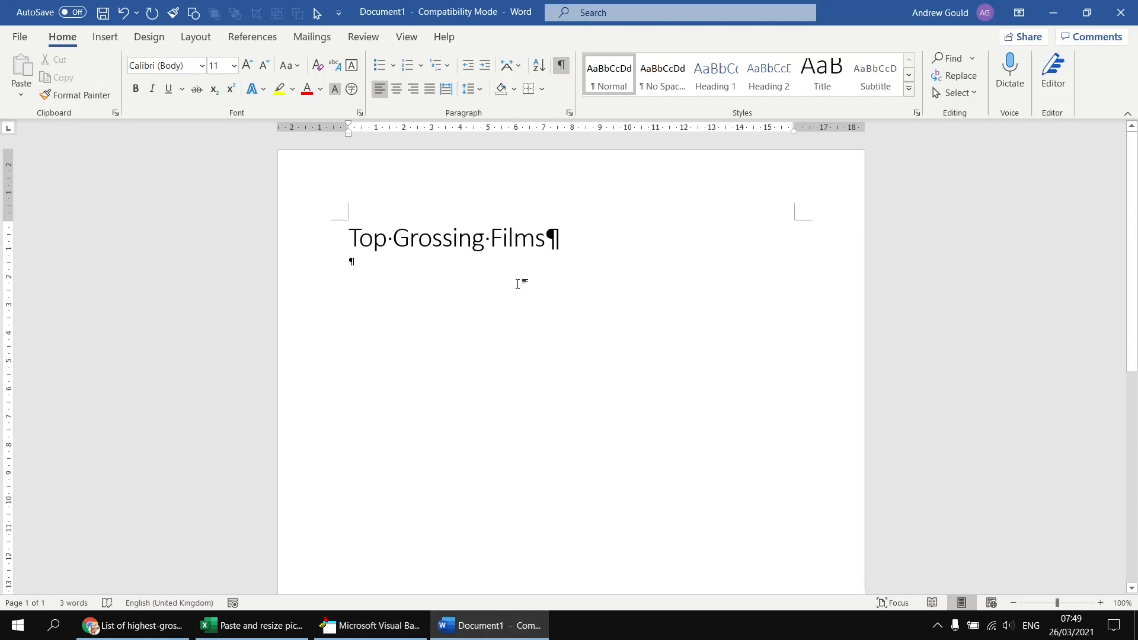
{"action": "left_click", "coordinate": [369, 625]}
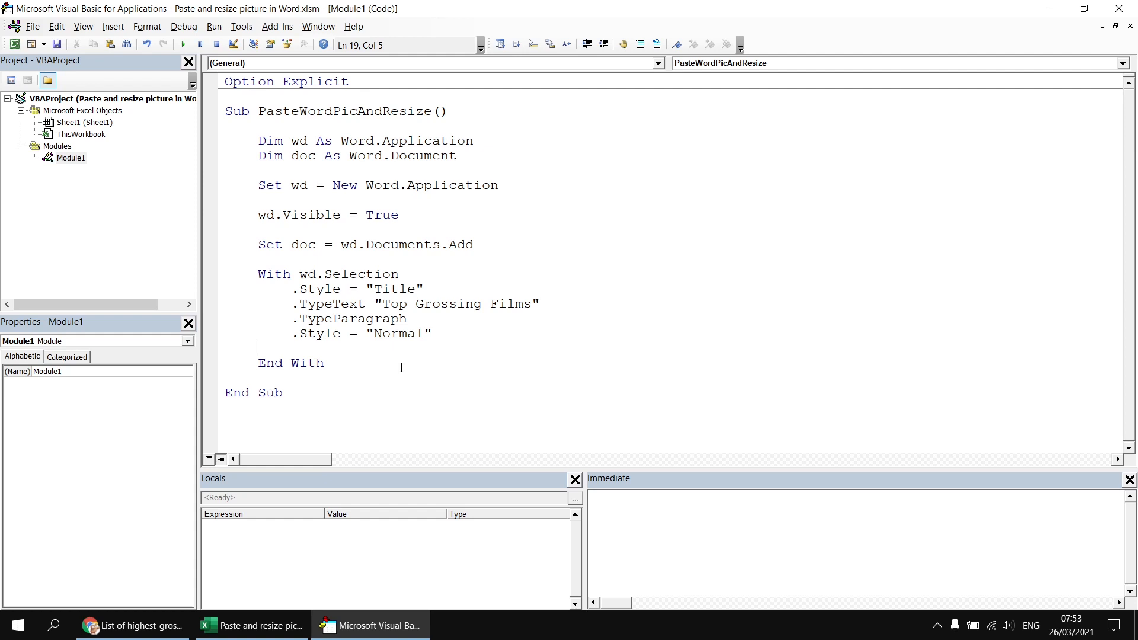
{"action": "mouse_move", "coordinate": [320, 574]}
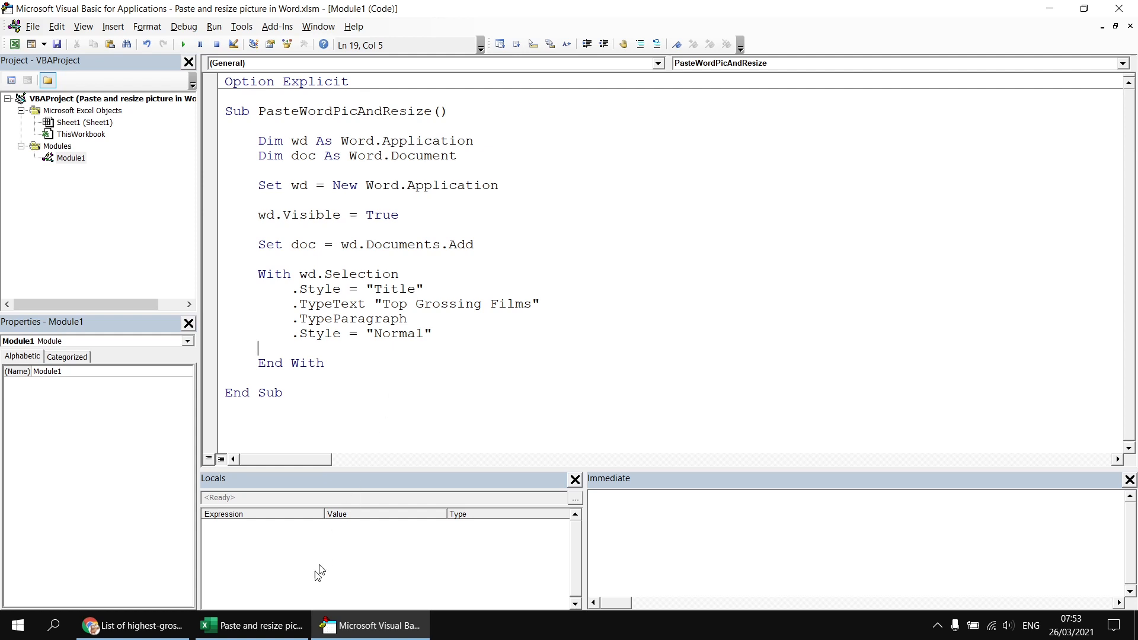
Select the Excel film table from Rank to 2018 to check its extent.
{"action": "left_click", "coordinate": [252, 625]}
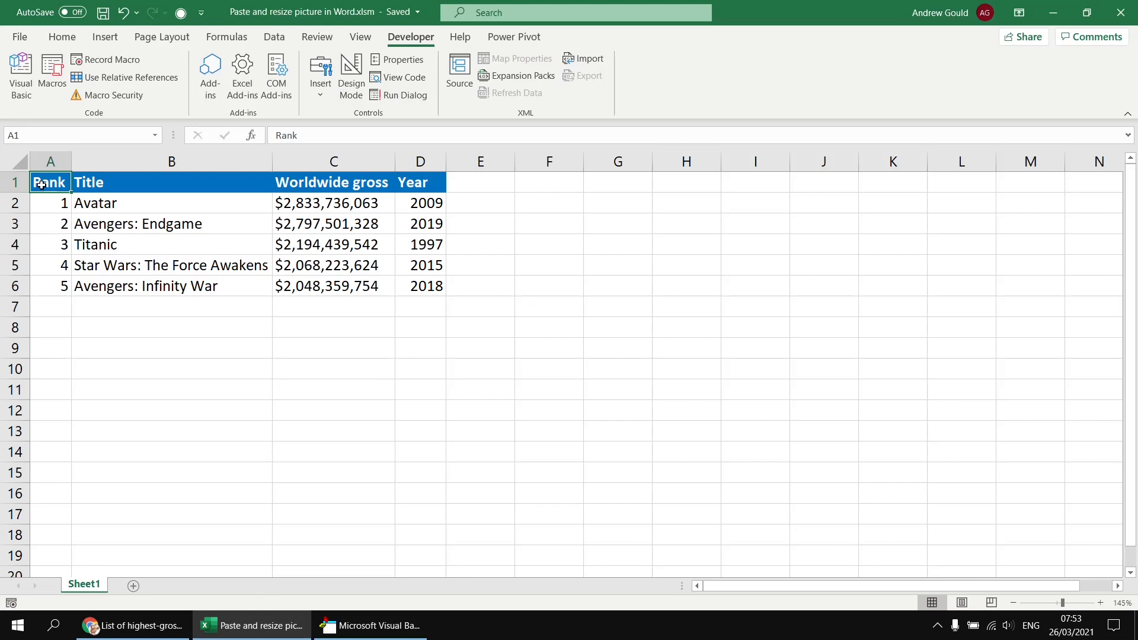
{"action": "left_click_drag", "start_coordinate": [50, 182], "coordinate": [420, 264]}
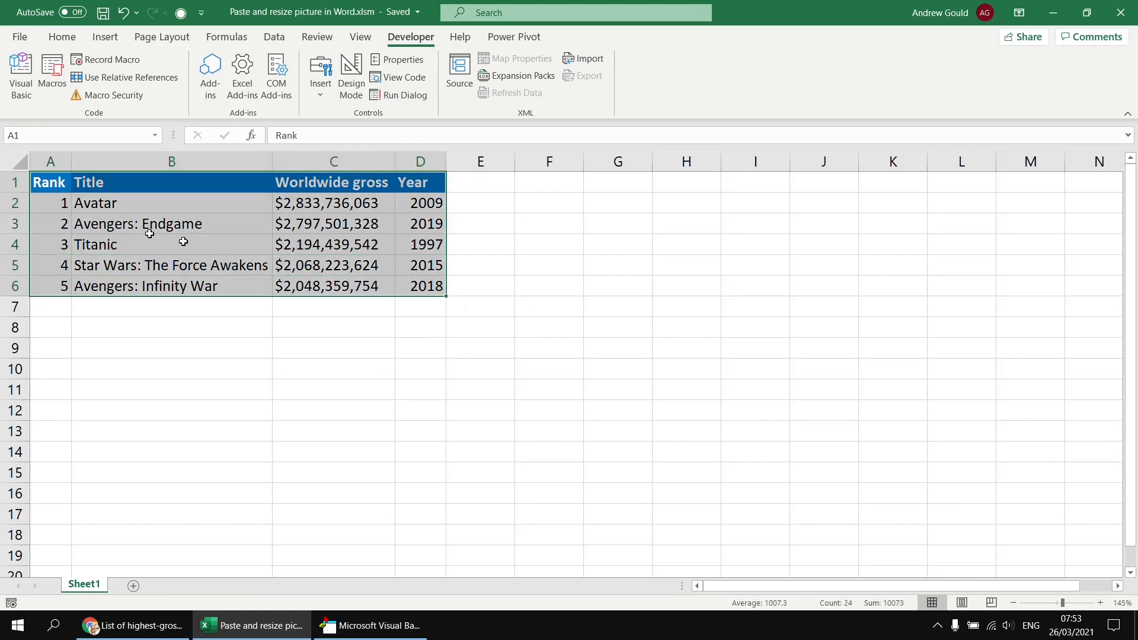
{"action": "left_click", "coordinate": [369, 625]}
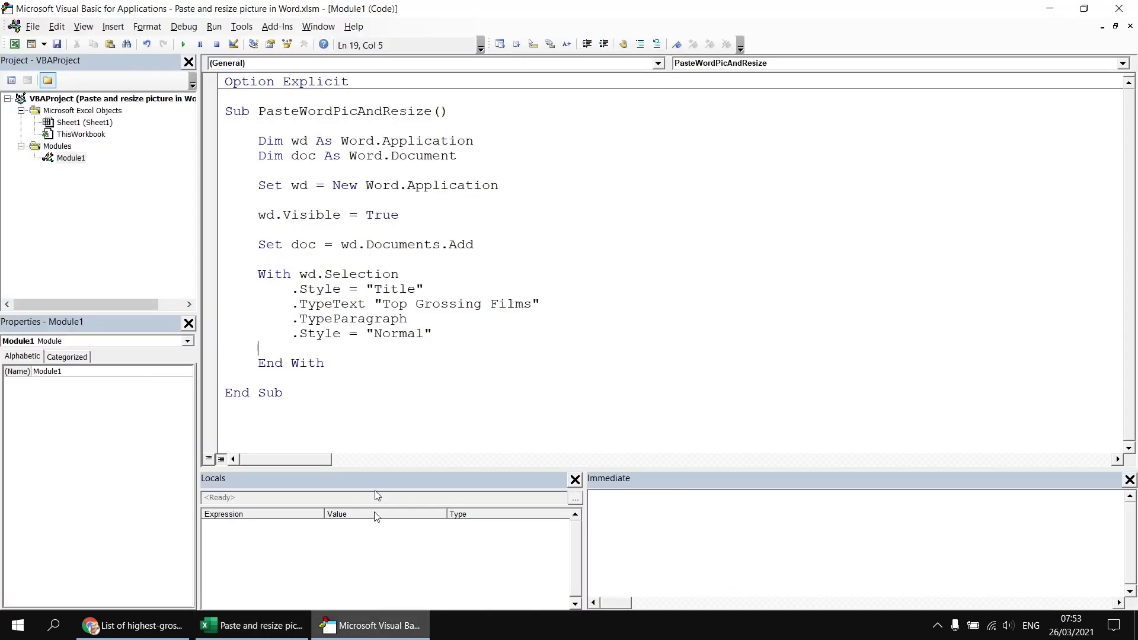
{"action": "mouse_move", "coordinate": [505, 372]}
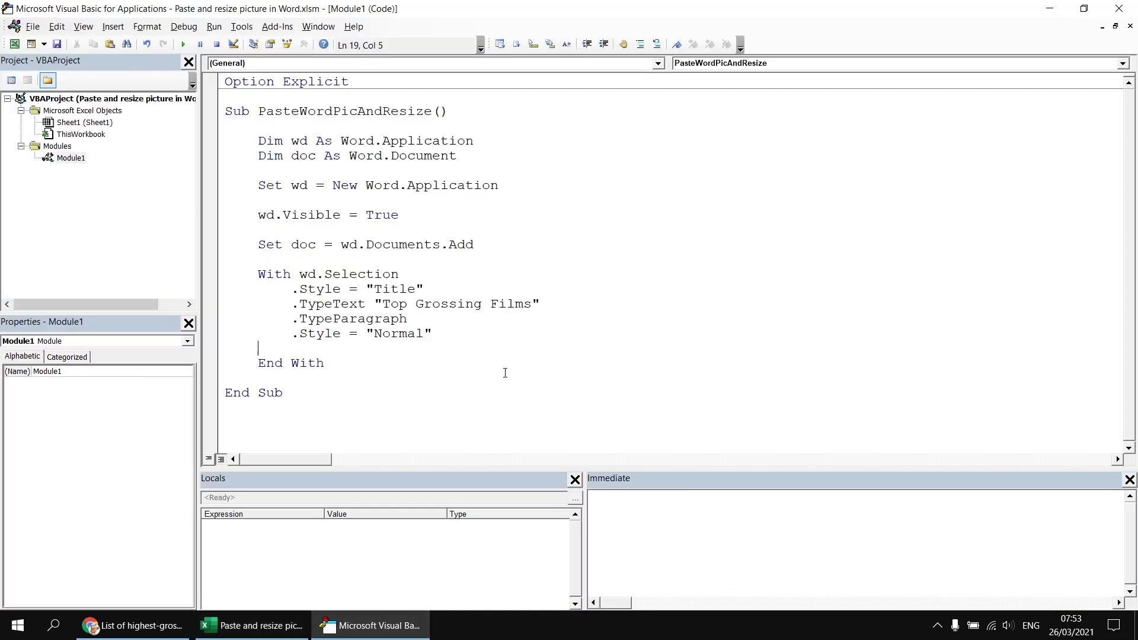
Add Sheet1.Range("A1").CurrentRegion.Copy and .Paste inside the With block.
{"action": "key", "text": "Return"}
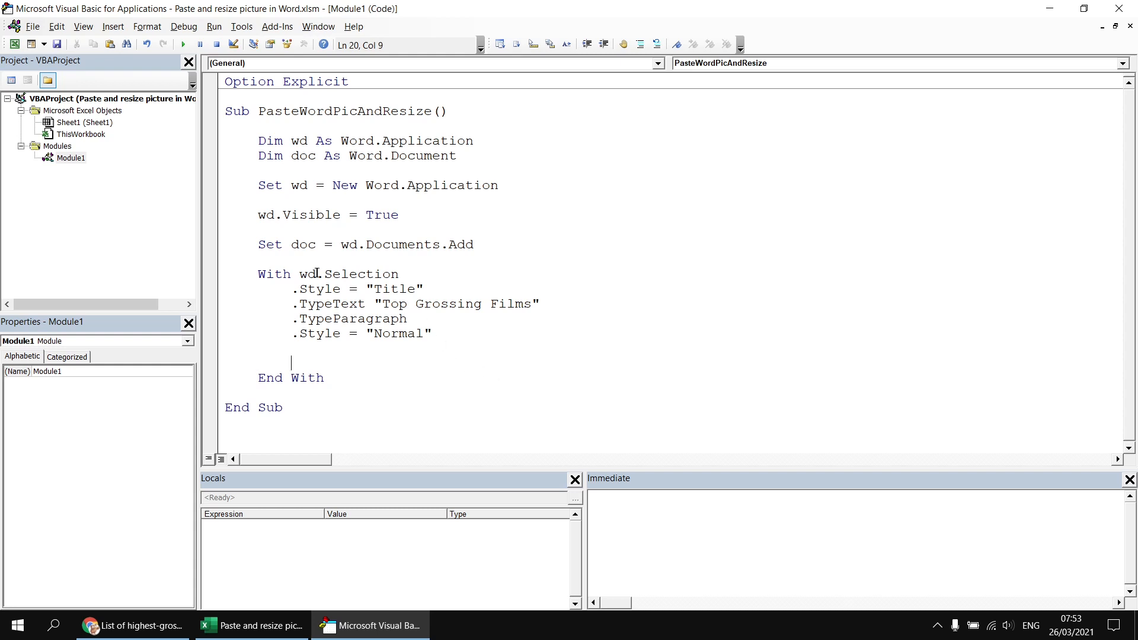
{"action": "double_click", "coordinate": [348, 274]}
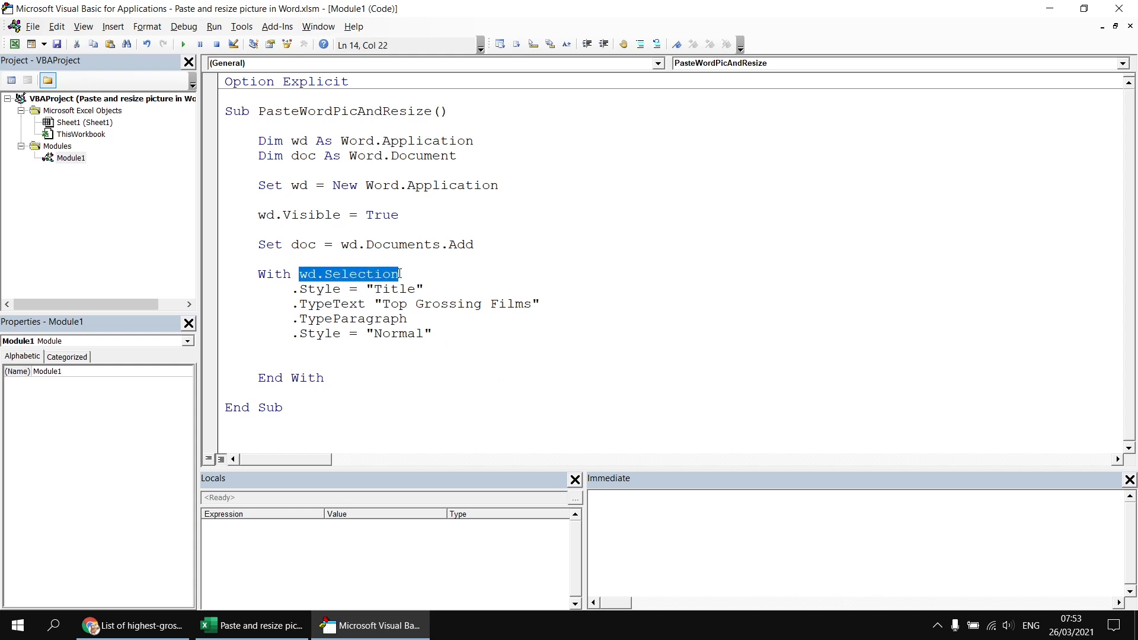
{"action": "left_click", "coordinate": [345, 355]}
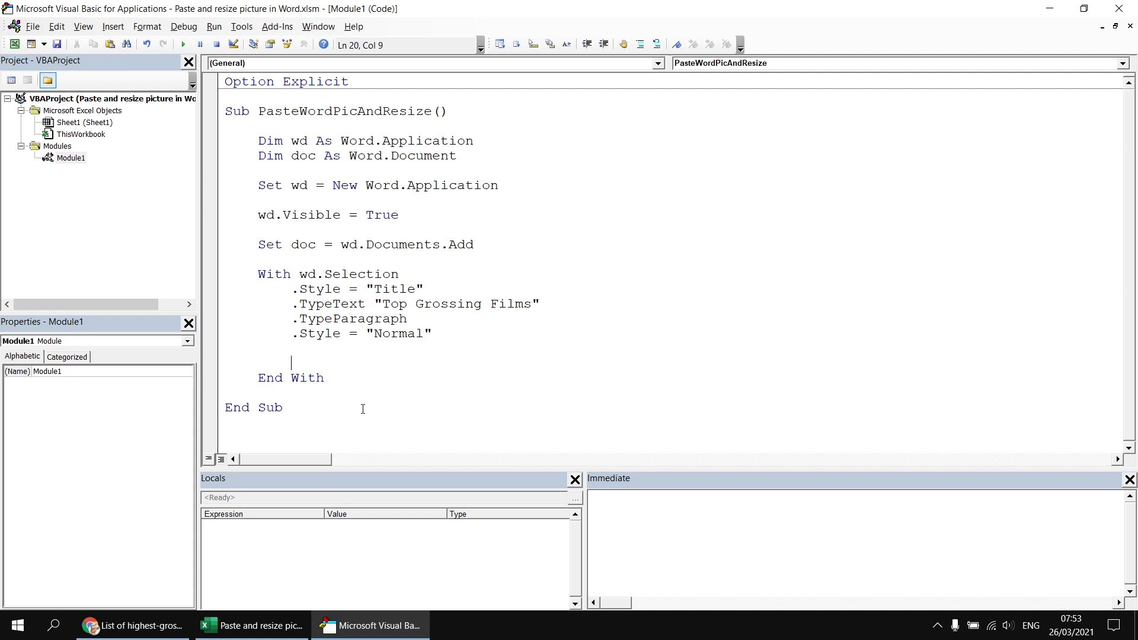
{"action": "type", "text": "Sheet1."}
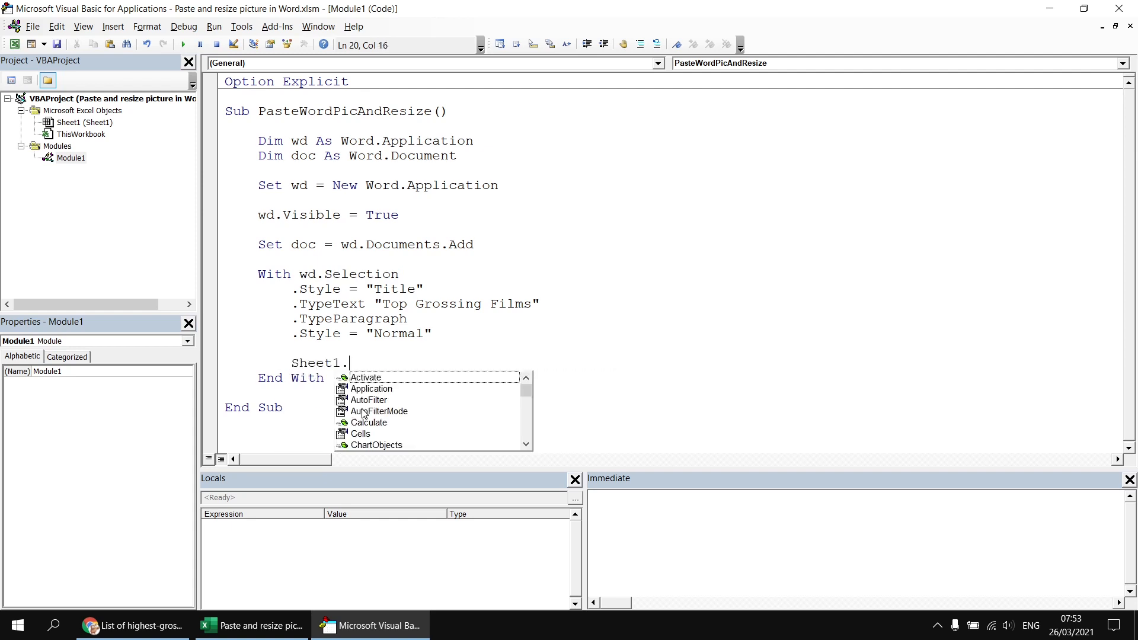
{"action": "type", "text": "Range(\"A1\").CurrentRegion.Copy"}
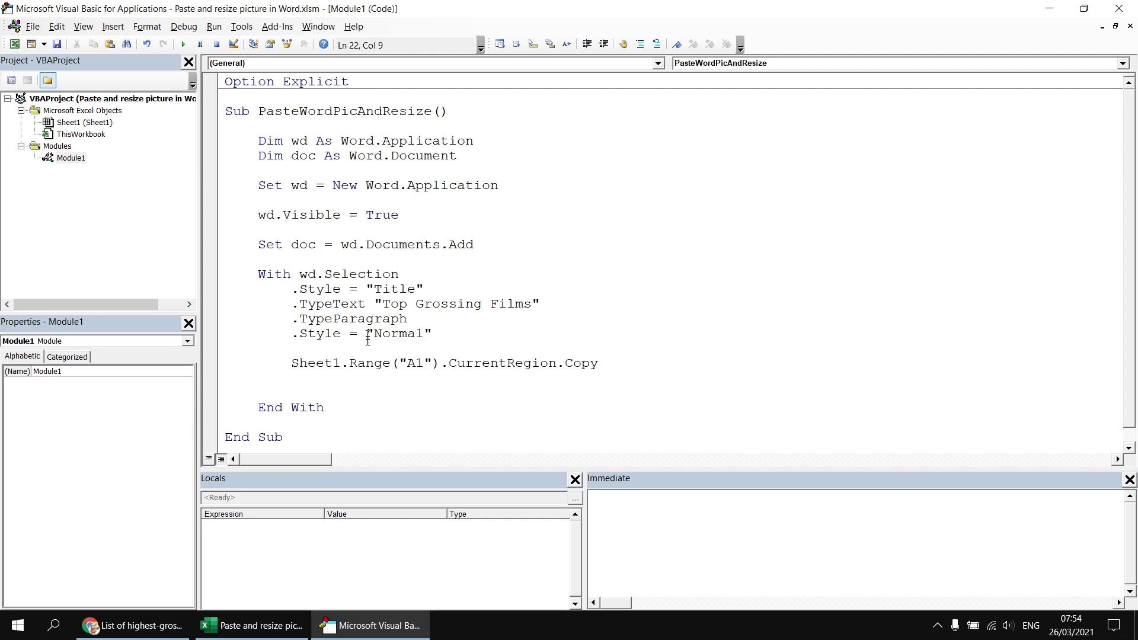
{"action": "type", "text": "."}
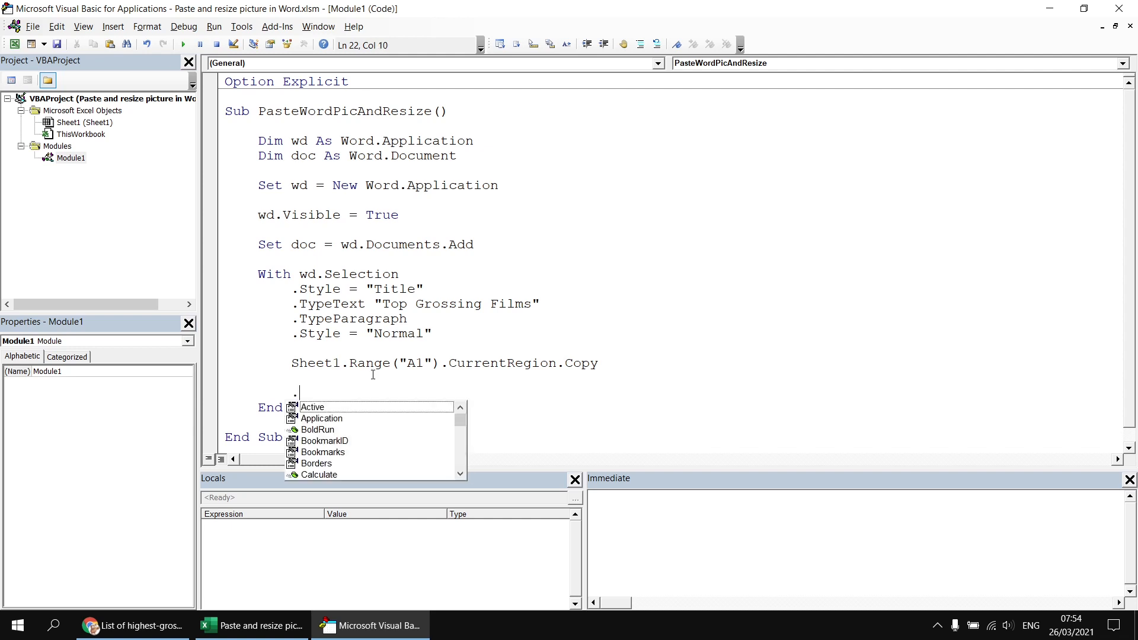
{"action": "type", "text": "pas"}
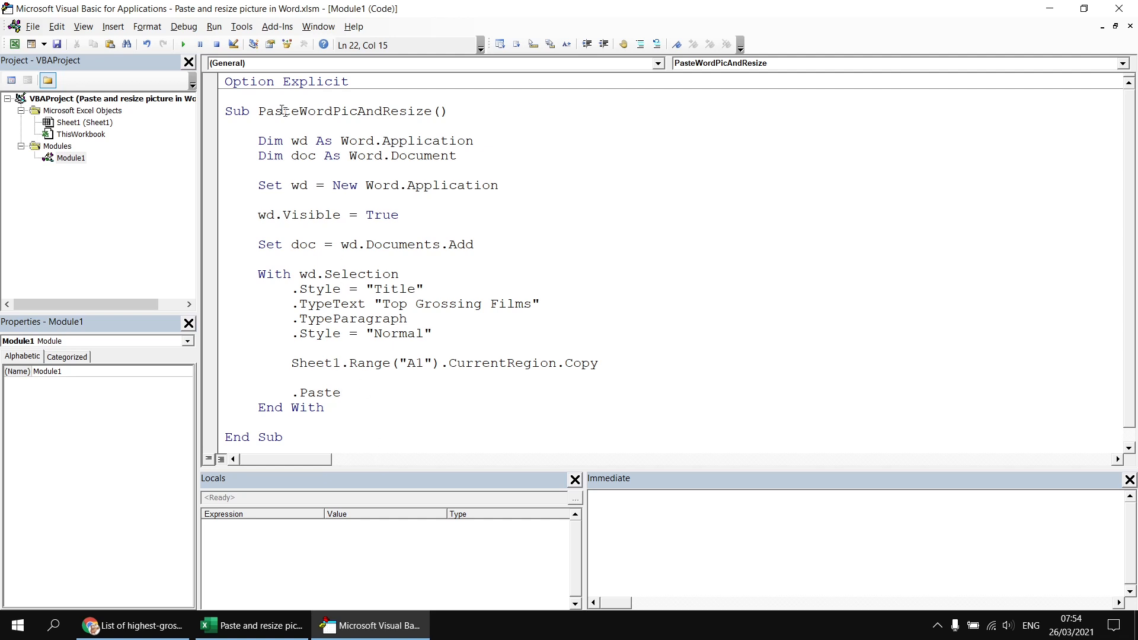
Run the macro and inspect the five-film table pasted under the title in Document1.
{"action": "left_click", "coordinate": [182, 44]}
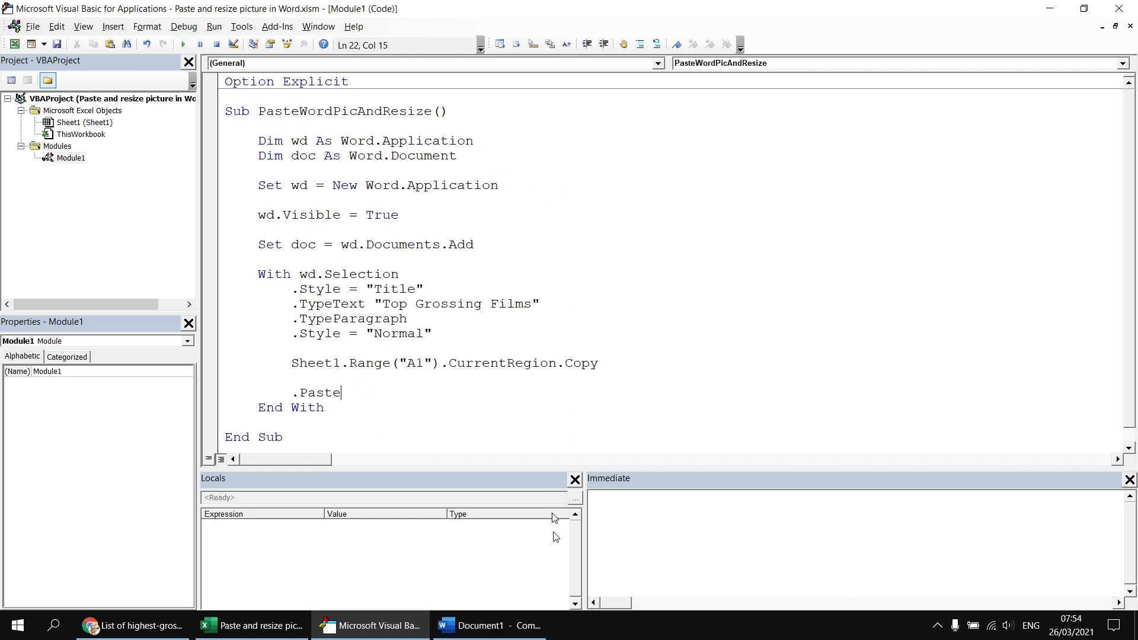
{"action": "left_click", "coordinate": [478, 625]}
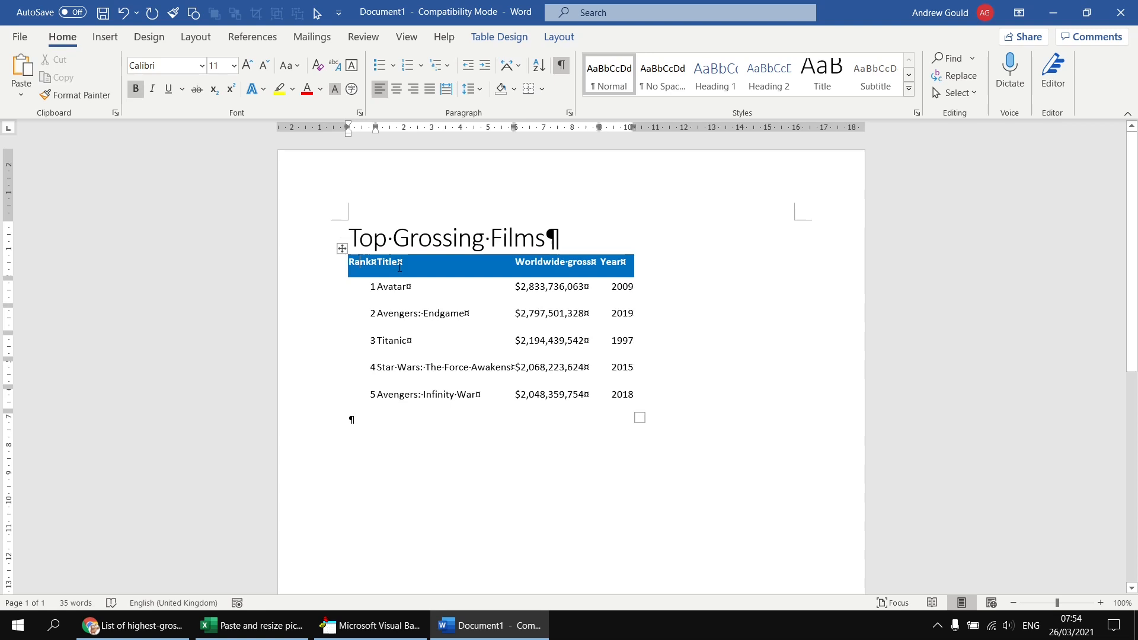
{"action": "left_click", "coordinate": [398, 286]}
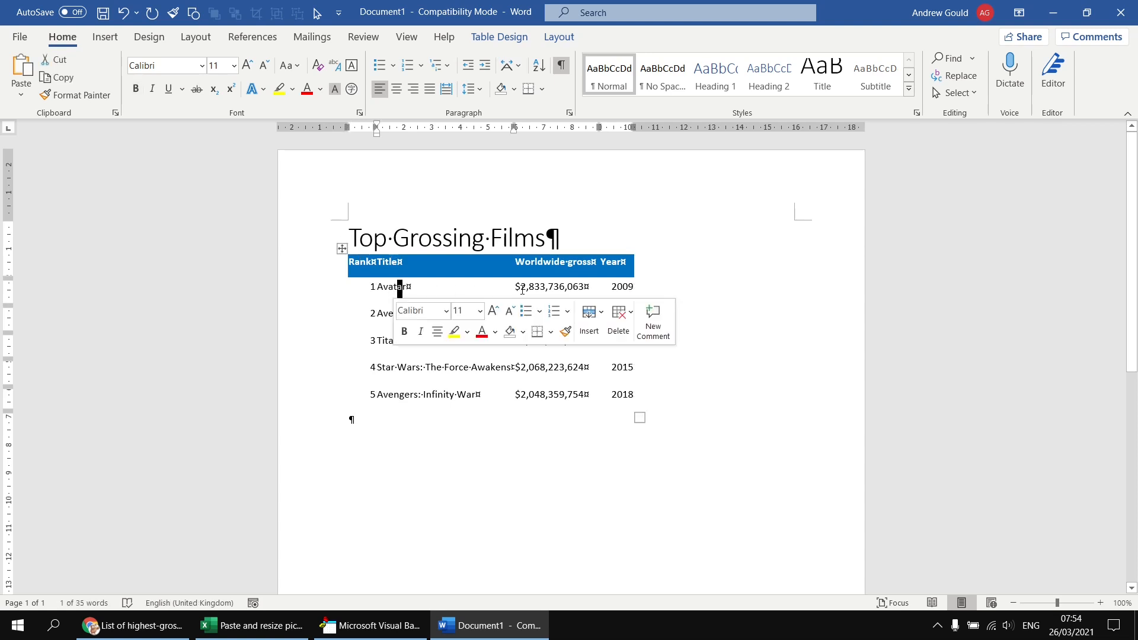
{"action": "left_click", "coordinate": [426, 275]}
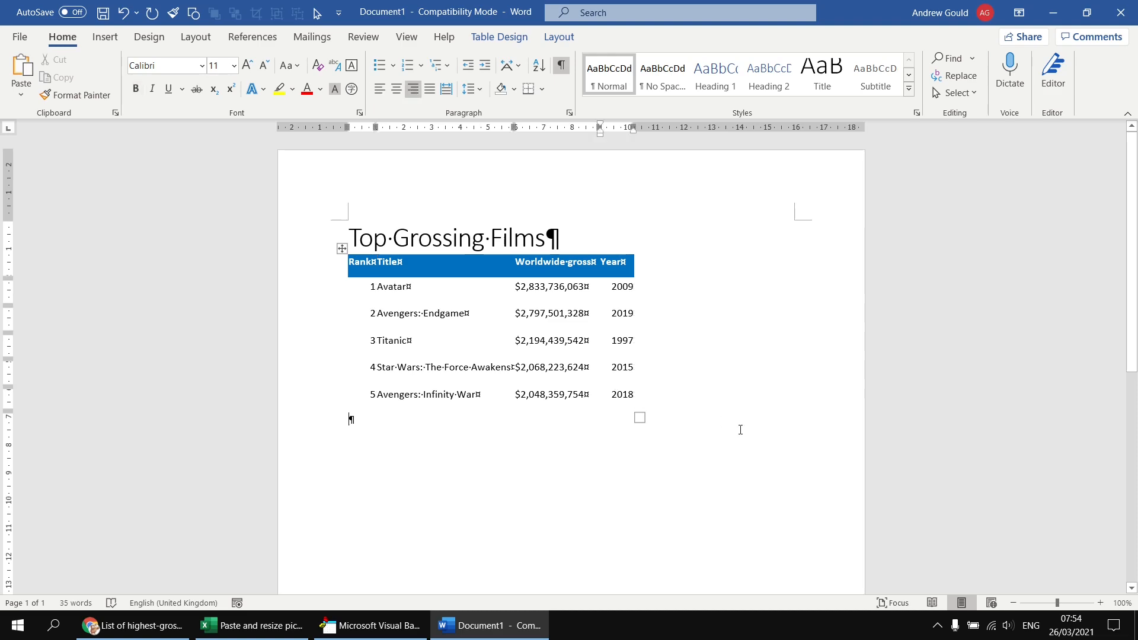
{"action": "left_click", "coordinate": [369, 625]}
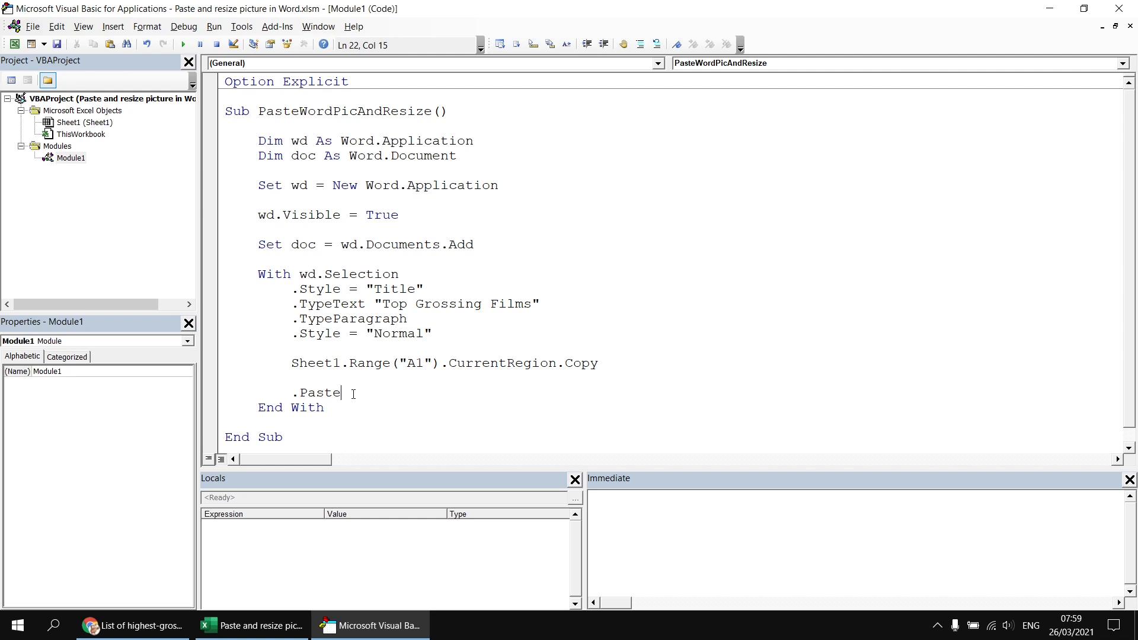
{"action": "mouse_move", "coordinate": [366, 396]}
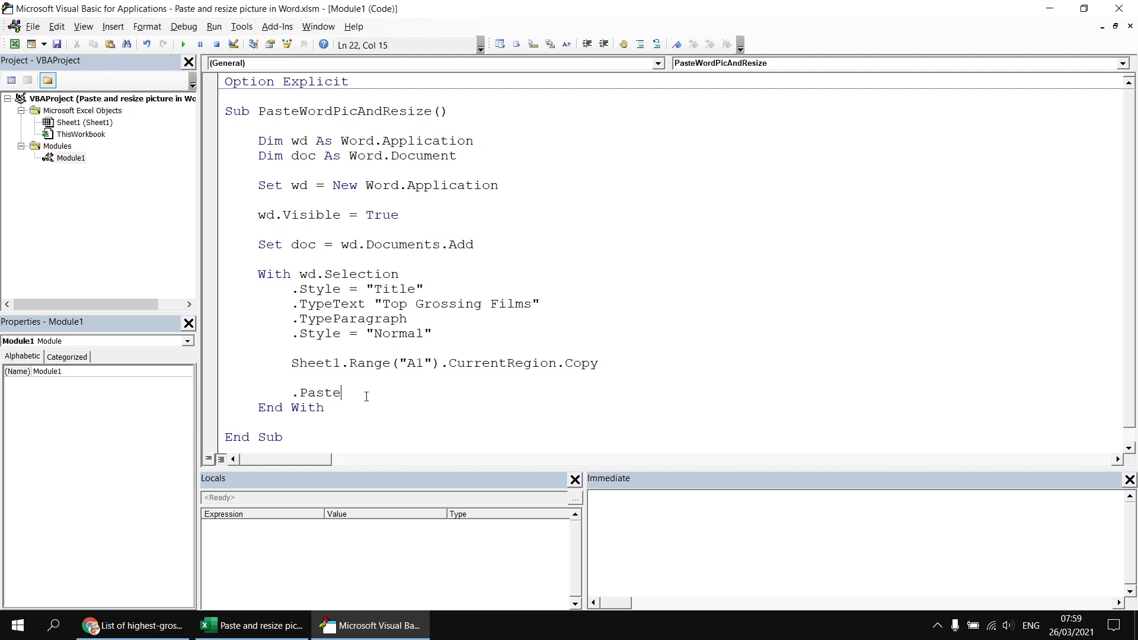
{"action": "mouse_move", "coordinate": [421, 394]}
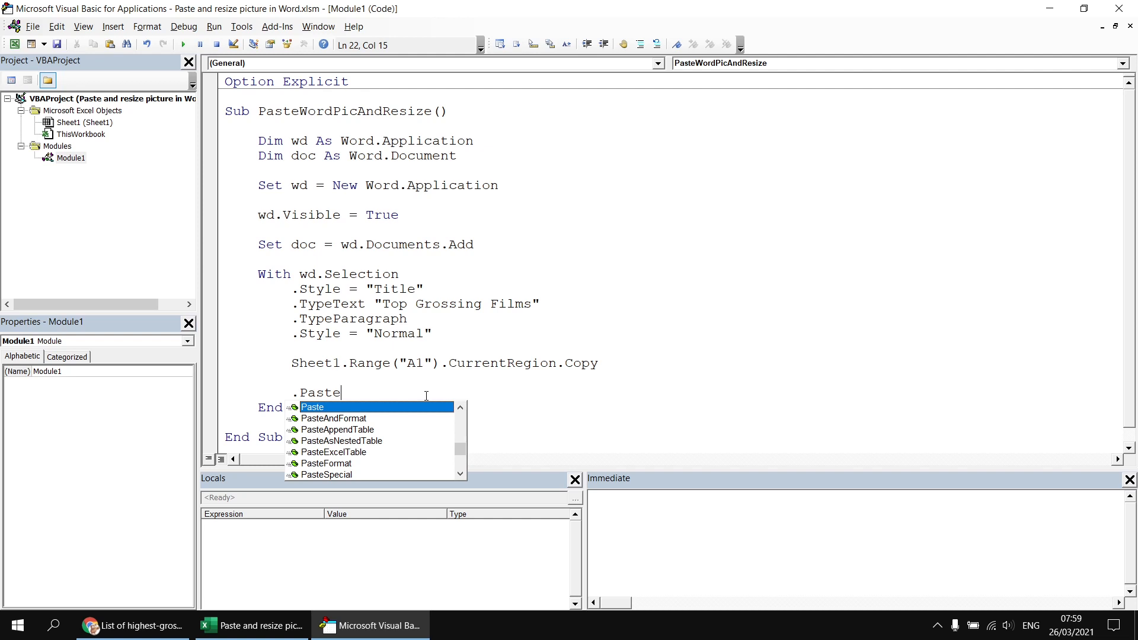
Change the .Paste line to .PasteSpecial.
{"action": "type", "text": "s"}
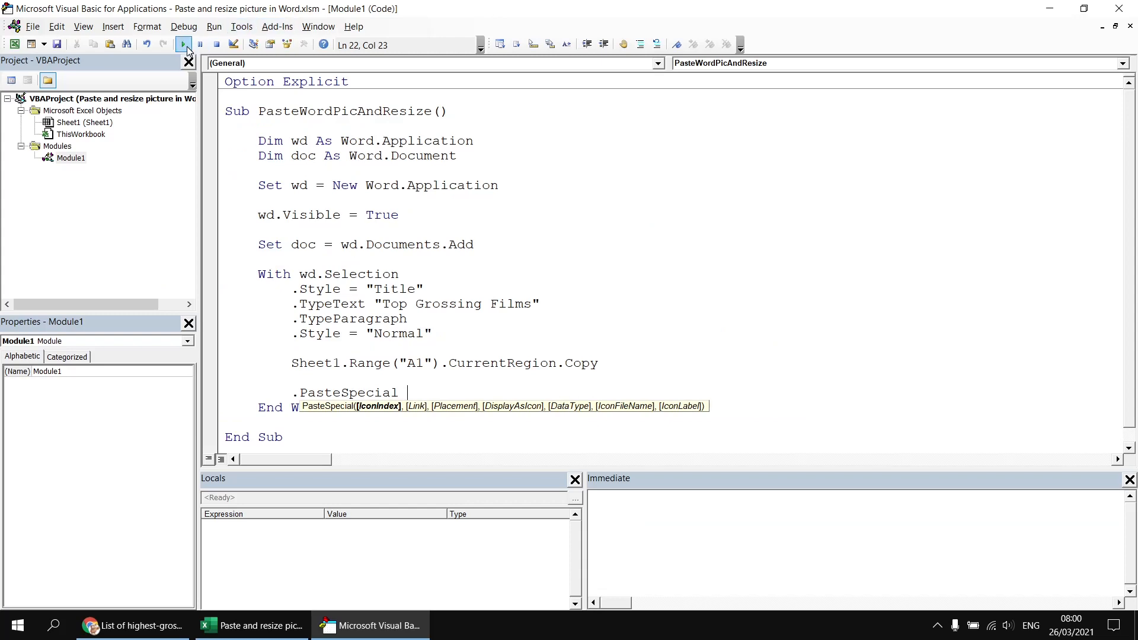
Rerun the macro, inspect the five-film table in the new Word document, then return to the code.
{"action": "left_click", "coordinate": [183, 44]}
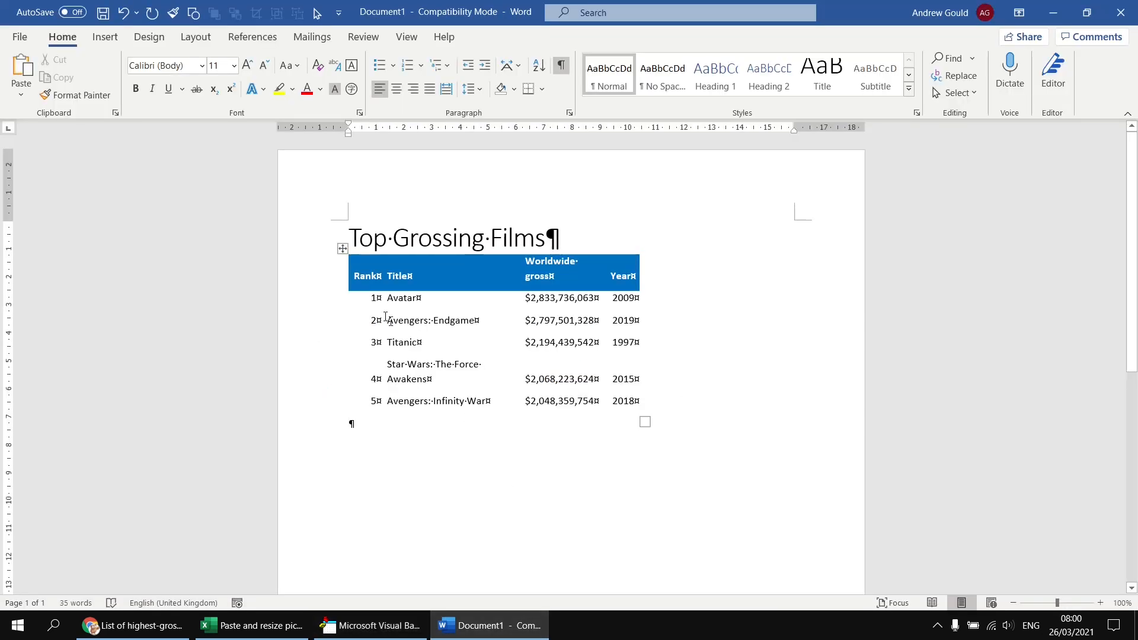
{"action": "left_click", "coordinate": [343, 249]}
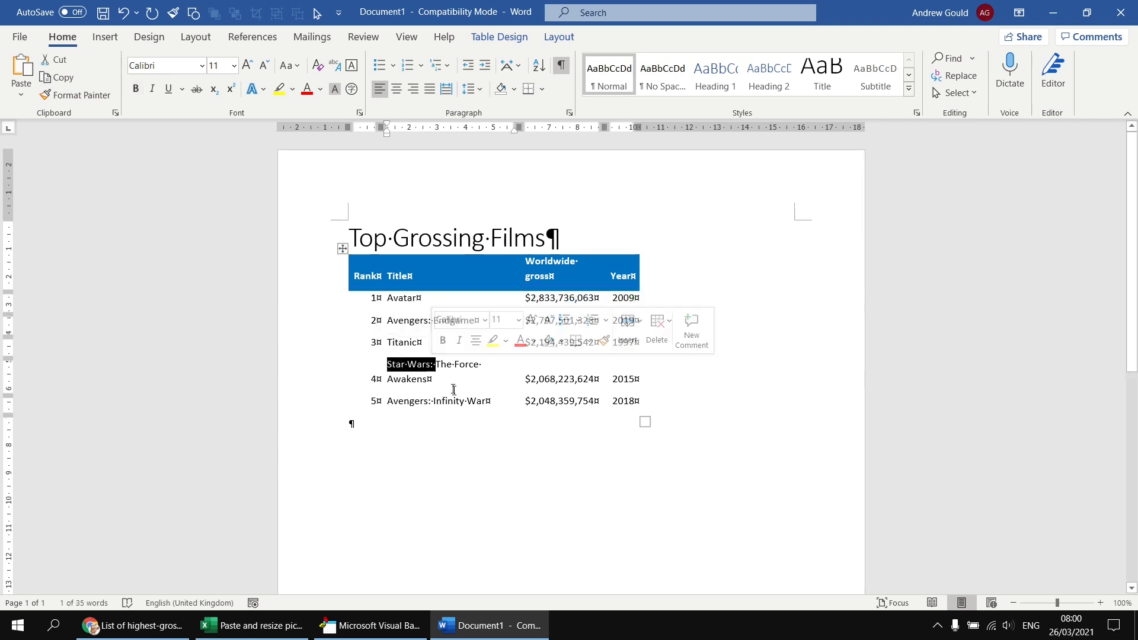
{"action": "left_click", "coordinate": [544, 459]}
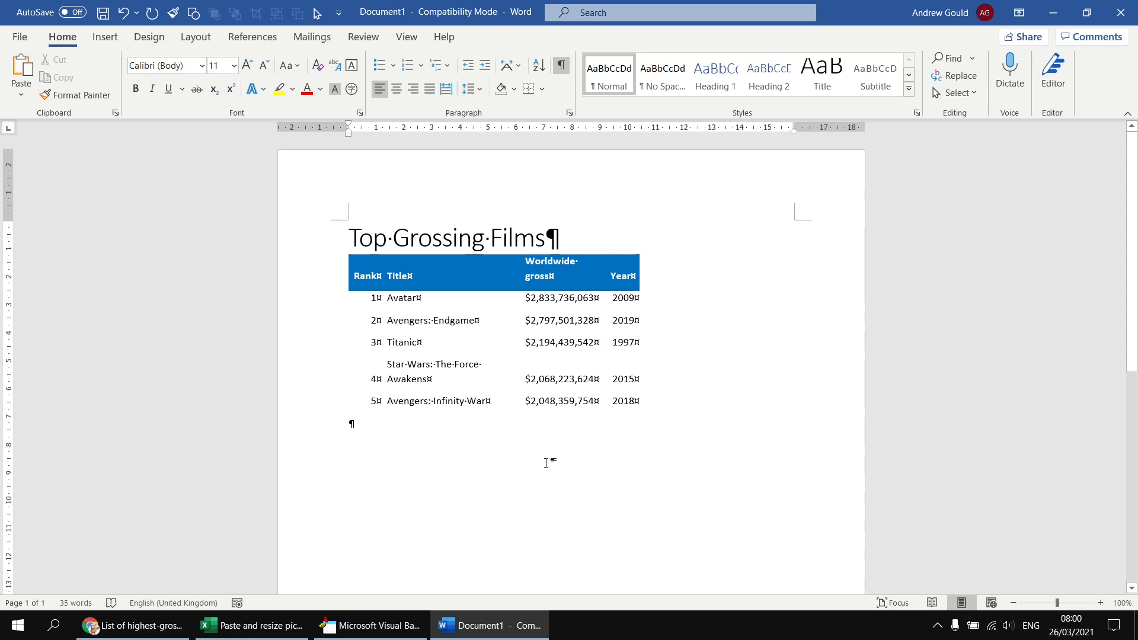
{"action": "left_click", "coordinate": [369, 624]}
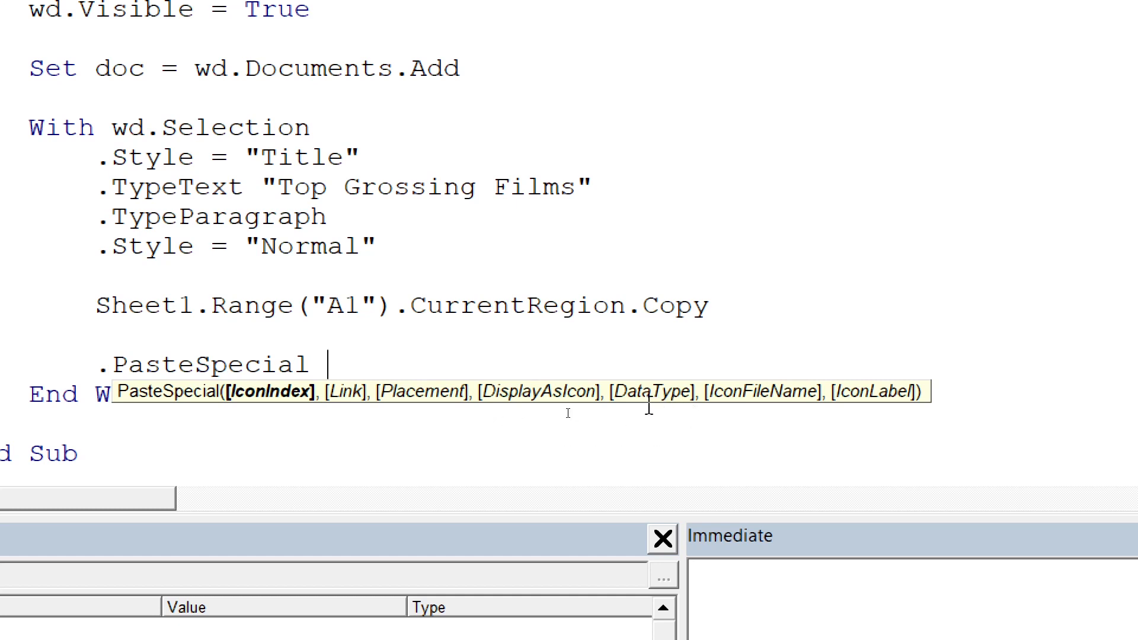
Remove the extra comma placeholders after .PasteSpecial and begin the named argument 'DataType:='.
{"action": "type", "text": ","}
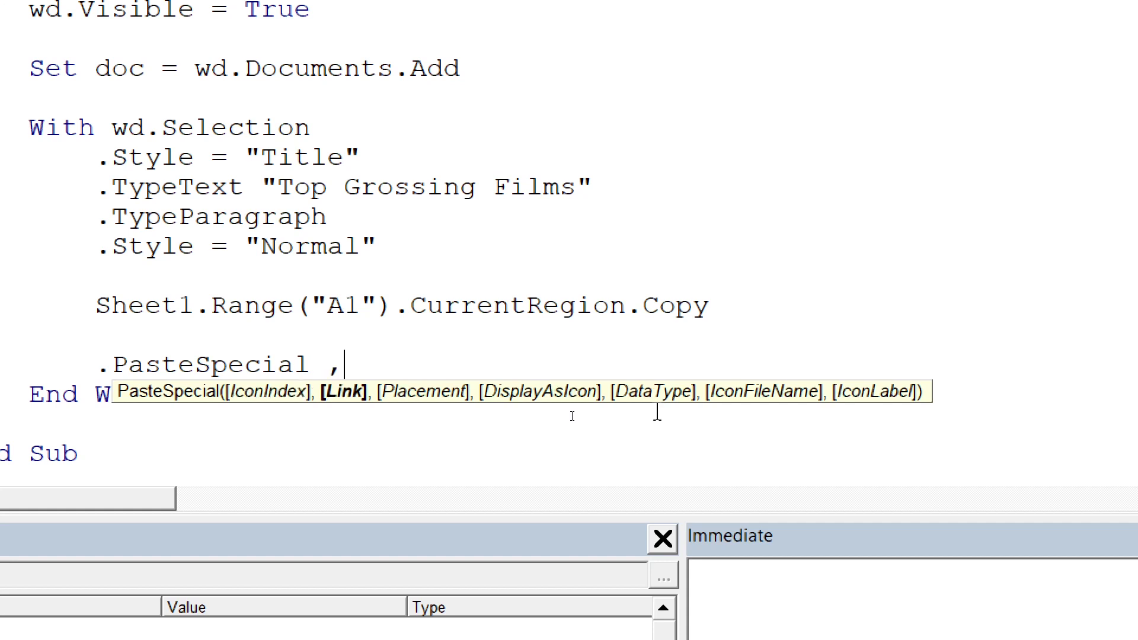
{"action": "type", "text": ","}
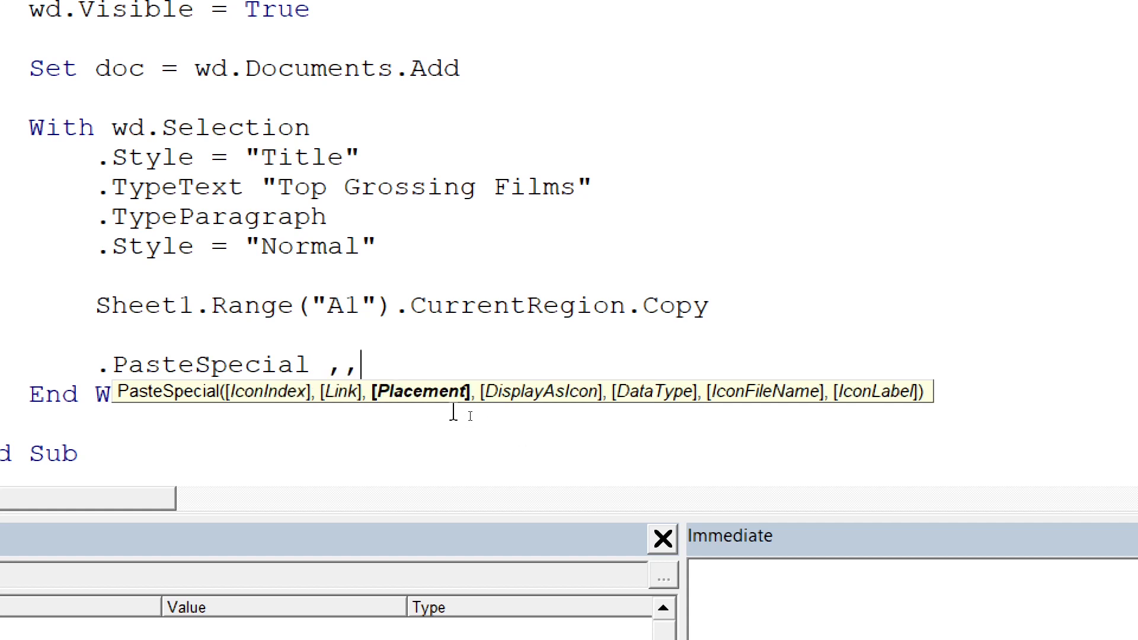
{"action": "type", "text": ","}
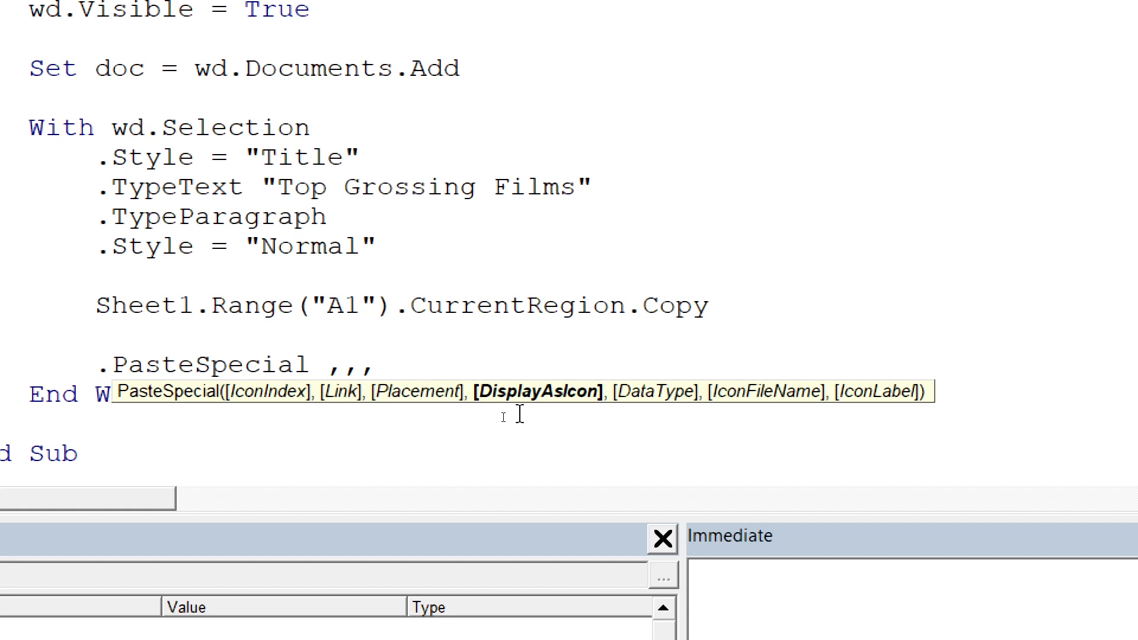
{"action": "type", "text": ","}
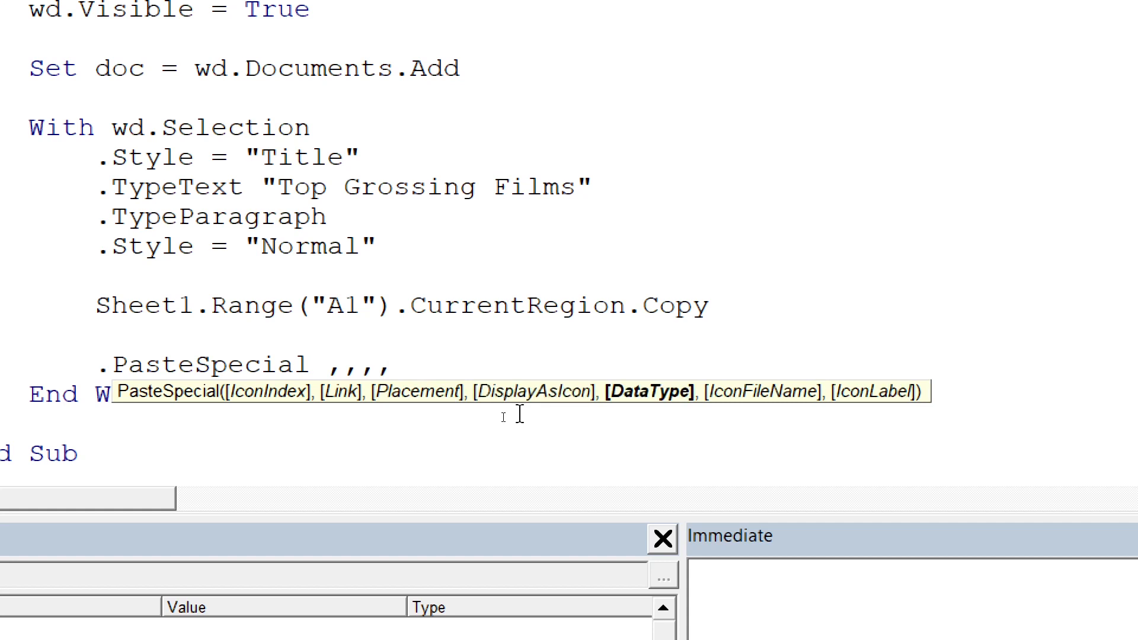
{"action": "left_click", "coordinate": [392, 365]}
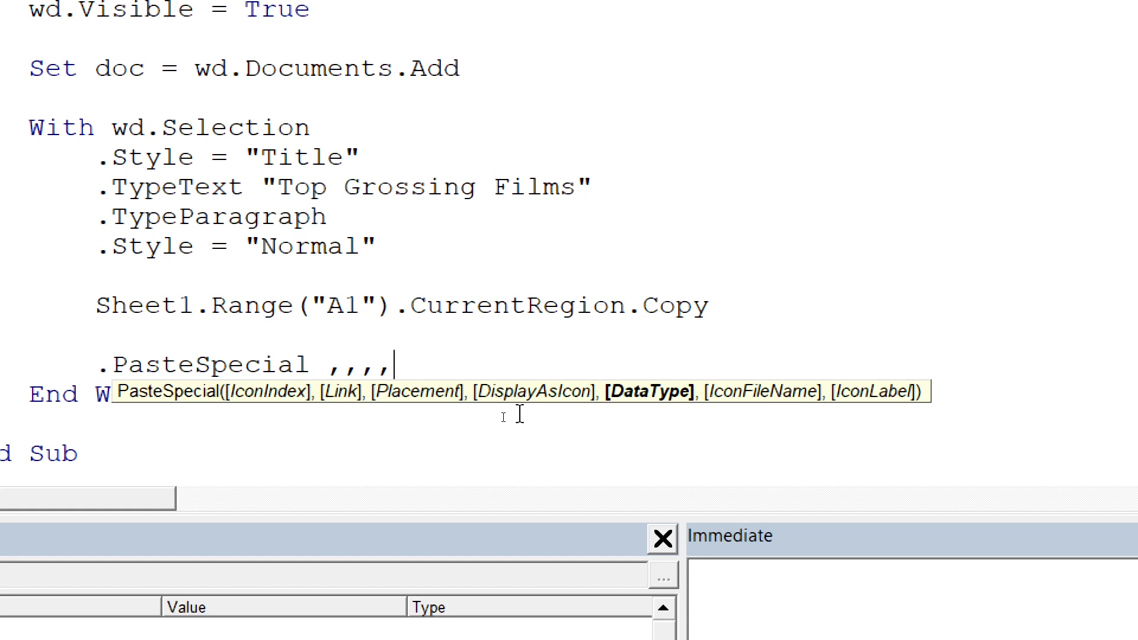
{"action": "key", "text": "BackSpace"}
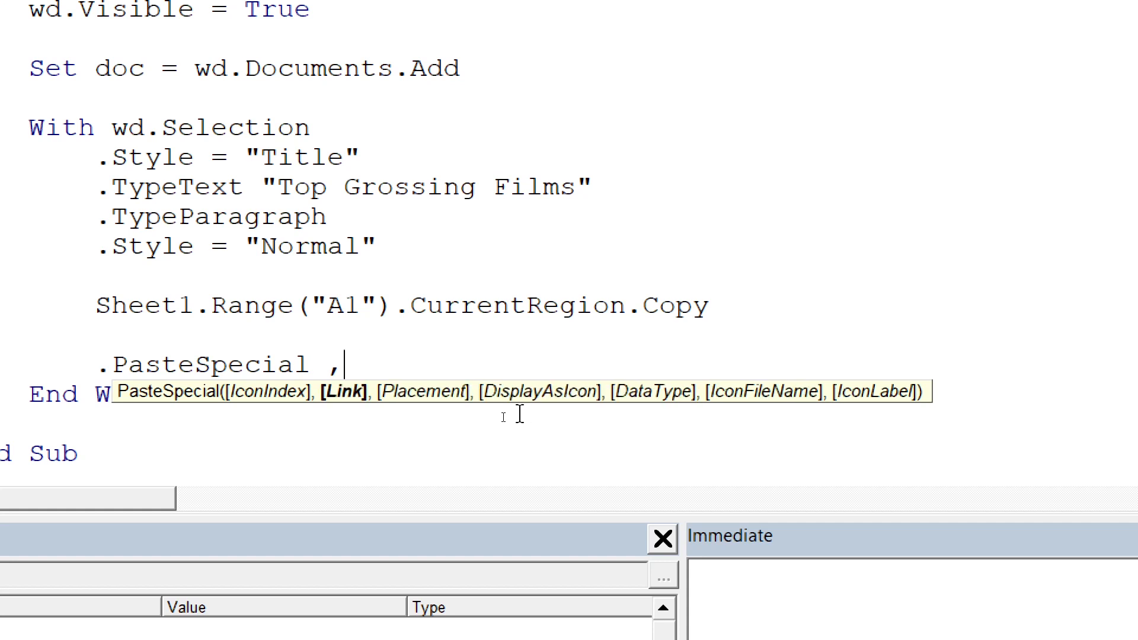
{"action": "key", "text": "Backspace"}
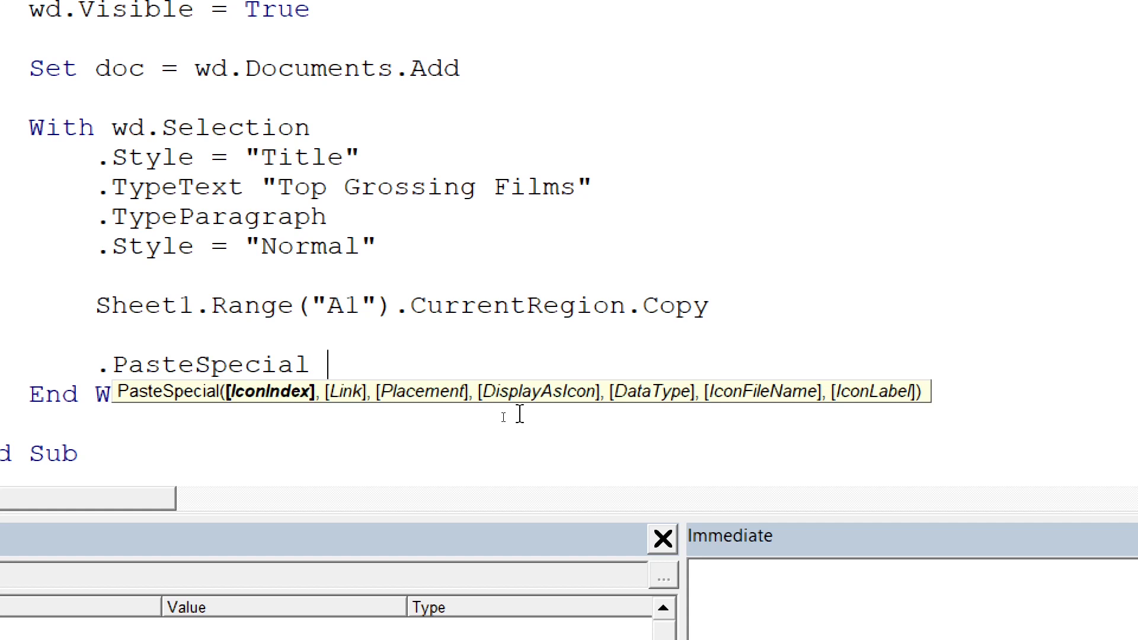
{"action": "type", "text": "DataT"}
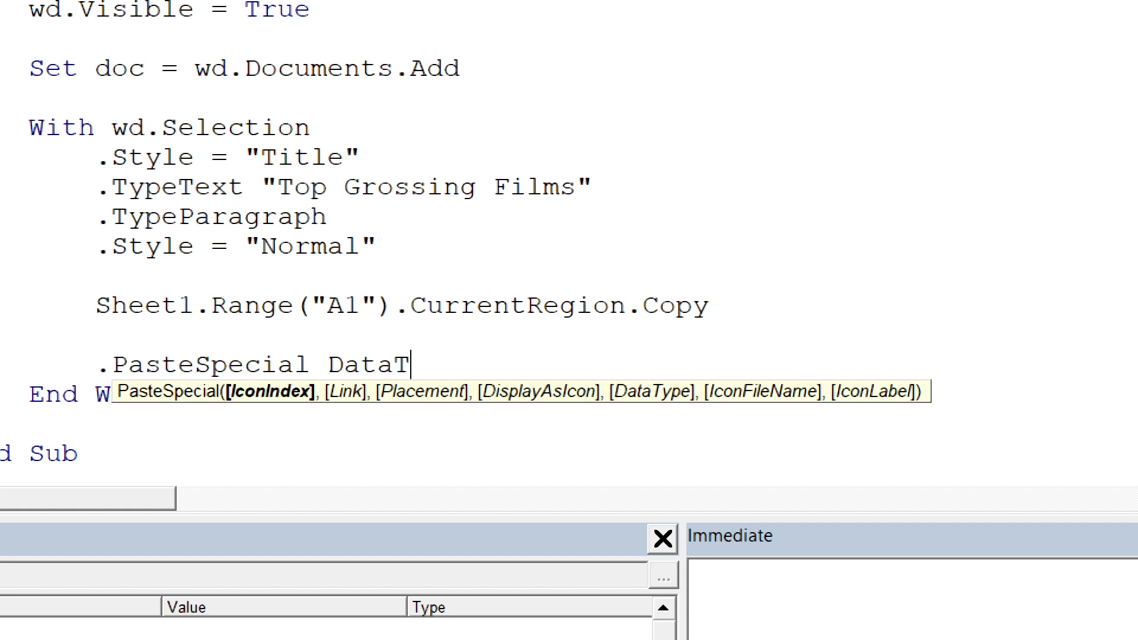
{"action": "type", "text": "ype:"}
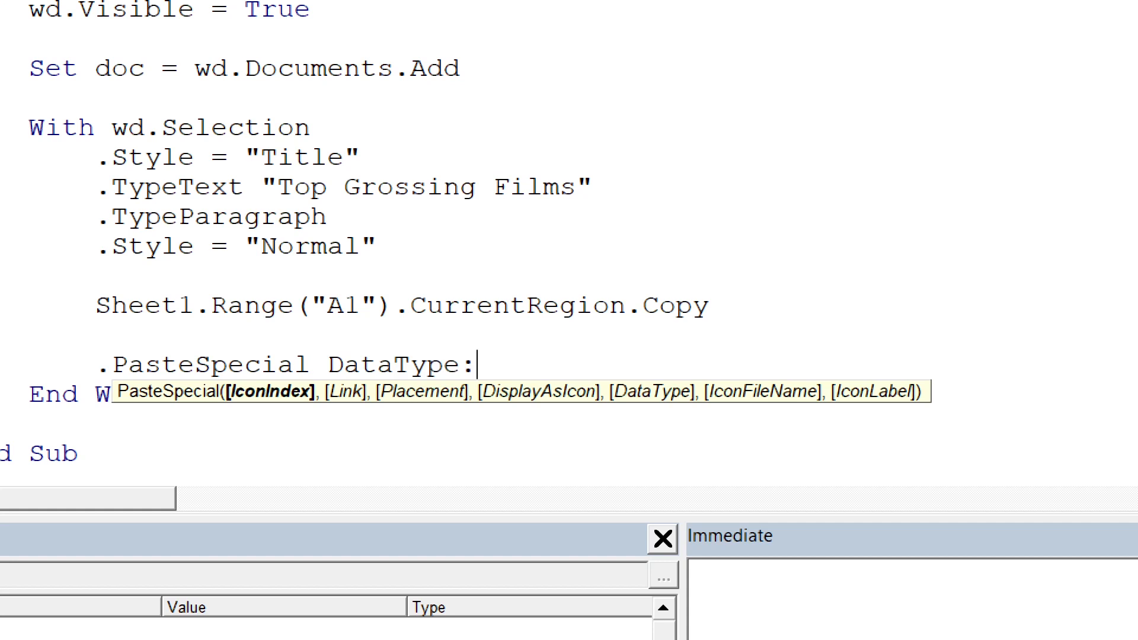
{"action": "type", "text": "="}
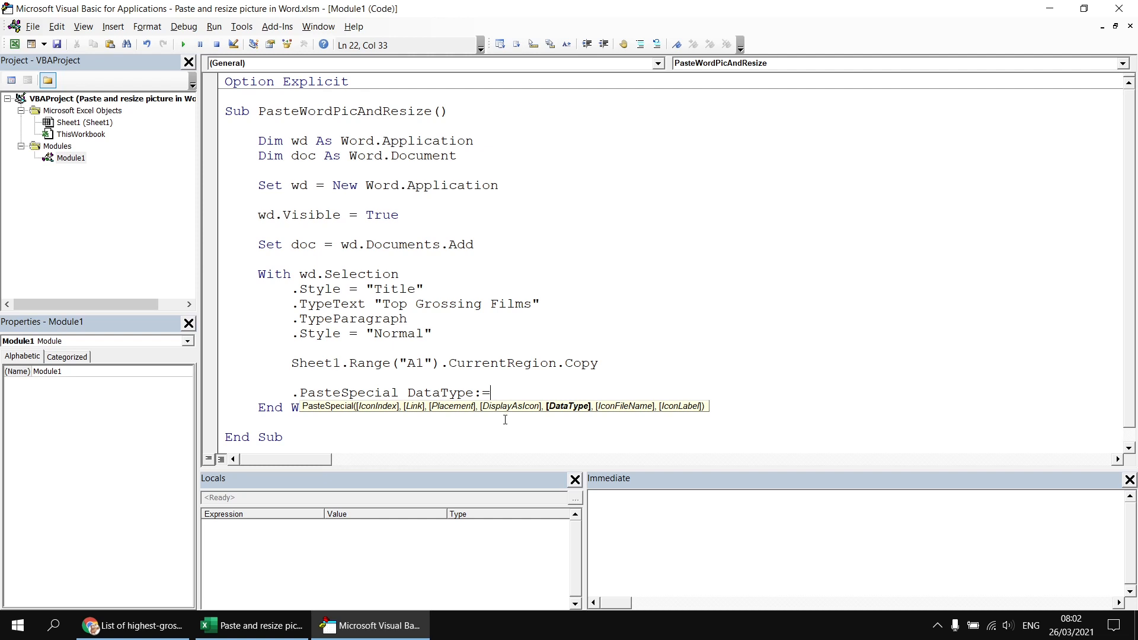
Look up the WdPasteDataType formats from the PasteSpecial docs and pick out wdPasteEnhancedMetafile.
{"action": "left_click", "coordinate": [366, 392]}
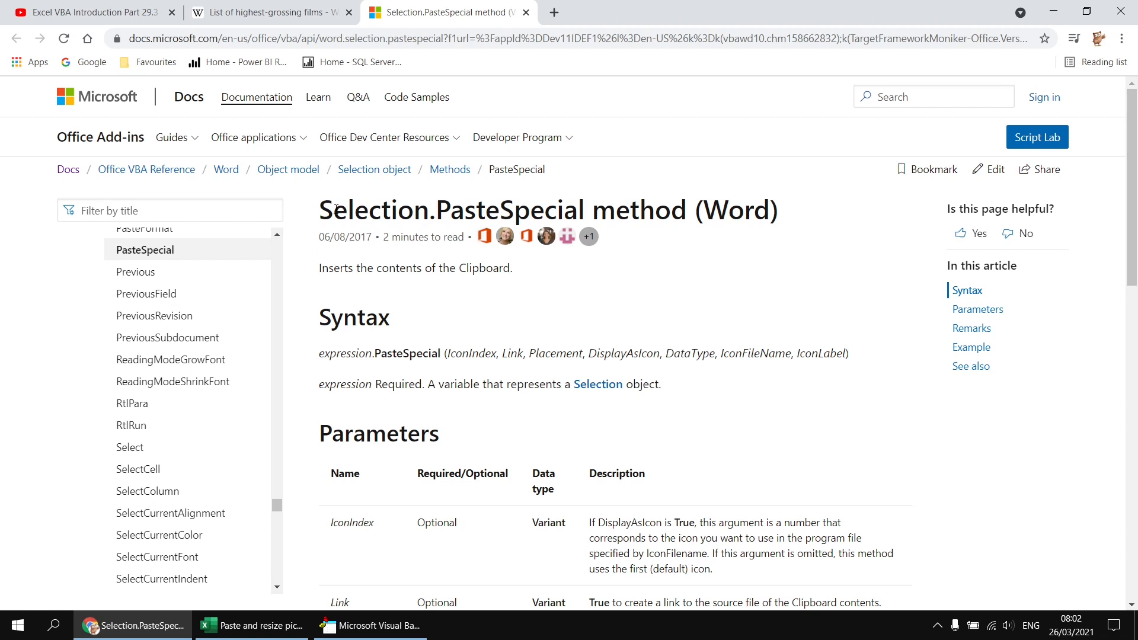
{"action": "mouse_move", "coordinate": [530, 303]}
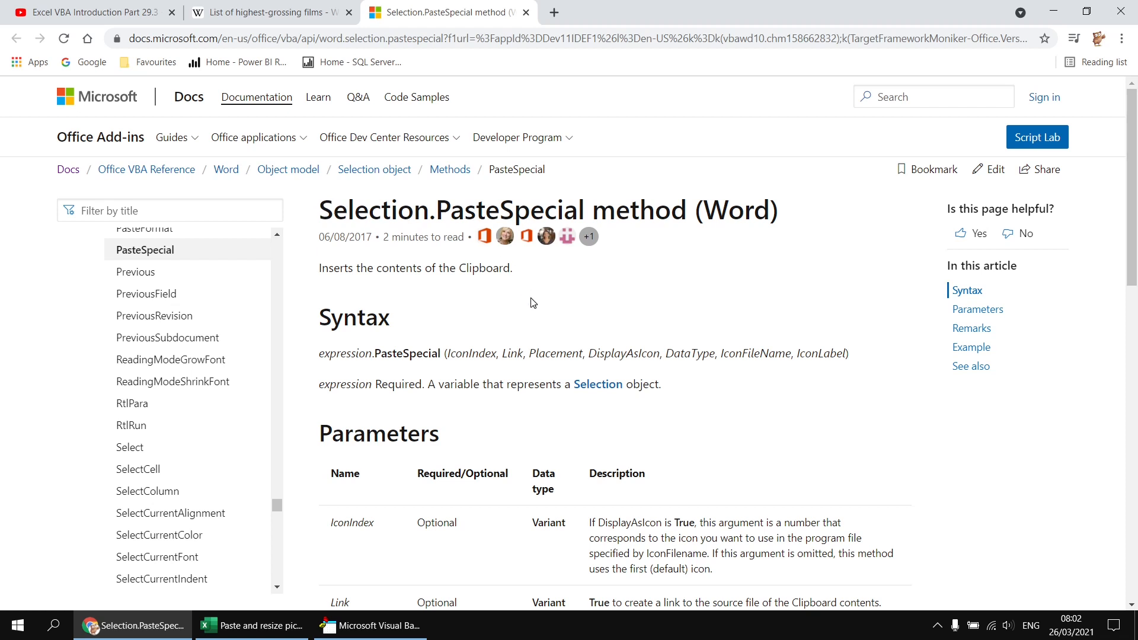
{"action": "scroll", "scroll_direction": "down", "scroll_amount": 3}
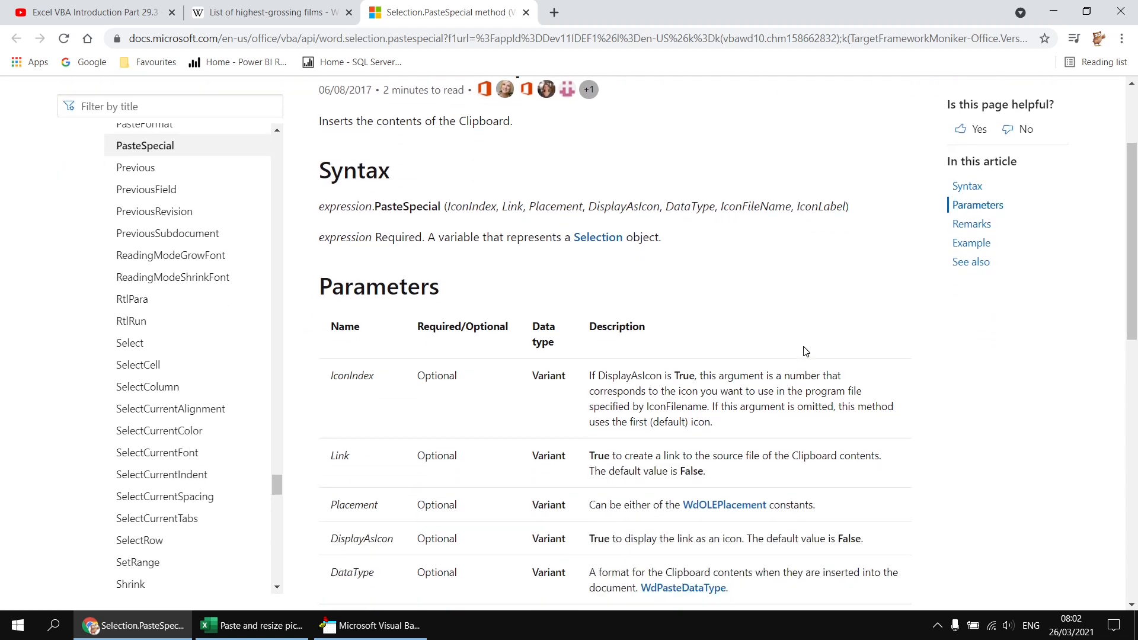
{"action": "scroll", "scroll_direction": "down", "scroll_amount": 3}
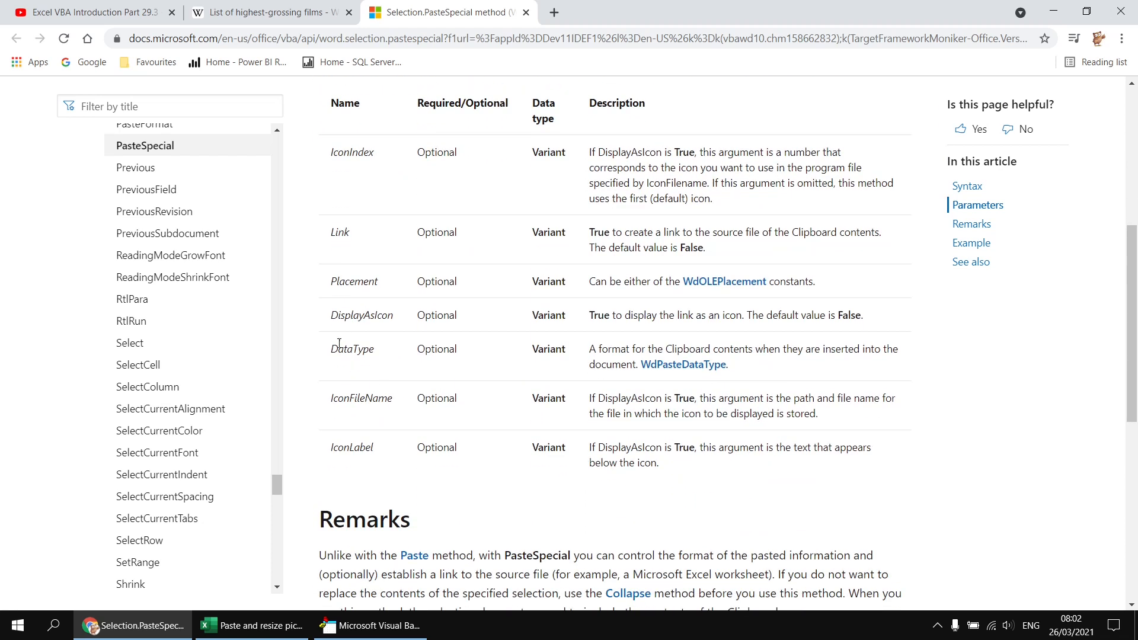
{"action": "mouse_move", "coordinate": [602, 370]}
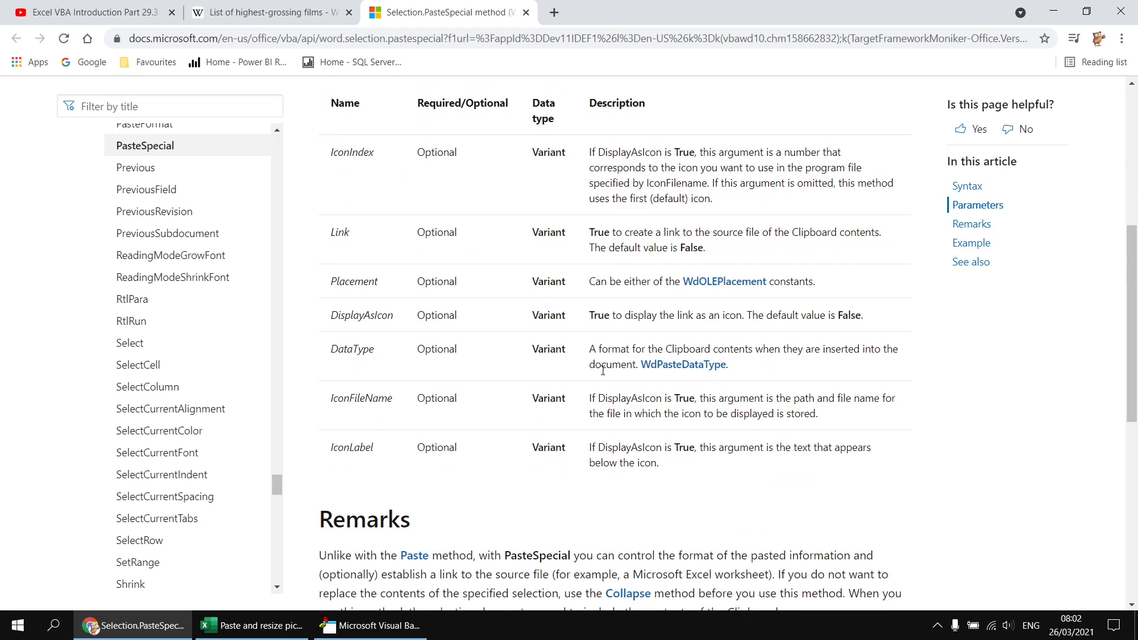
{"action": "mouse_move", "coordinate": [721, 349]}
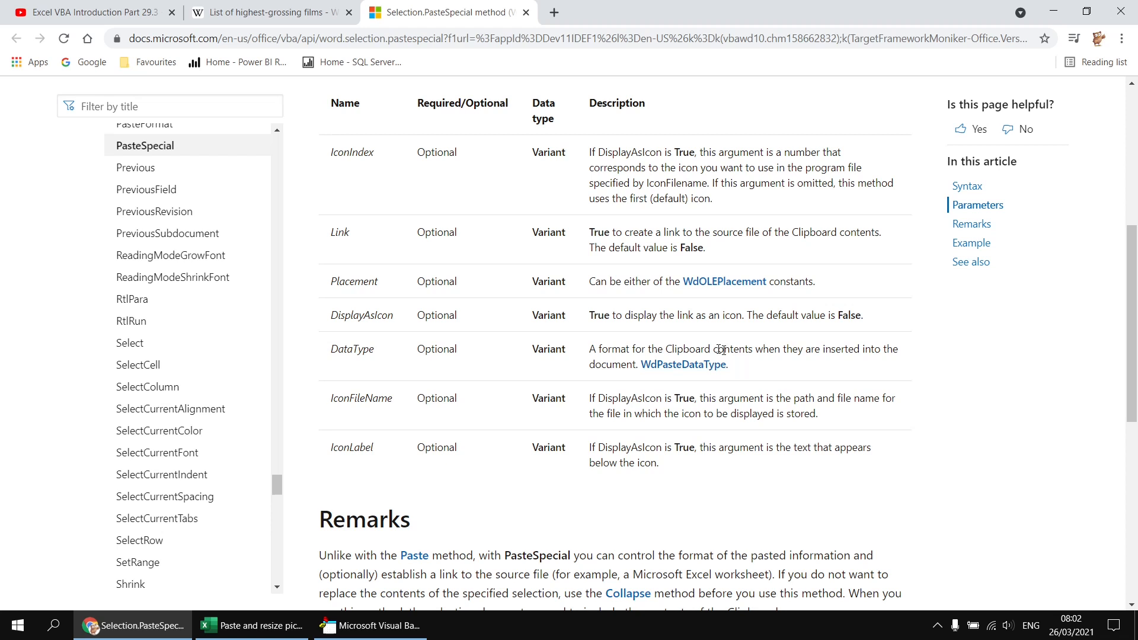
{"action": "mouse_move", "coordinate": [688, 385]}
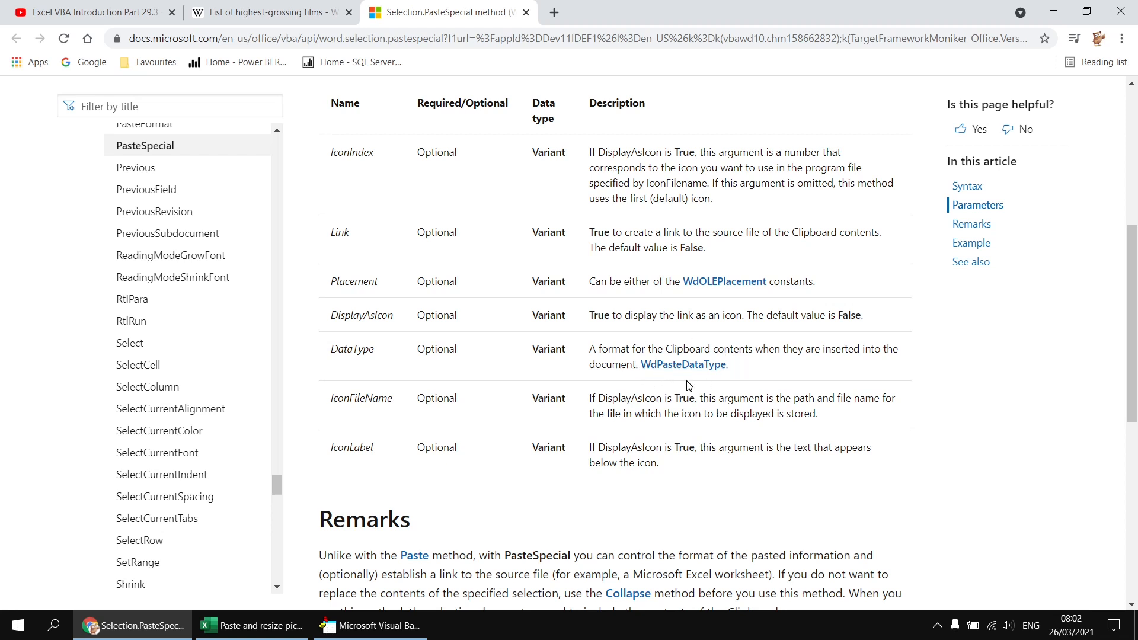
{"action": "mouse_move", "coordinate": [682, 365]}
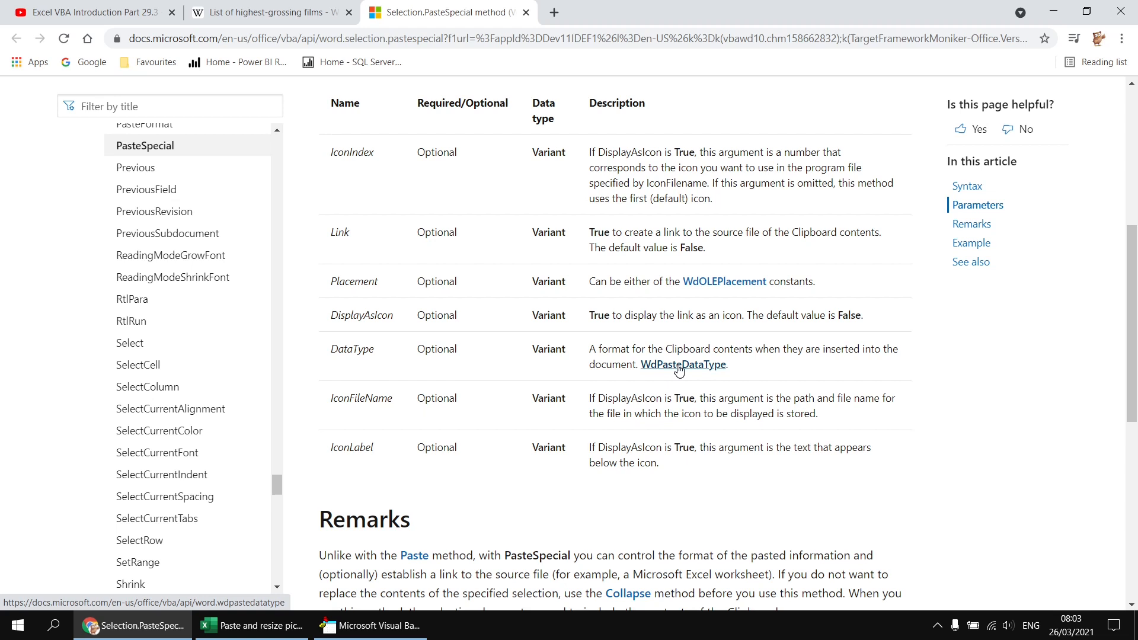
{"action": "left_click", "coordinate": [682, 364]}
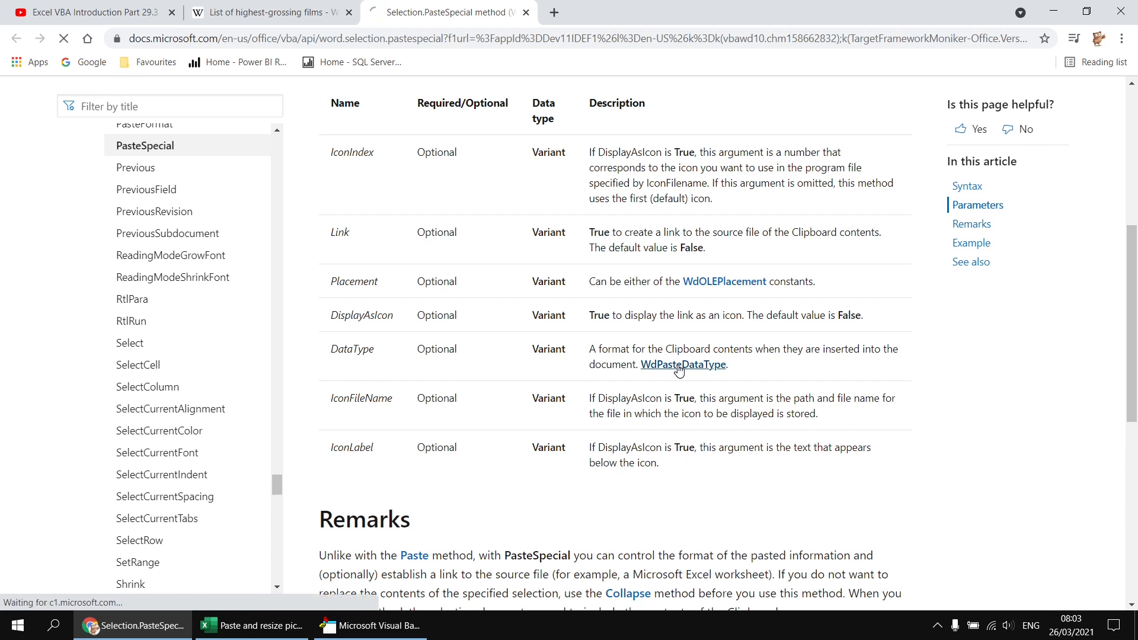
{"action": "left_click", "coordinate": [682, 364]}
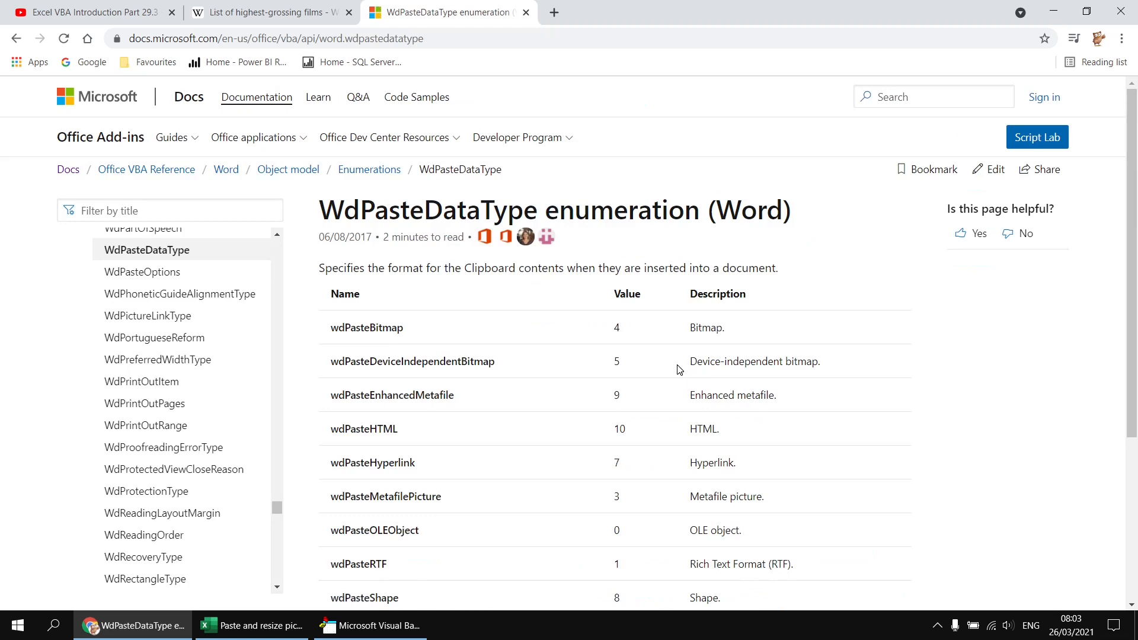
{"action": "mouse_move", "coordinate": [605, 378]}
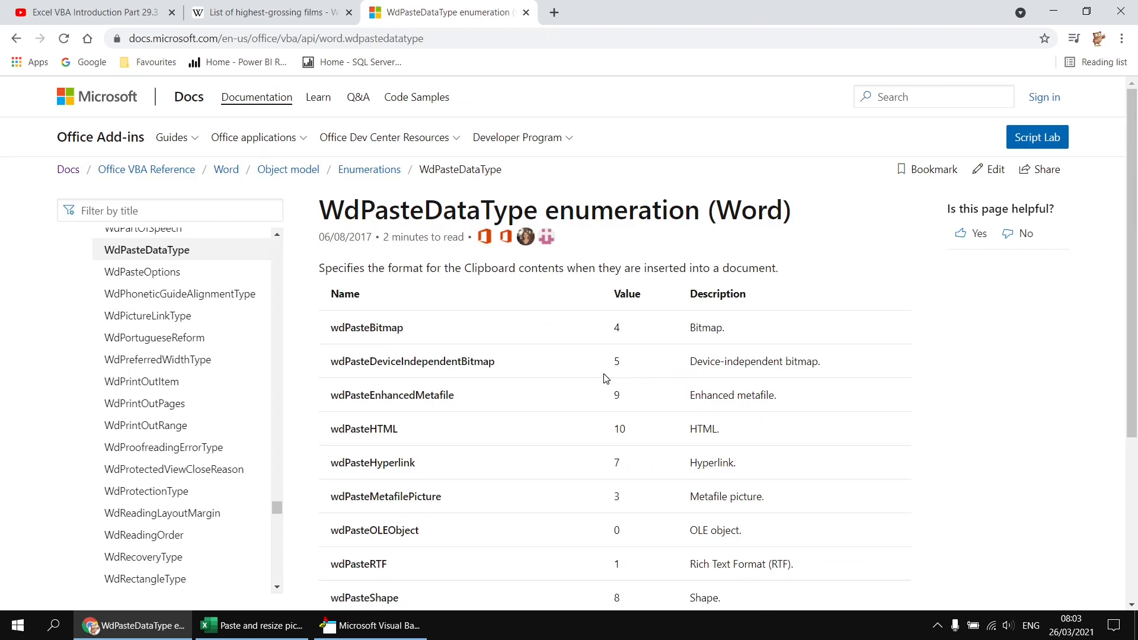
{"action": "scroll", "scroll_direction": "down", "scroll_amount": 3}
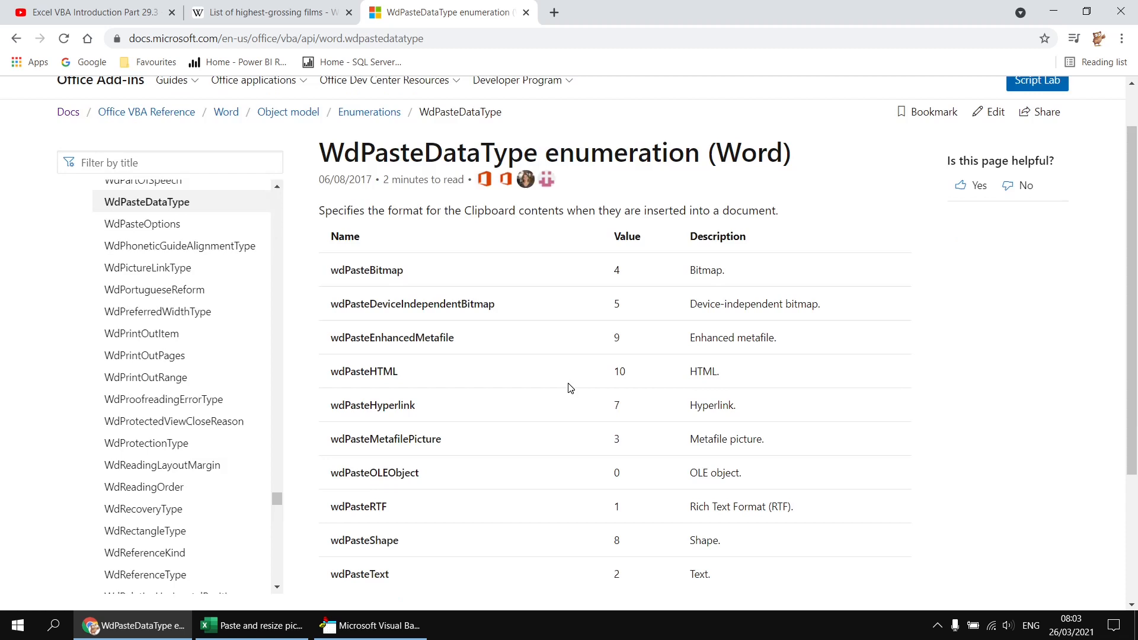
{"action": "scroll", "scroll_direction": "down", "scroll_amount": 3}
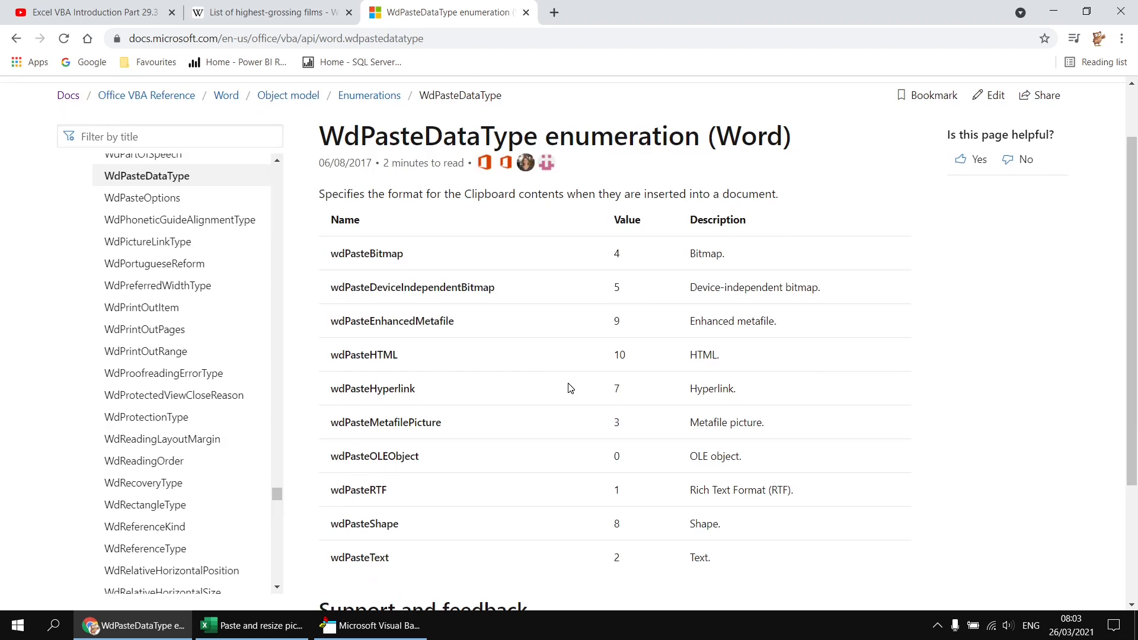
{"action": "mouse_move", "coordinate": [552, 385]}
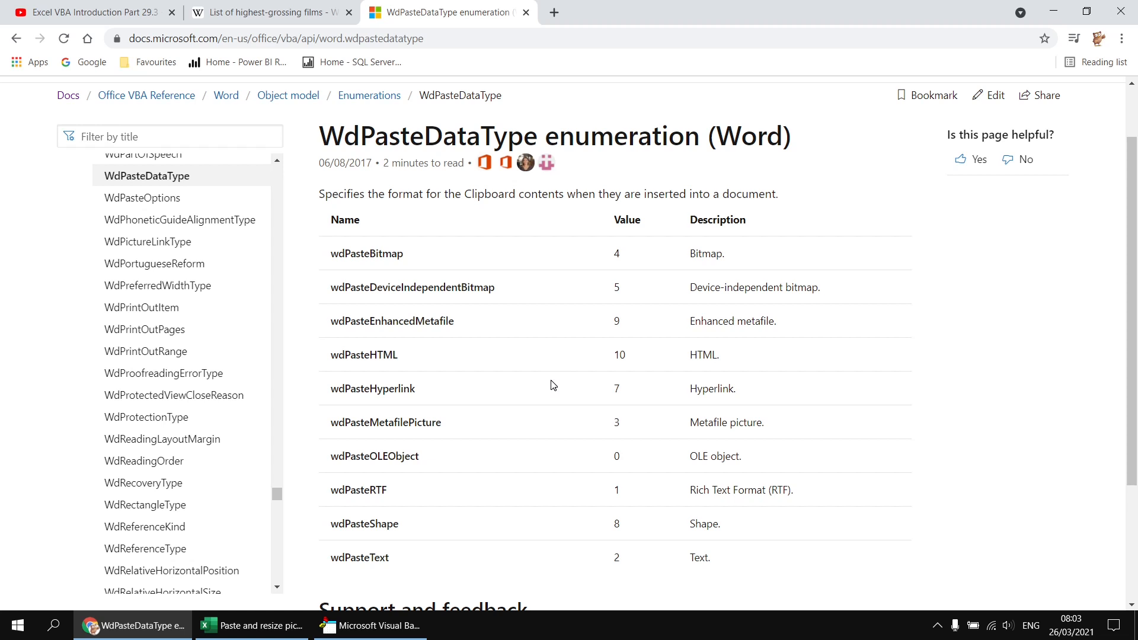
{"action": "mouse_move", "coordinate": [342, 324]}
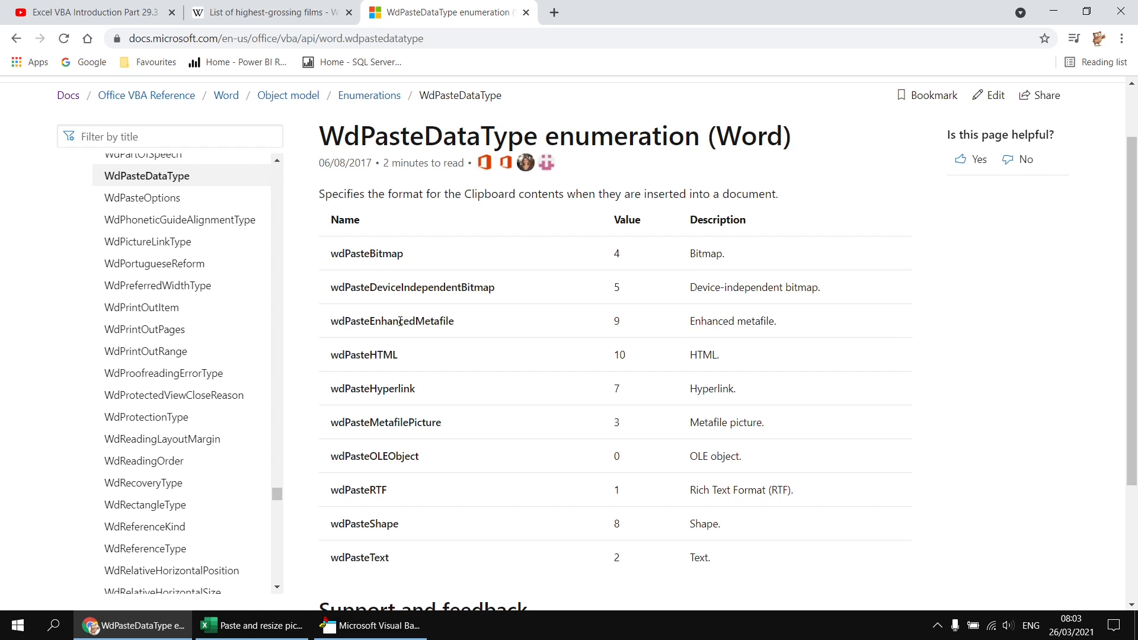
{"action": "double_click", "coordinate": [392, 321]}
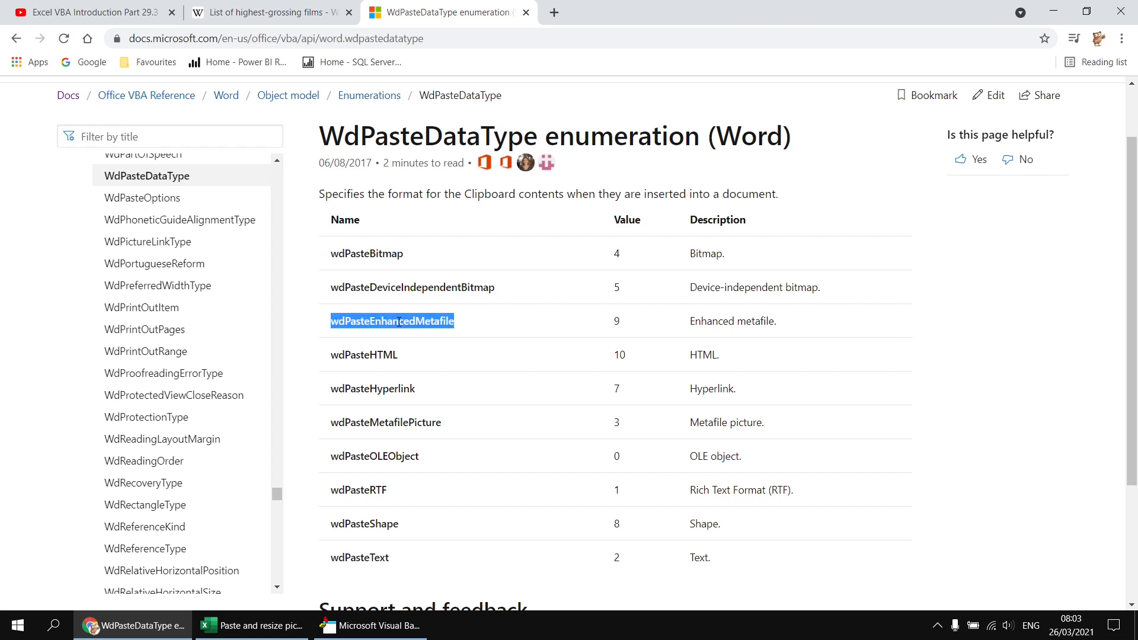
{"action": "mouse_move", "coordinate": [399, 344]}
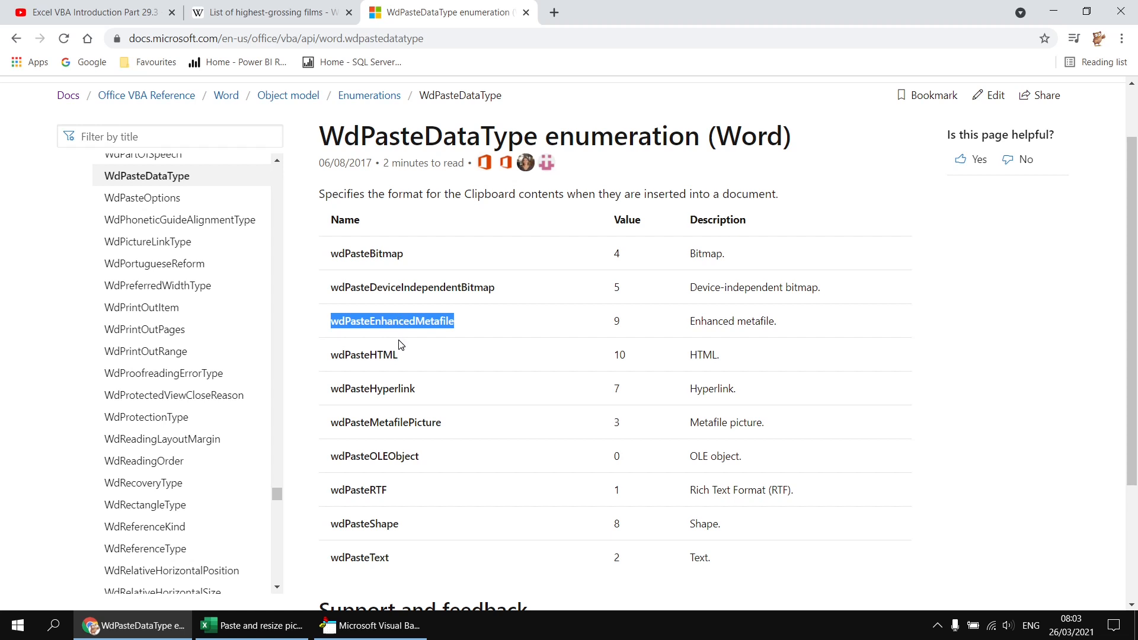
{"action": "left_click", "coordinate": [368, 625]}
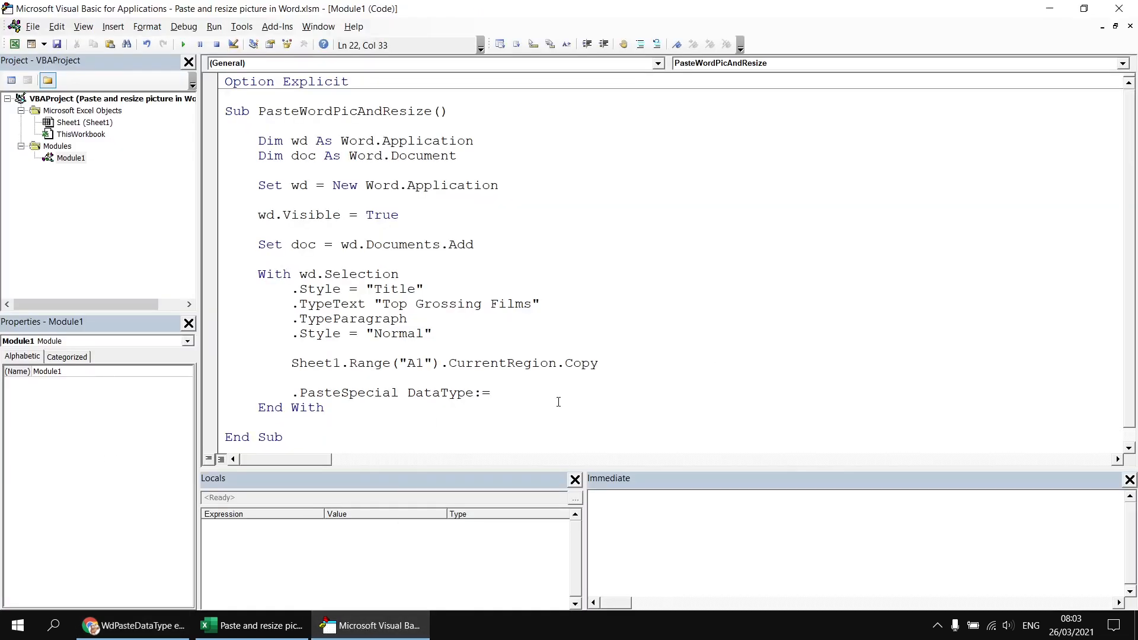
Set DataType:=wdPasteEnhancedMetafile on the PasteSpecial line and rerun the macro.
{"action": "type", "text": "wdPasteEnhancedMetafile"}
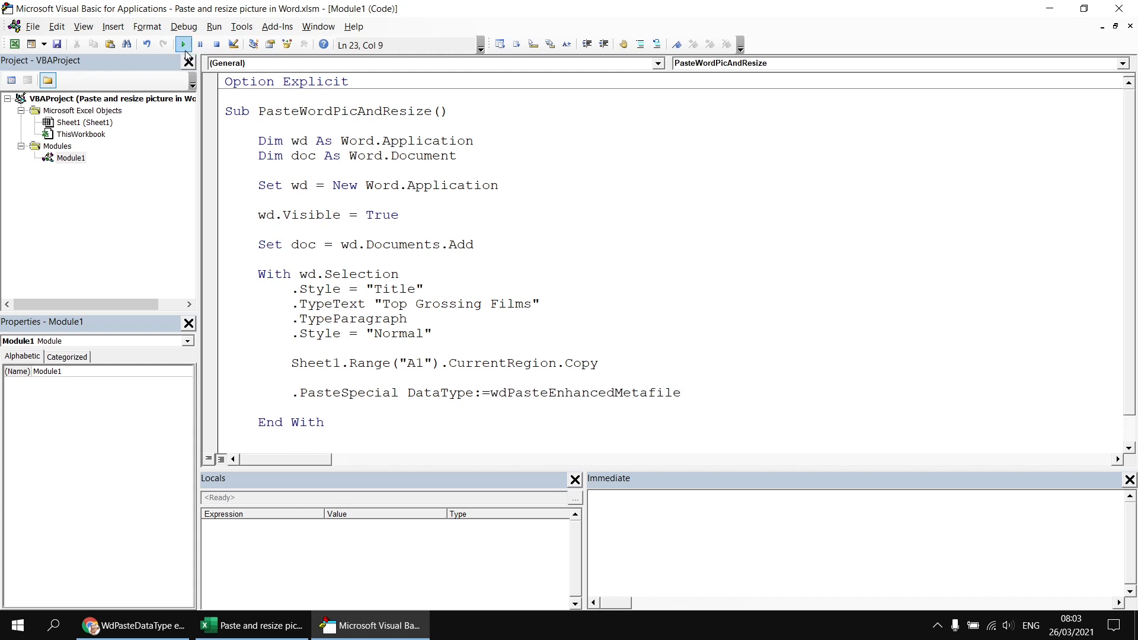
{"action": "left_click", "coordinate": [182, 44]}
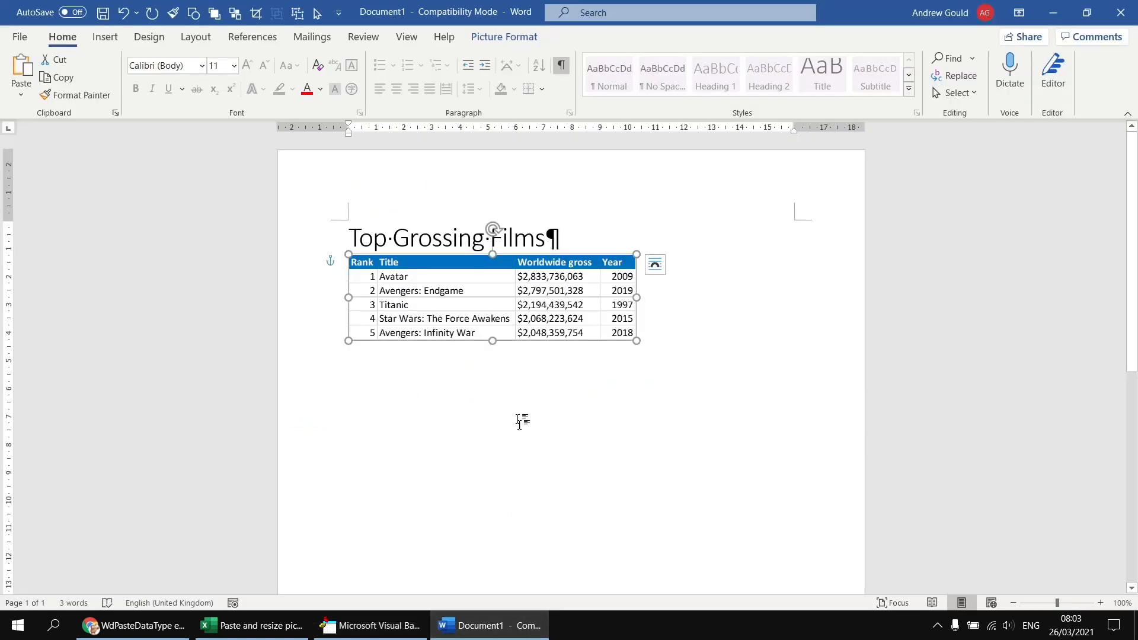
{"action": "mouse_move", "coordinate": [494, 313]}
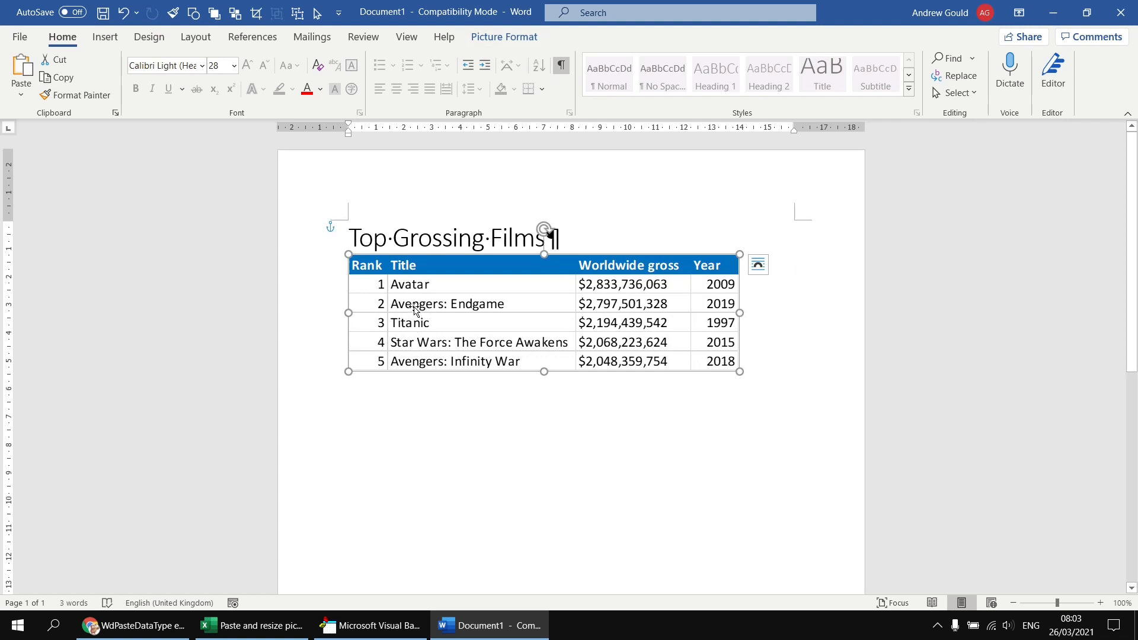
{"action": "mouse_move", "coordinate": [488, 319]}
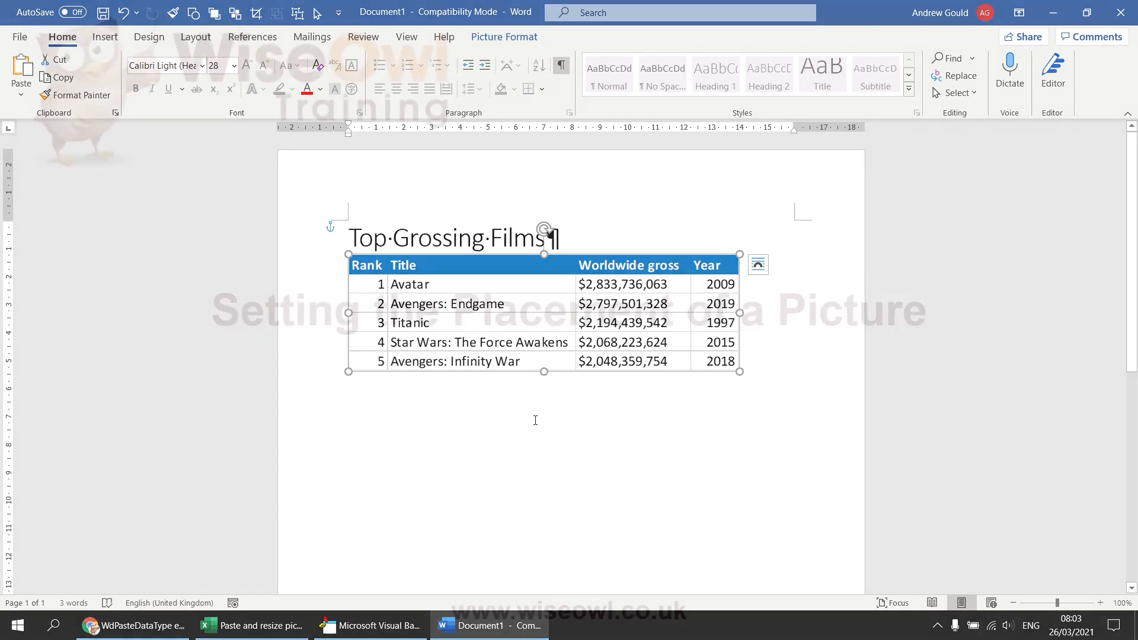
Close the generated Word document showing the film table picture.
{"action": "left_click", "coordinate": [369, 625]}
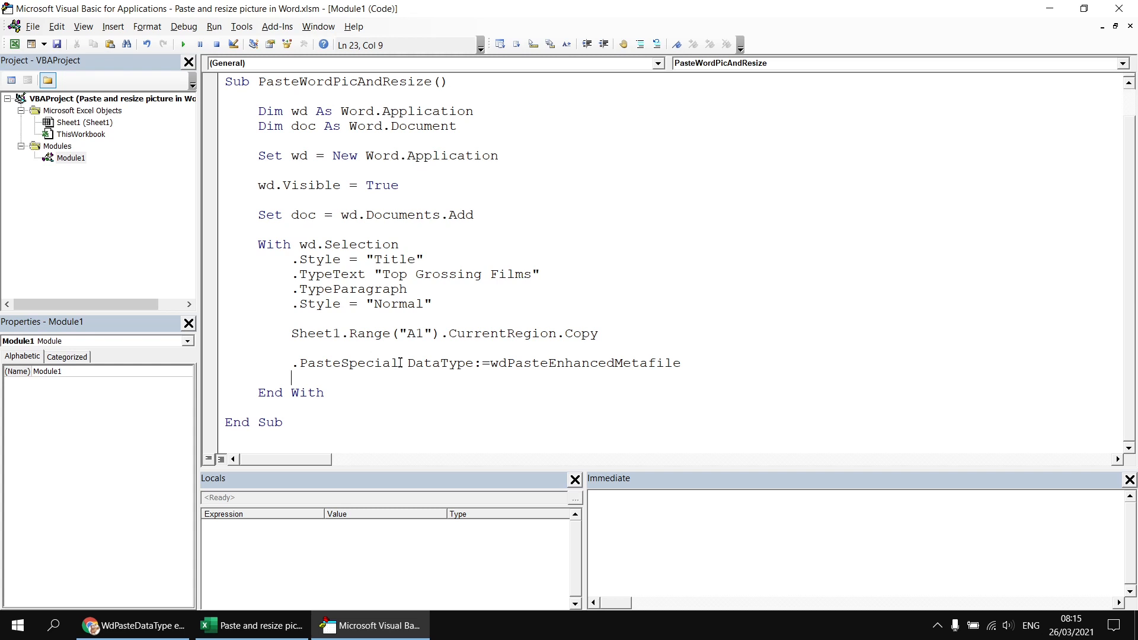
{"action": "mouse_move", "coordinate": [708, 361]}
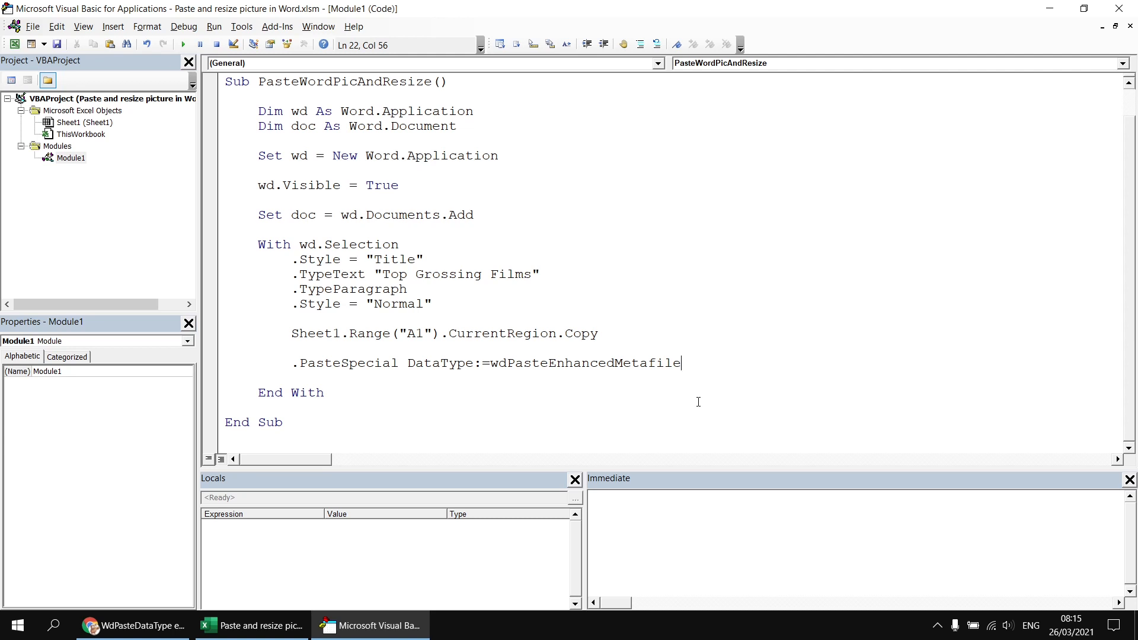
Append ', Placement:=' to the PasteSpecial line and switch to the docs for placement values.
{"action": "type", "text": ", Place"}
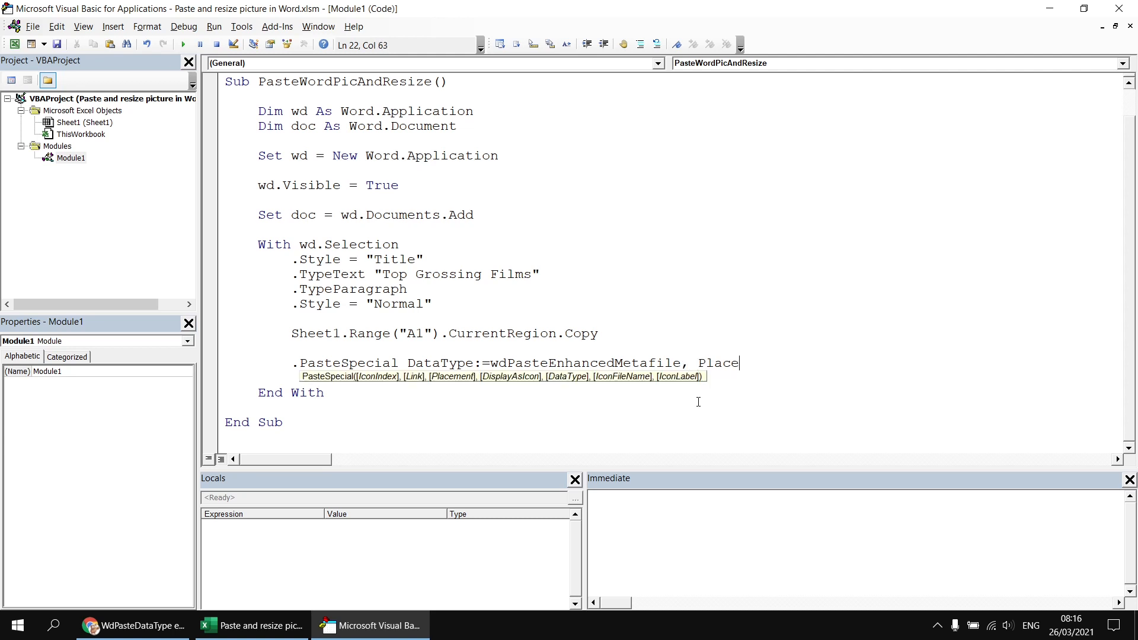
{"action": "type", "text": "ment"}
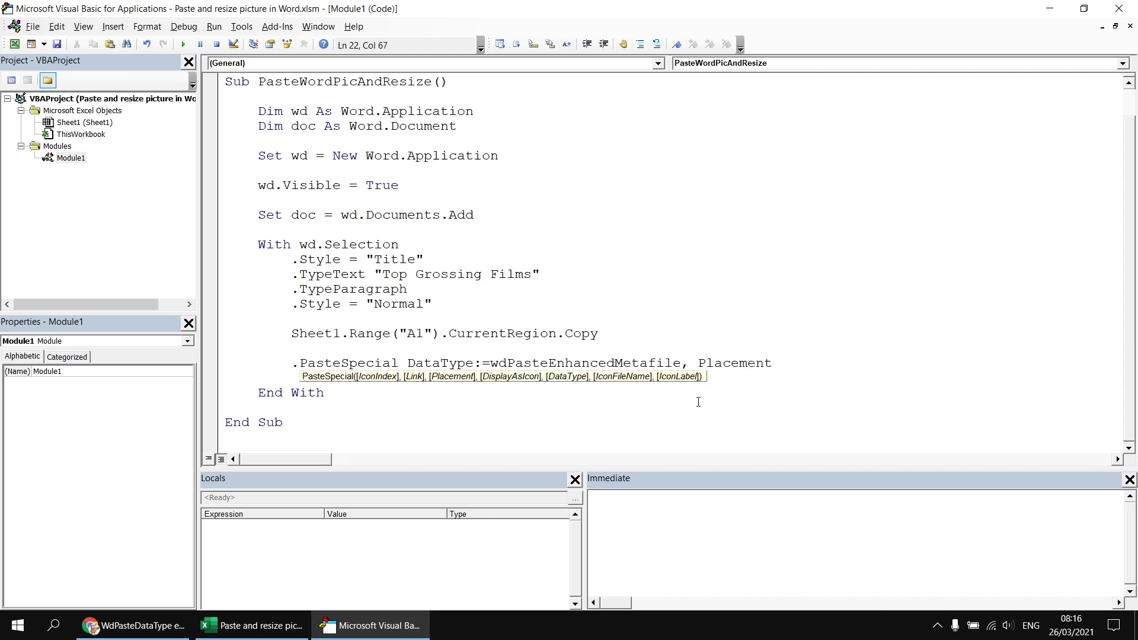
{"action": "type", "text": ":="}
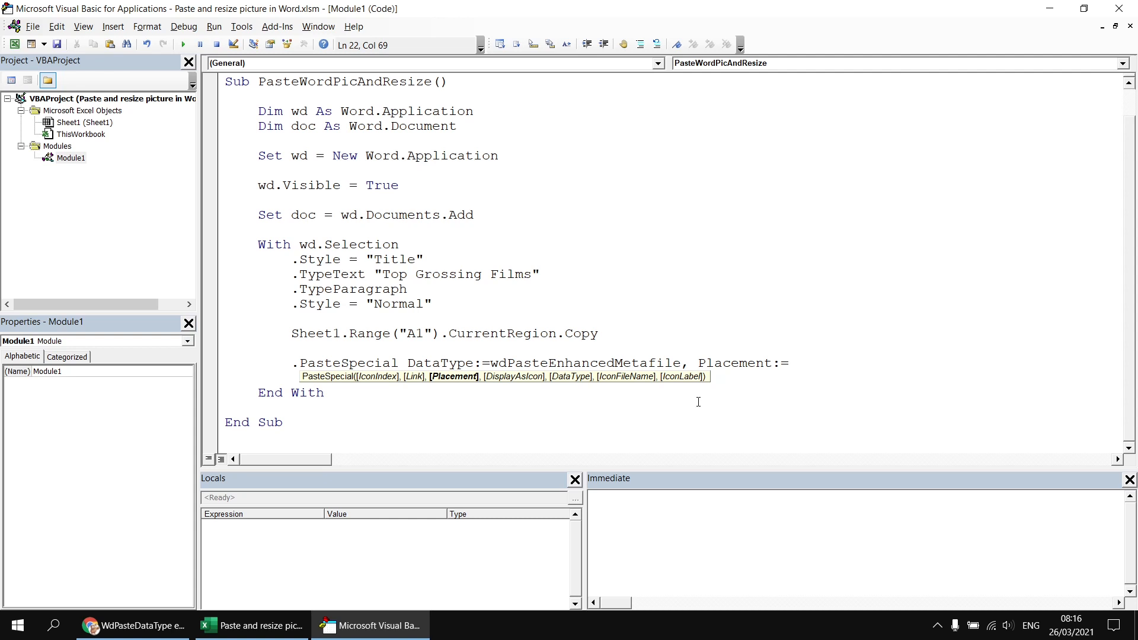
{"action": "left_click", "coordinate": [133, 624]}
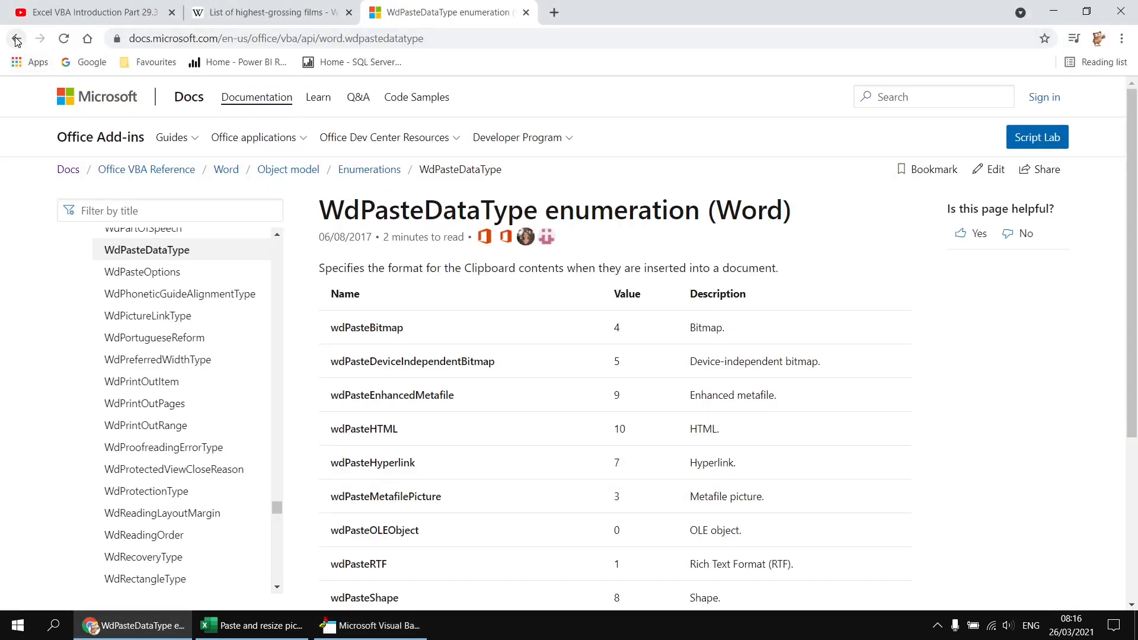
Go from the PasteSpecial method page to the WdOLEPlacement enumeration page, then return to the code.
{"action": "left_click", "coordinate": [16, 38]}
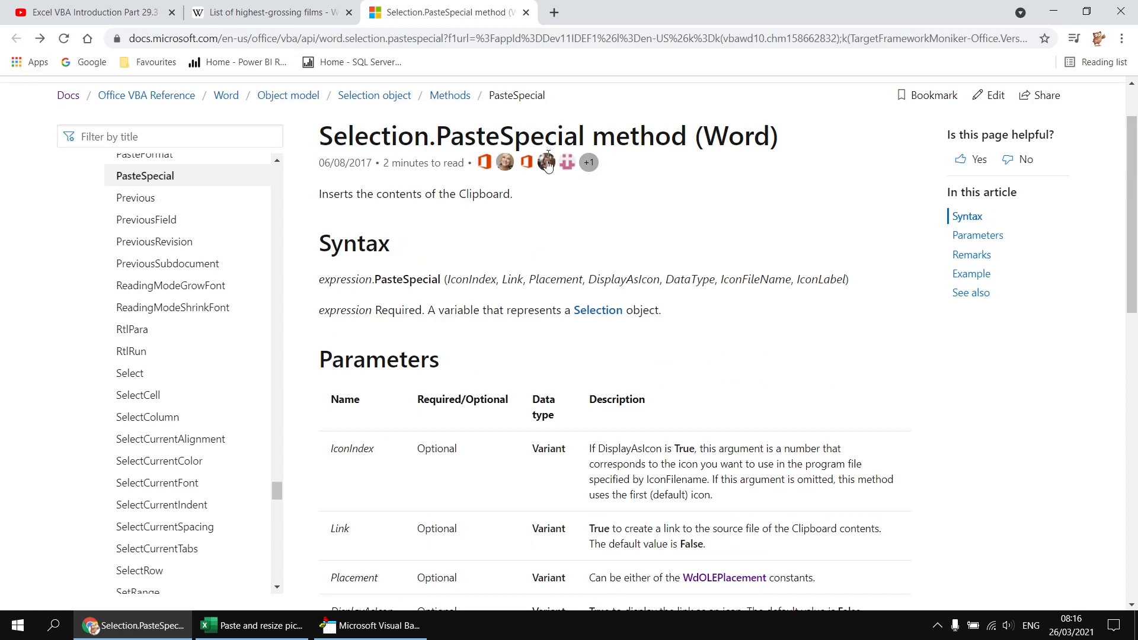
{"action": "scroll", "scroll_direction": "down", "scroll_amount": 3}
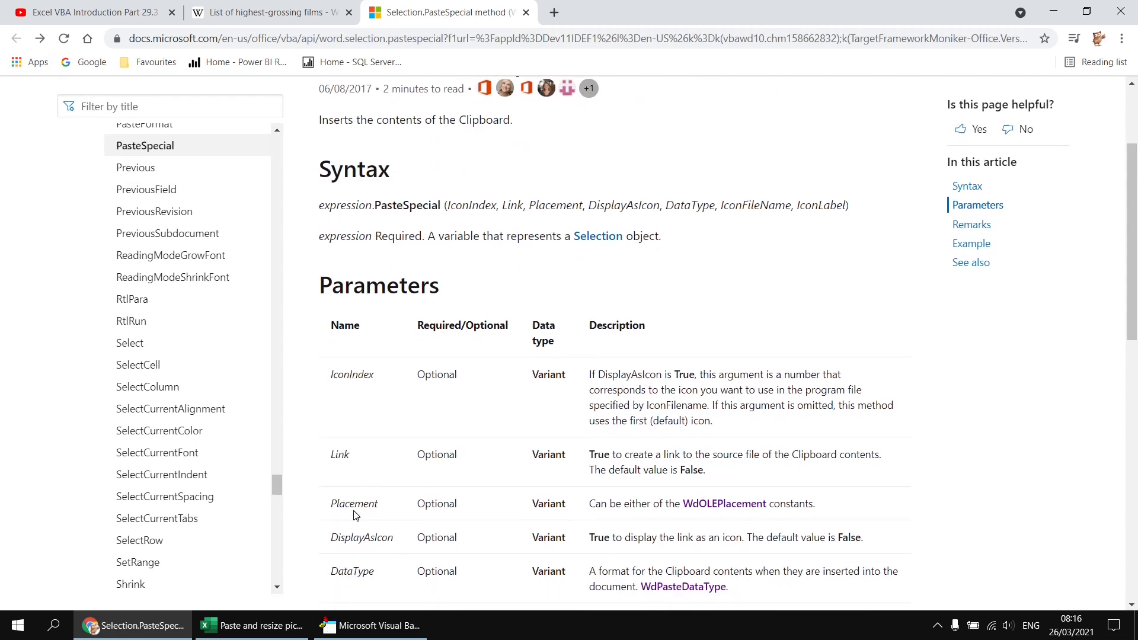
{"action": "mouse_move", "coordinate": [723, 503]}
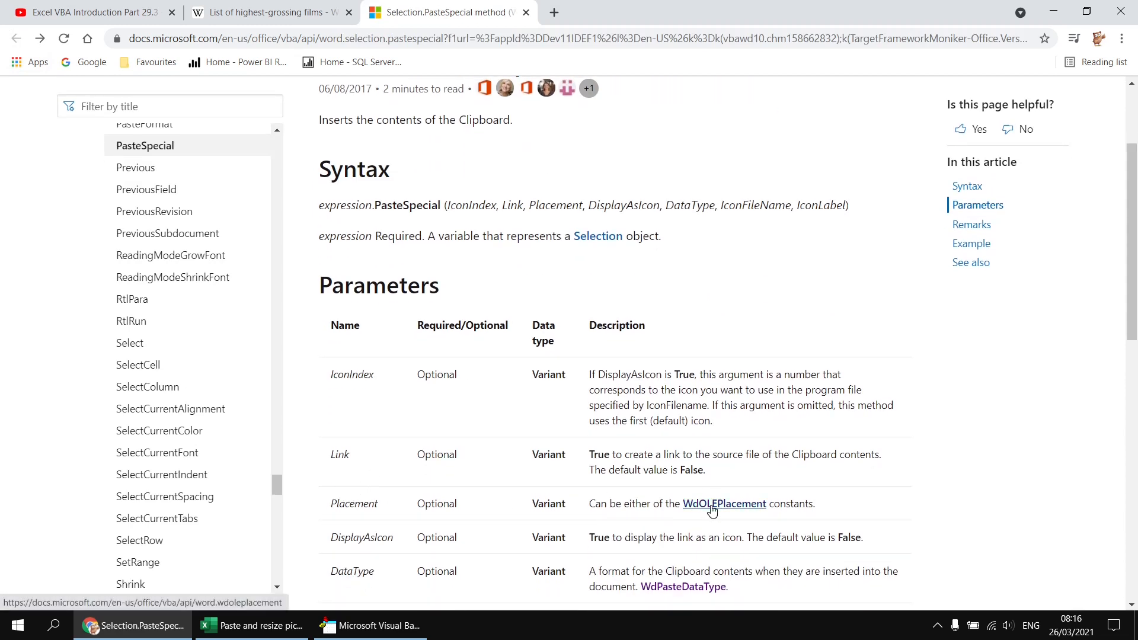
{"action": "left_click", "coordinate": [723, 503]}
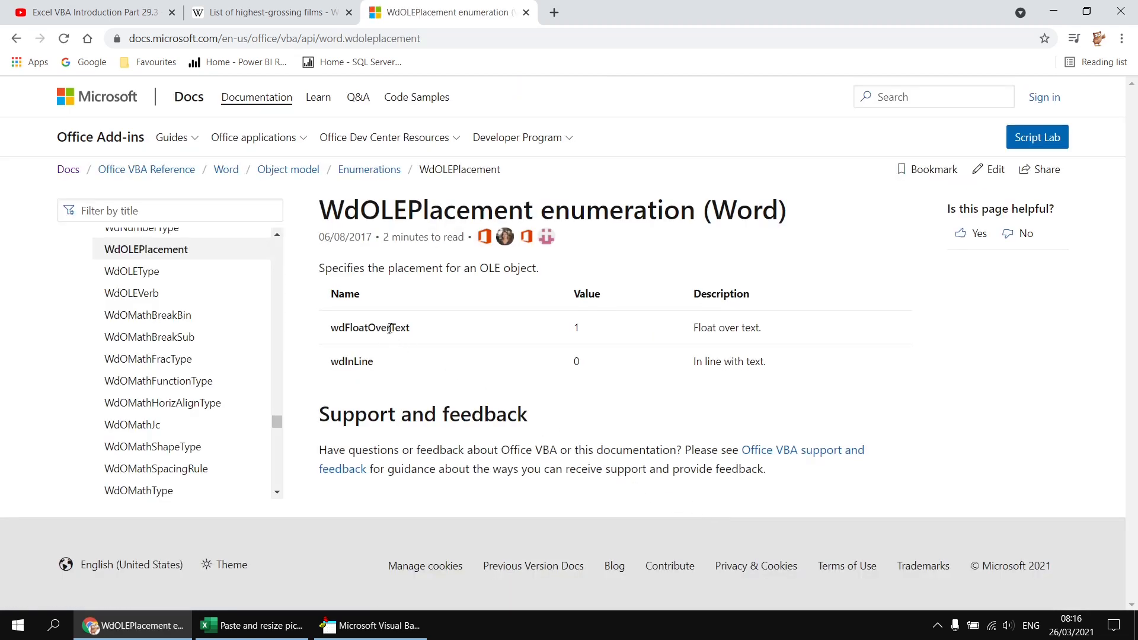
{"action": "mouse_move", "coordinate": [366, 366]}
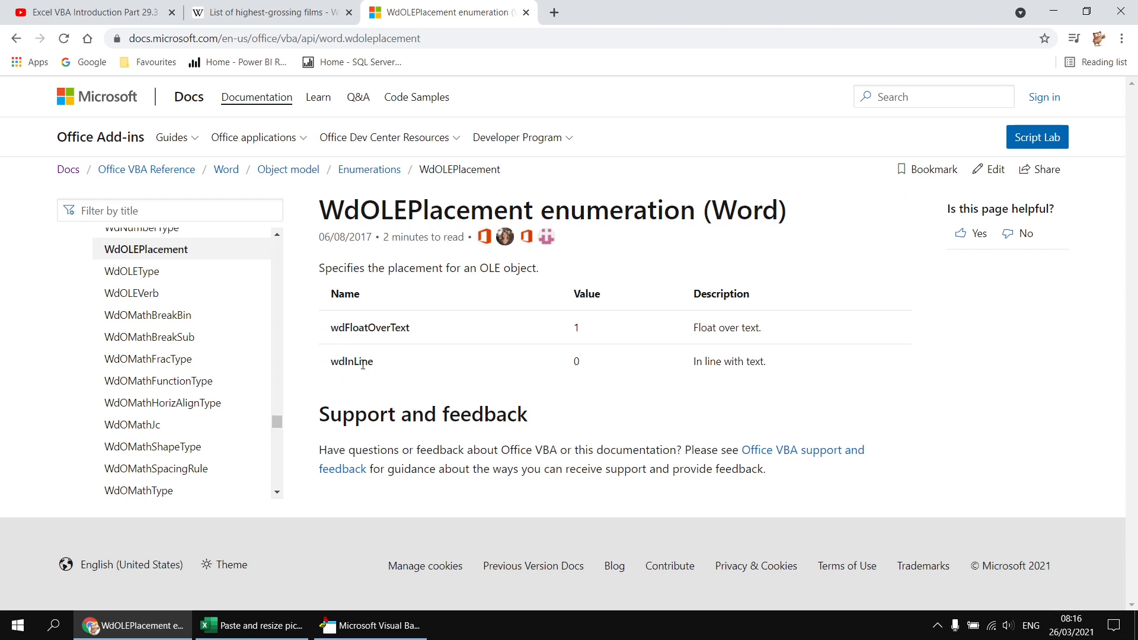
{"action": "left_click", "coordinate": [369, 625]}
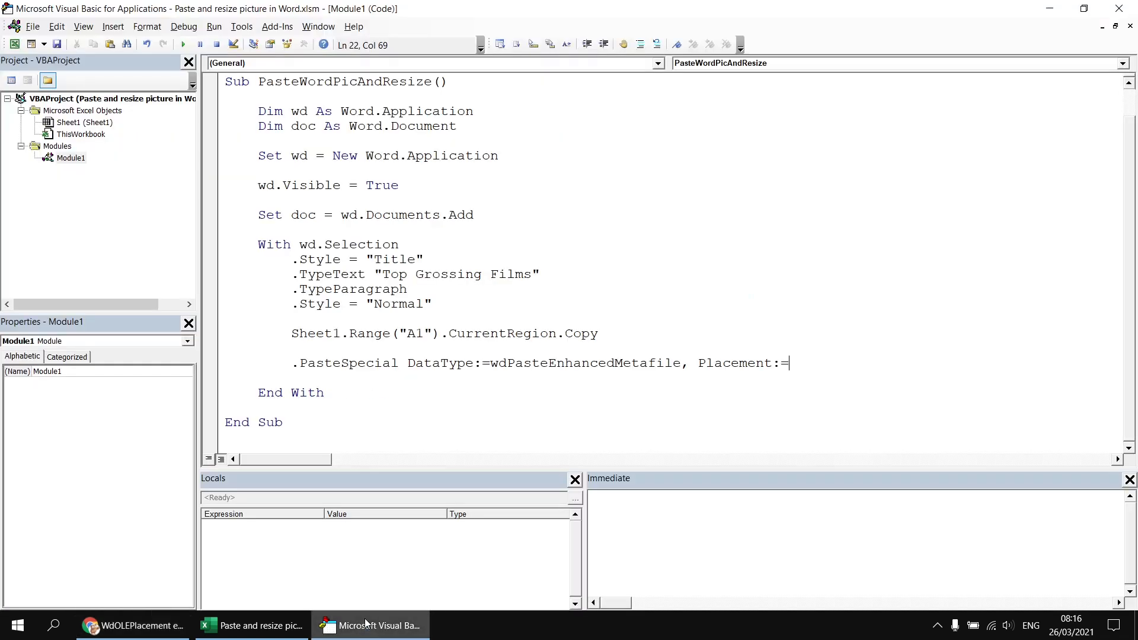
{"action": "mouse_move", "coordinate": [818, 363]}
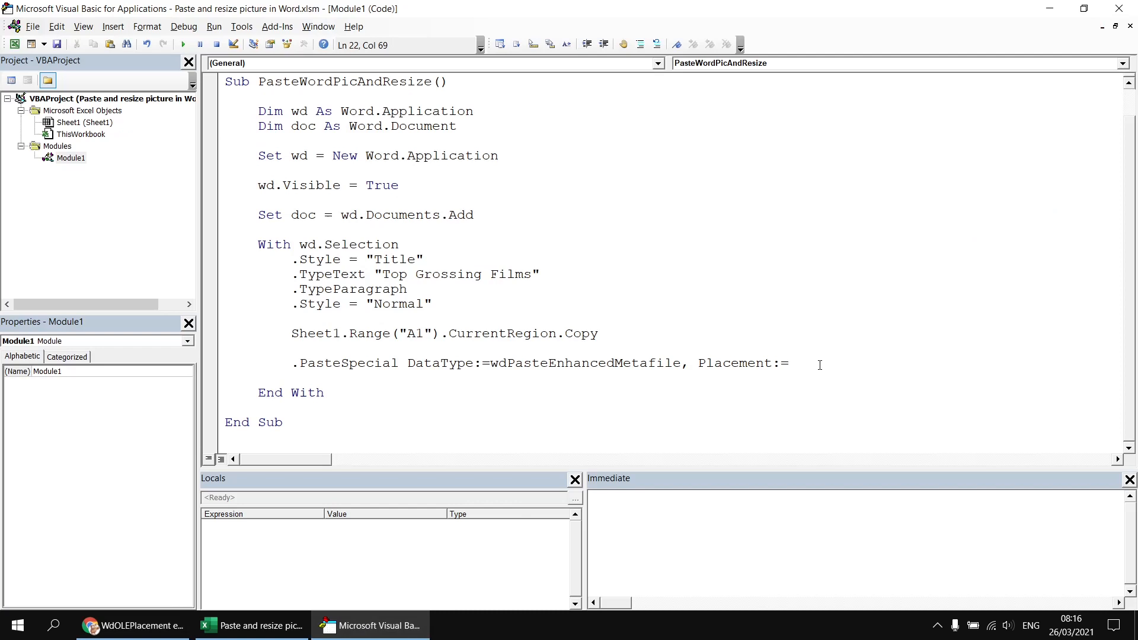
Complete Placement:=wdInLine, add .TypeParagraph and a wdFloatOverText paste line, then run.
{"action": "type", "text": "wd"}
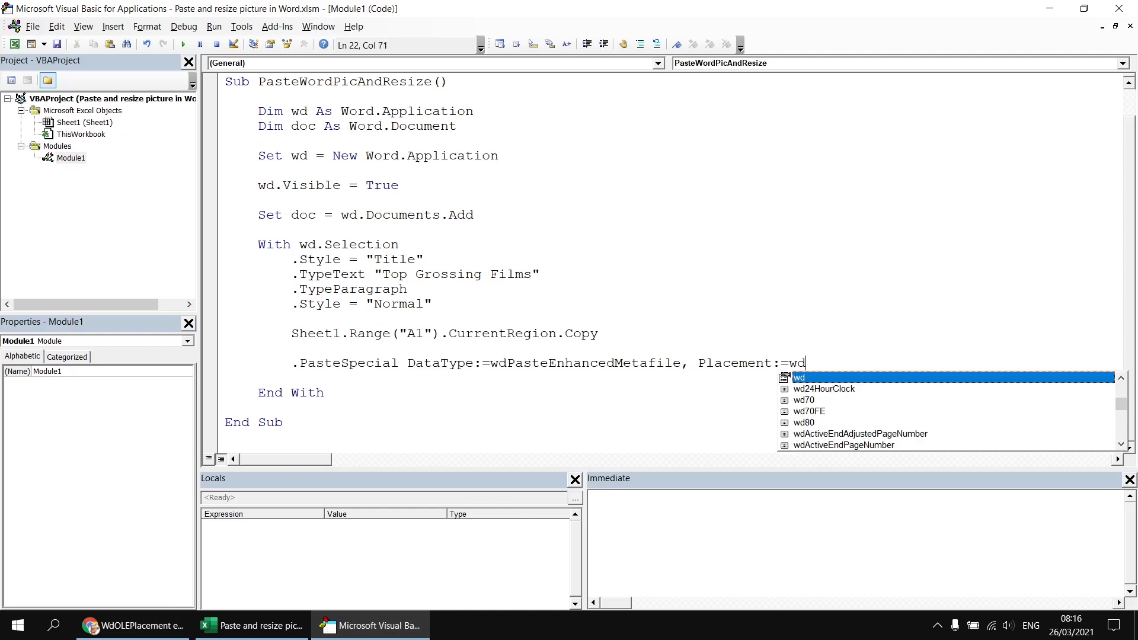
{"action": "type", "text": "inli"}
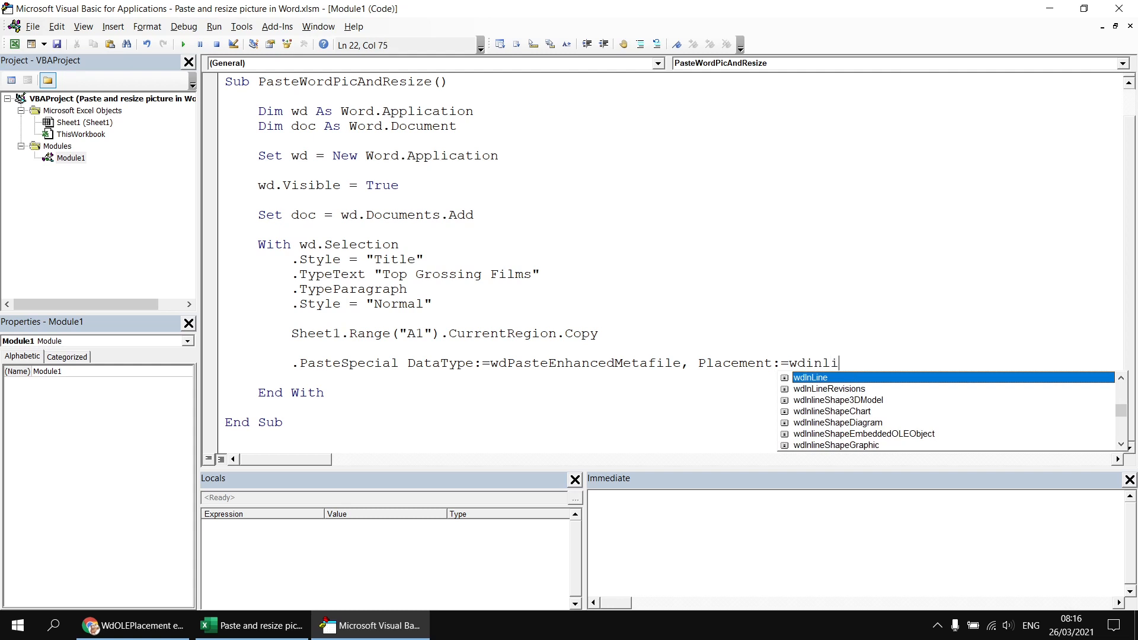
{"action": "mouse_move", "coordinate": [366, 36]}
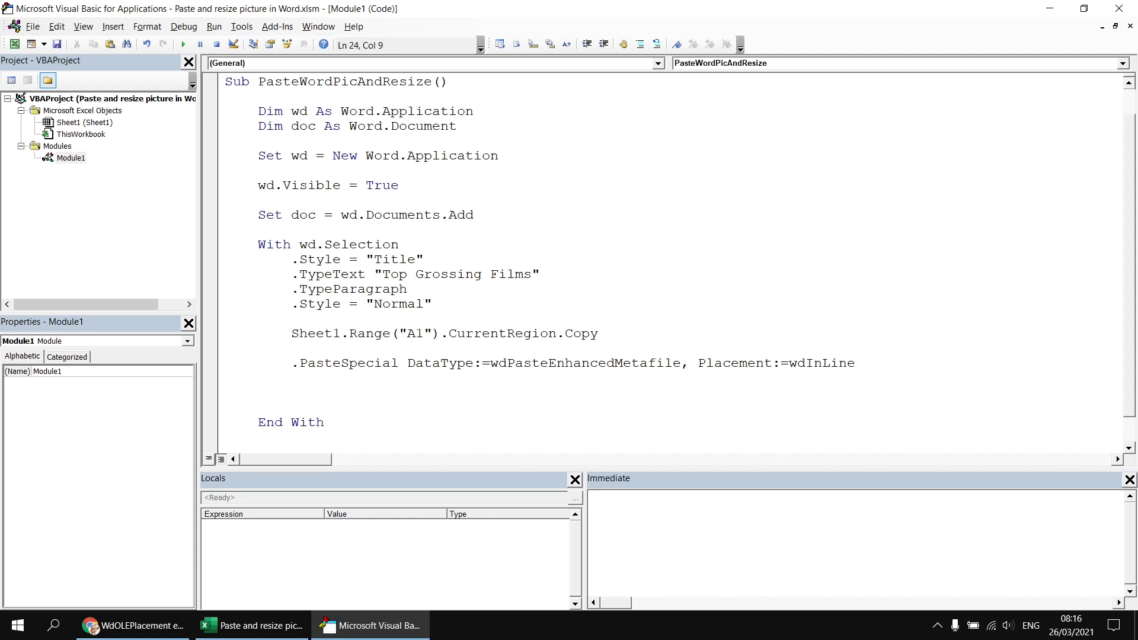
{"action": "type", "text": ".typ"}
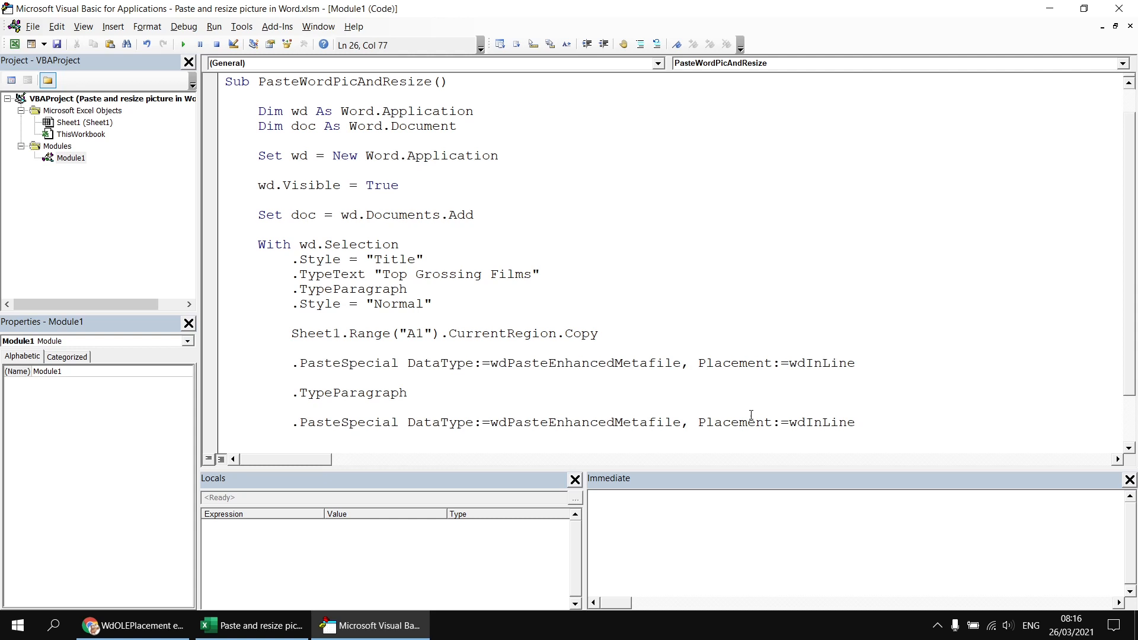
{"action": "key", "text": "Backspace"}
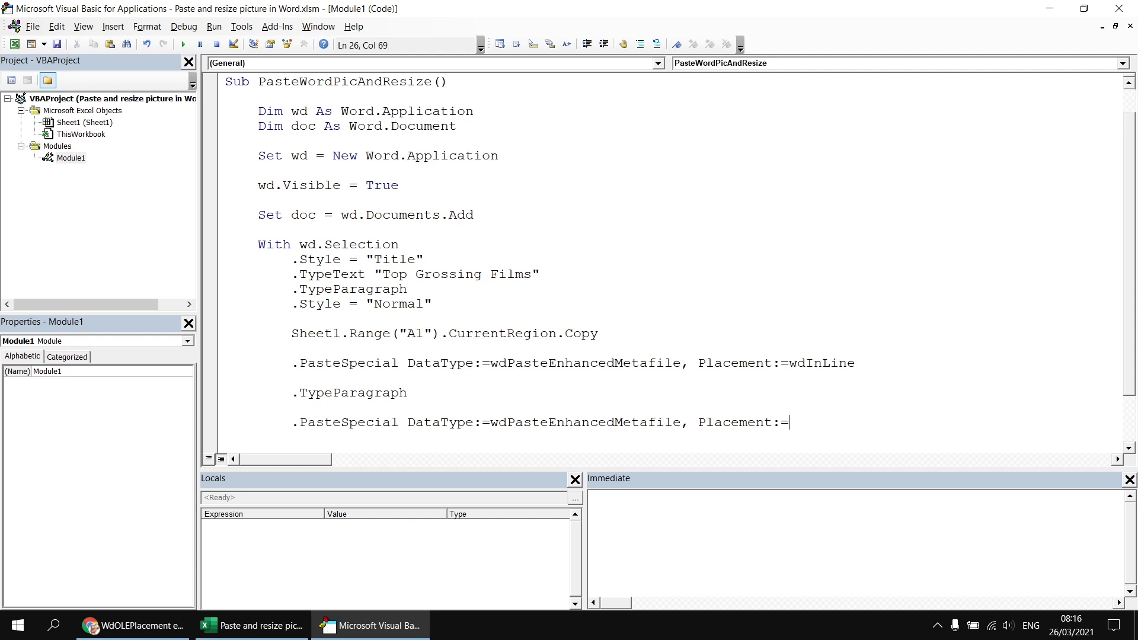
{"action": "type", "text": "wdfl"}
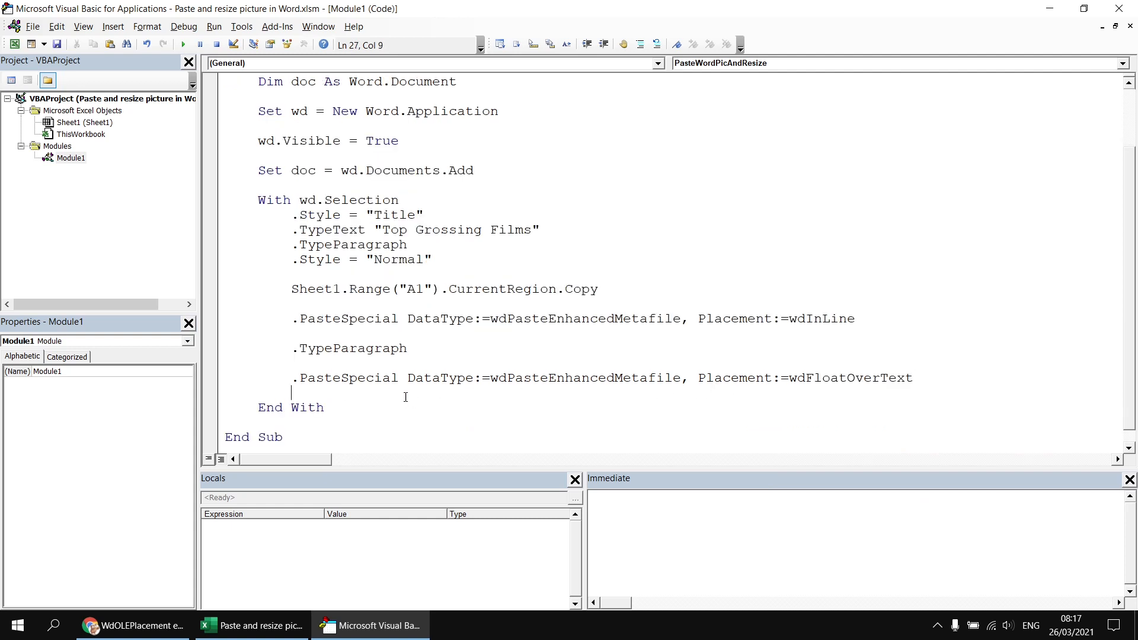
{"action": "left_click", "coordinate": [183, 44]}
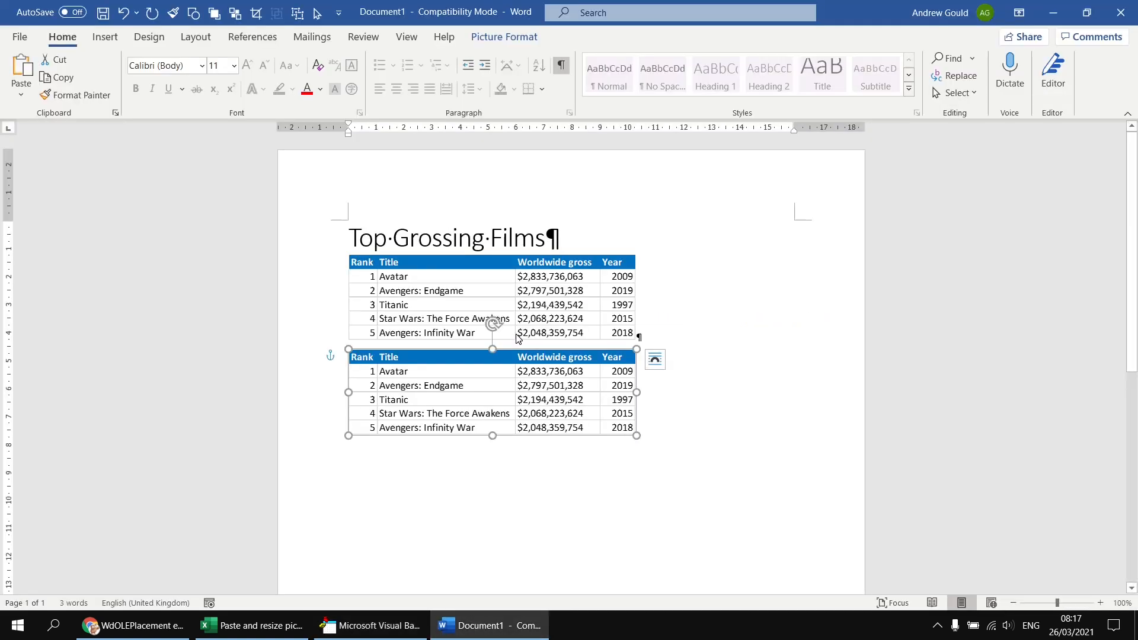
Select the inline and floating table pictures in Word to compare their layout, then return to the code.
{"action": "left_click", "coordinate": [492, 297]}
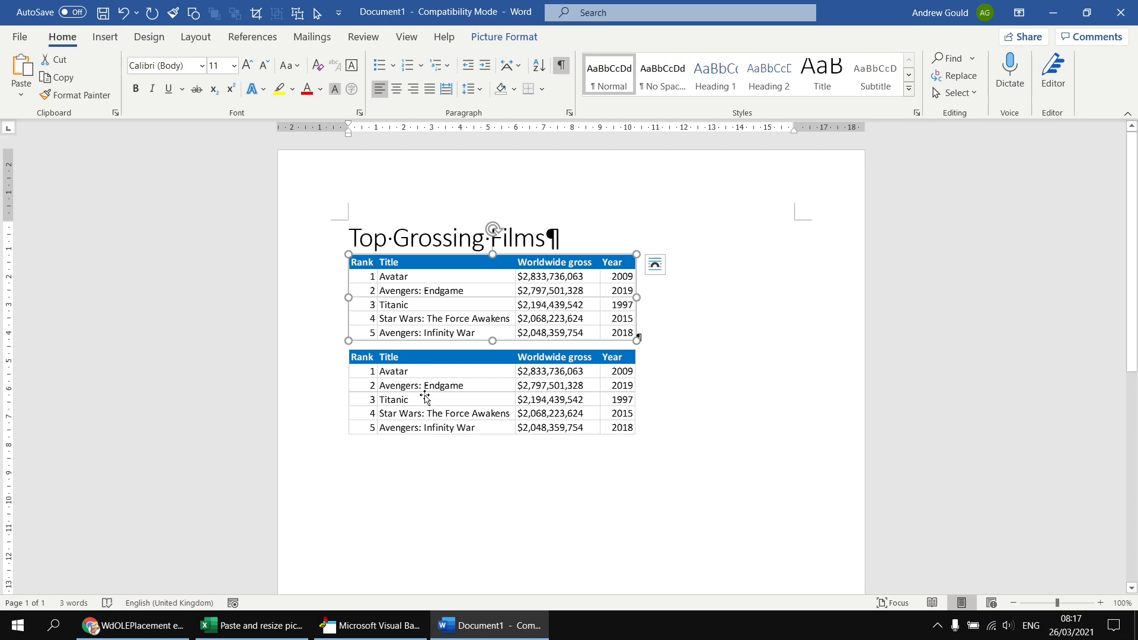
{"action": "left_click", "coordinate": [427, 399]}
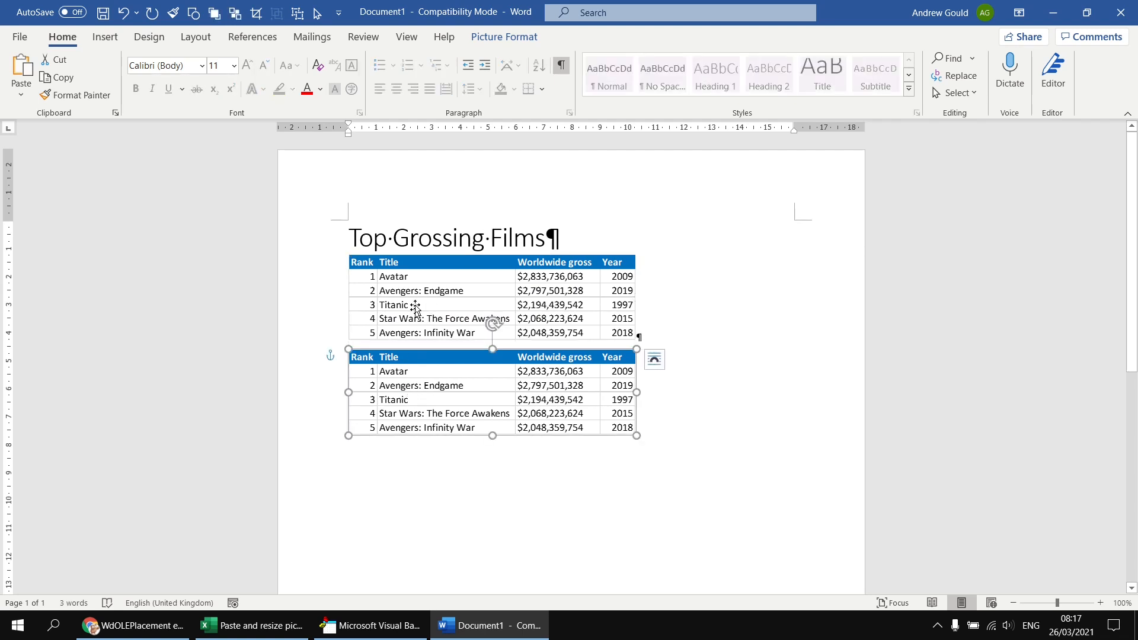
{"action": "mouse_move", "coordinate": [417, 300]}
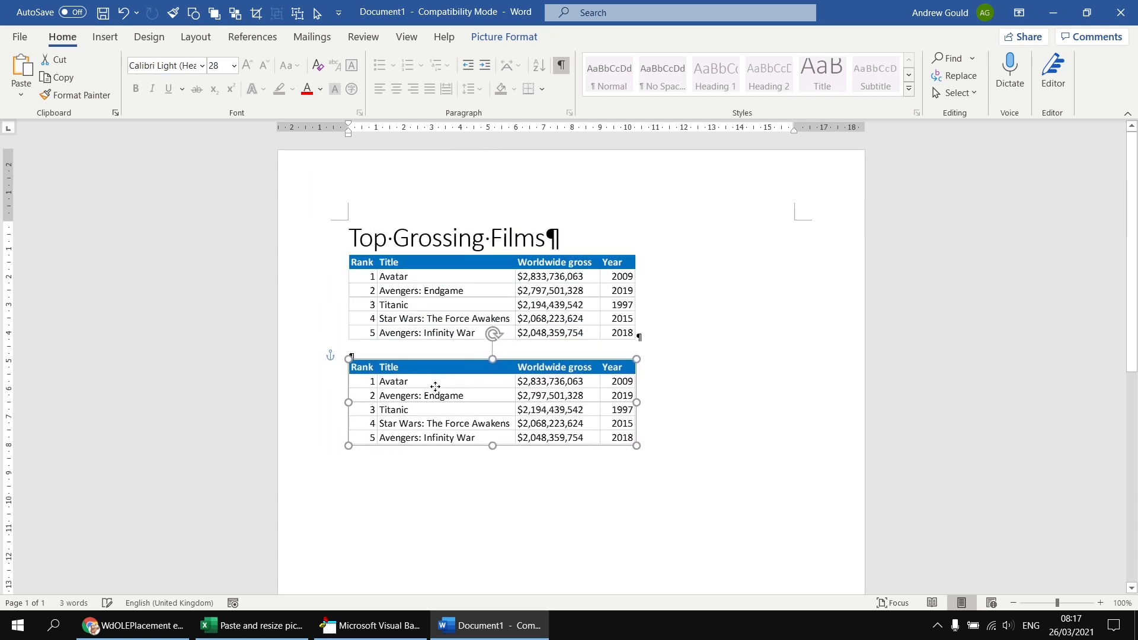
{"action": "left_click", "coordinate": [426, 304]}
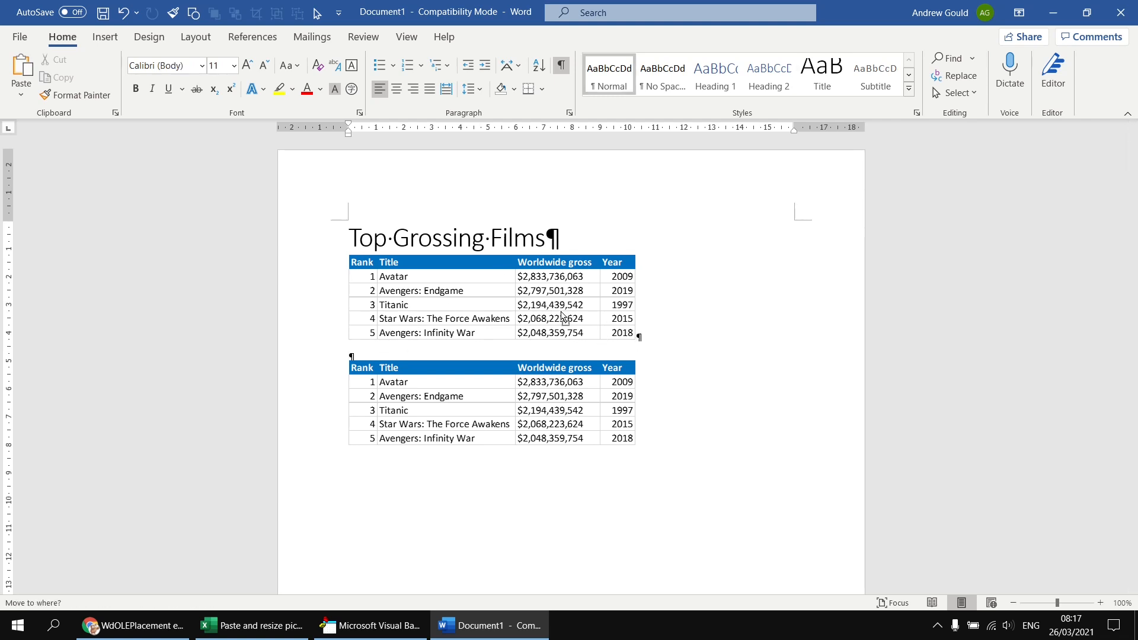
{"action": "left_click", "coordinate": [450, 304]}
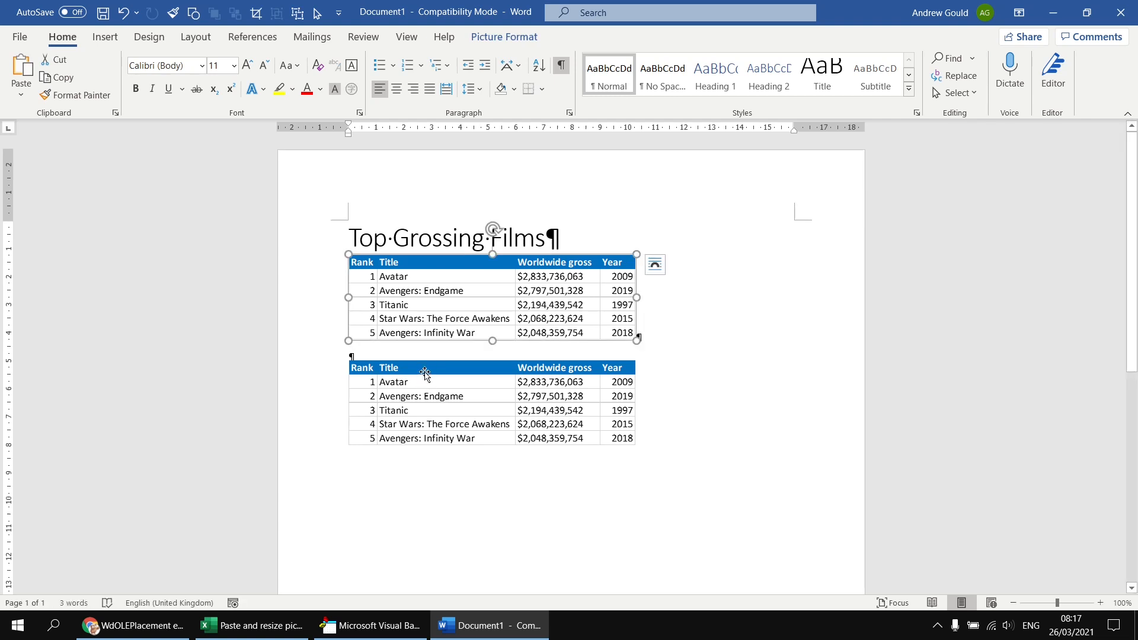
{"action": "mouse_move", "coordinate": [676, 387]}
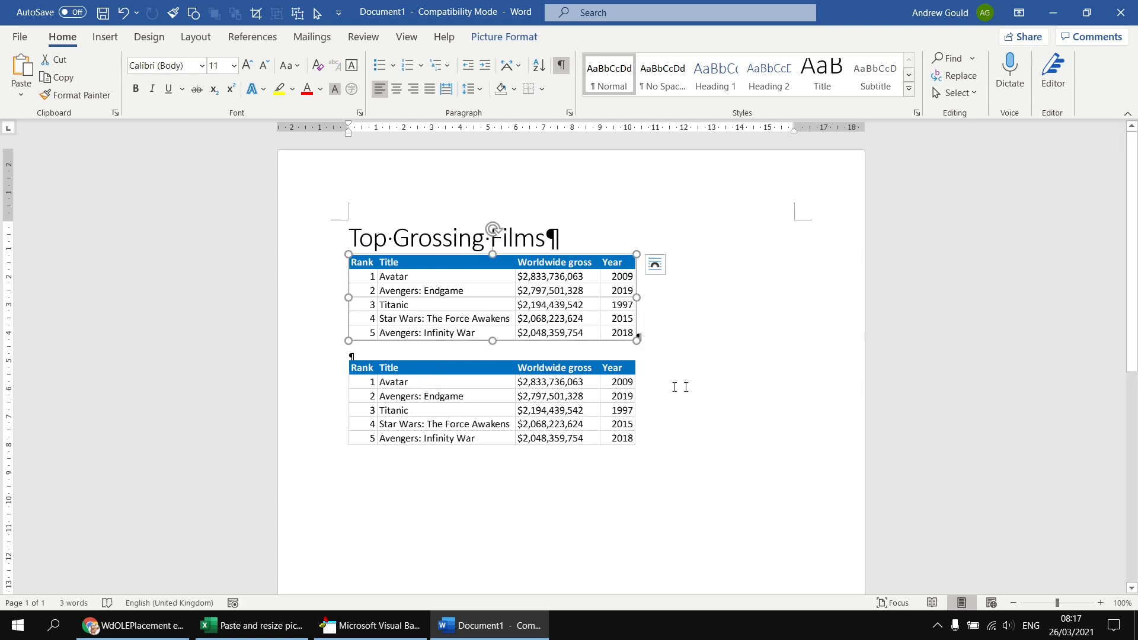
{"action": "left_click", "coordinate": [377, 624]}
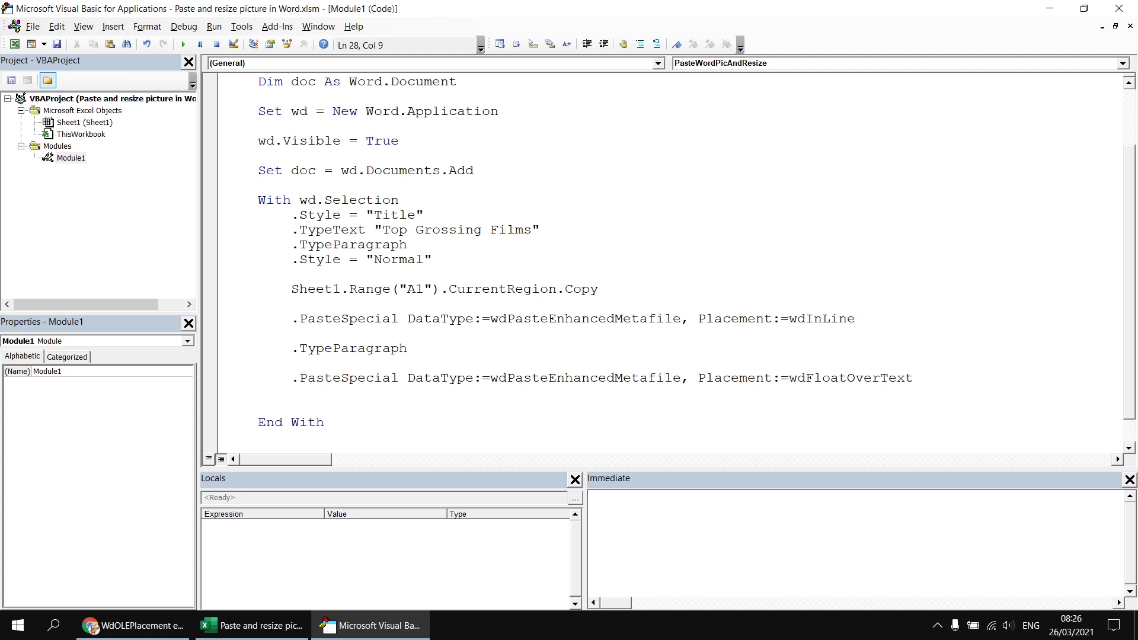
Type 'Debug.Print doc.Shapes(1).Width, doc.Shapes(1).Height' below the second PasteSpecial line.
{"action": "type", "text": "debug.Print"}
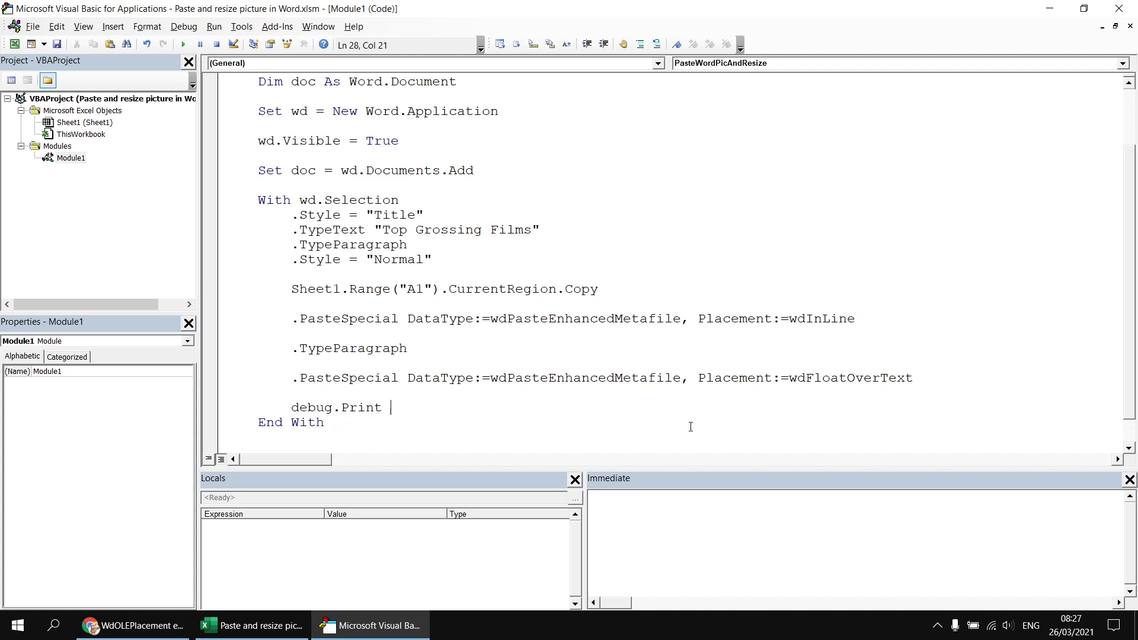
{"action": "type", "text": "doc"}
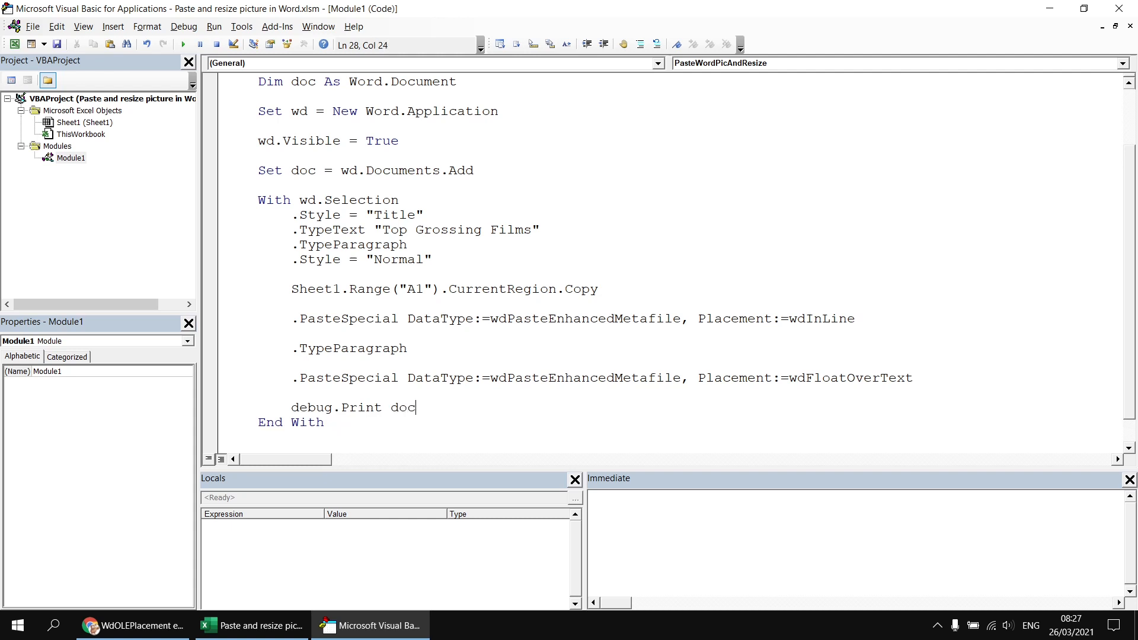
{"action": "type", "text": ".sha"}
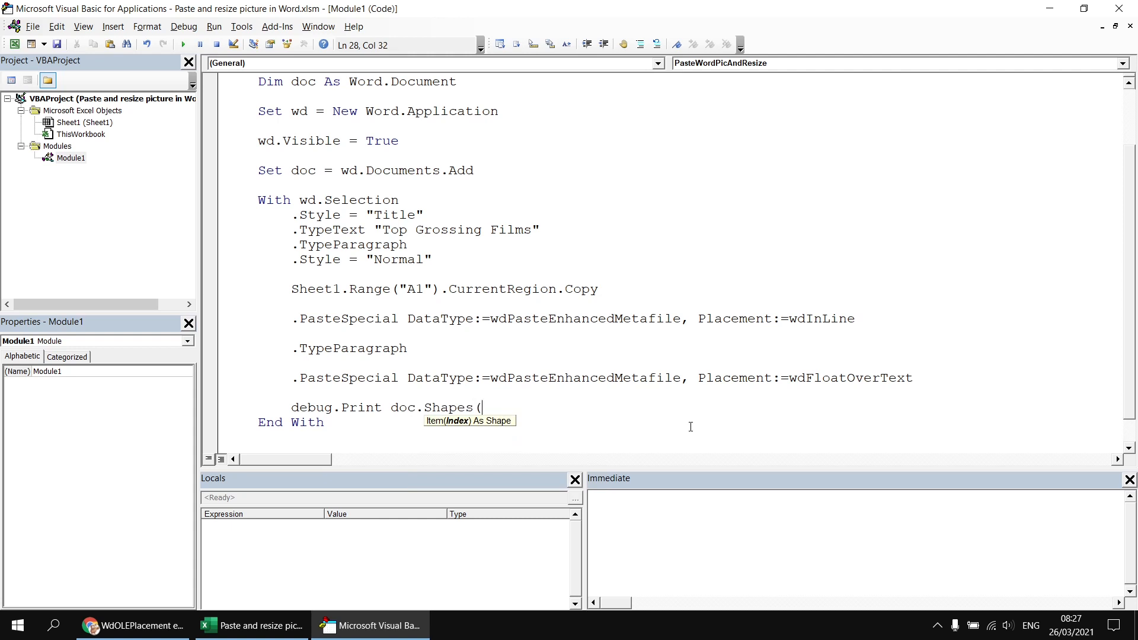
{"action": "type", "text": "1"}
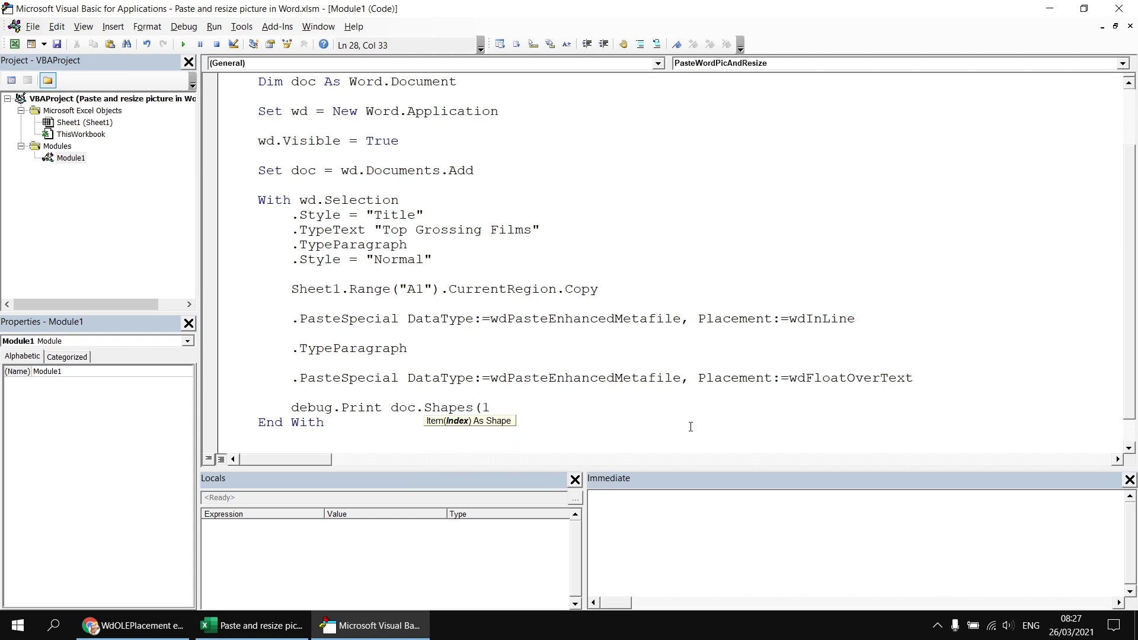
{"action": "type", "text": ")."}
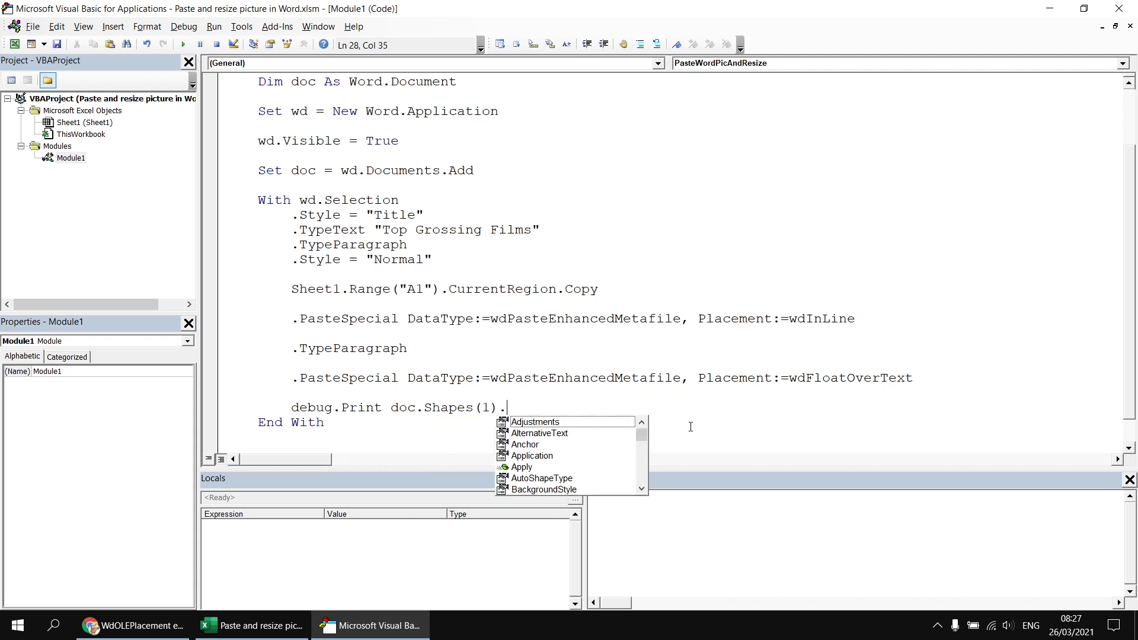
{"action": "type", "text": "w"}
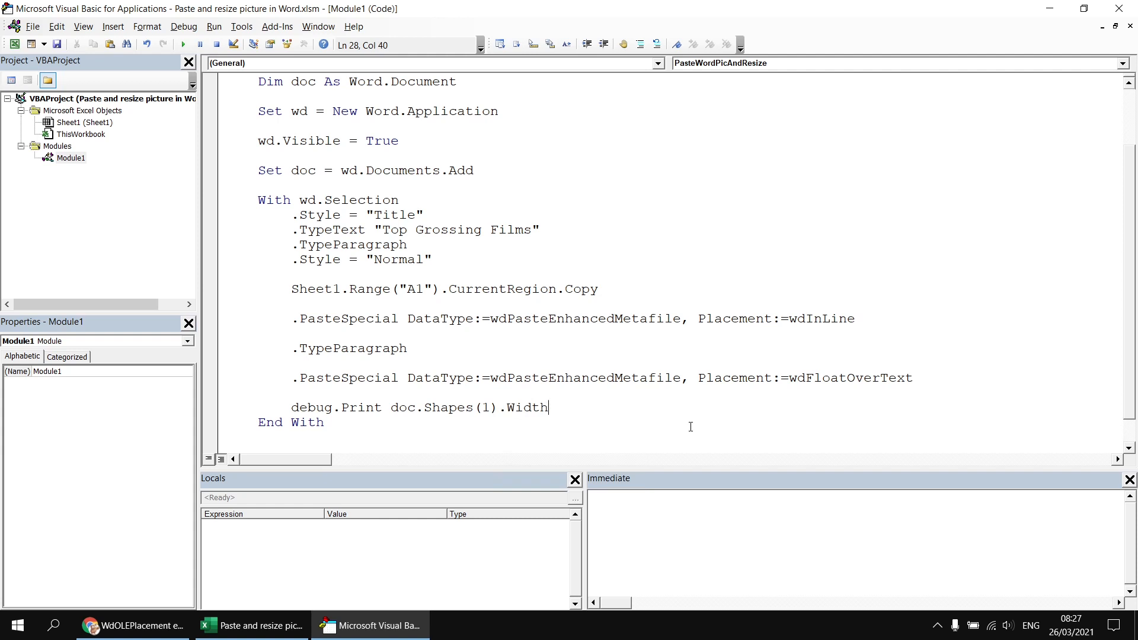
{"action": "type", "text": ","}
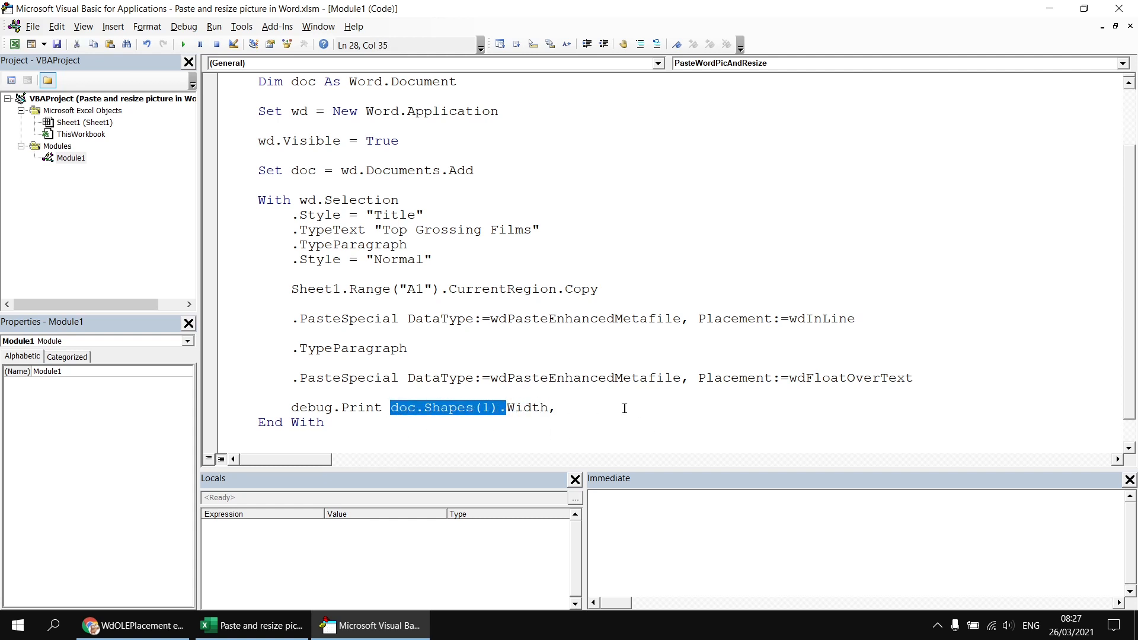
{"action": "type", "text": "doc.Shapes(1).he"}
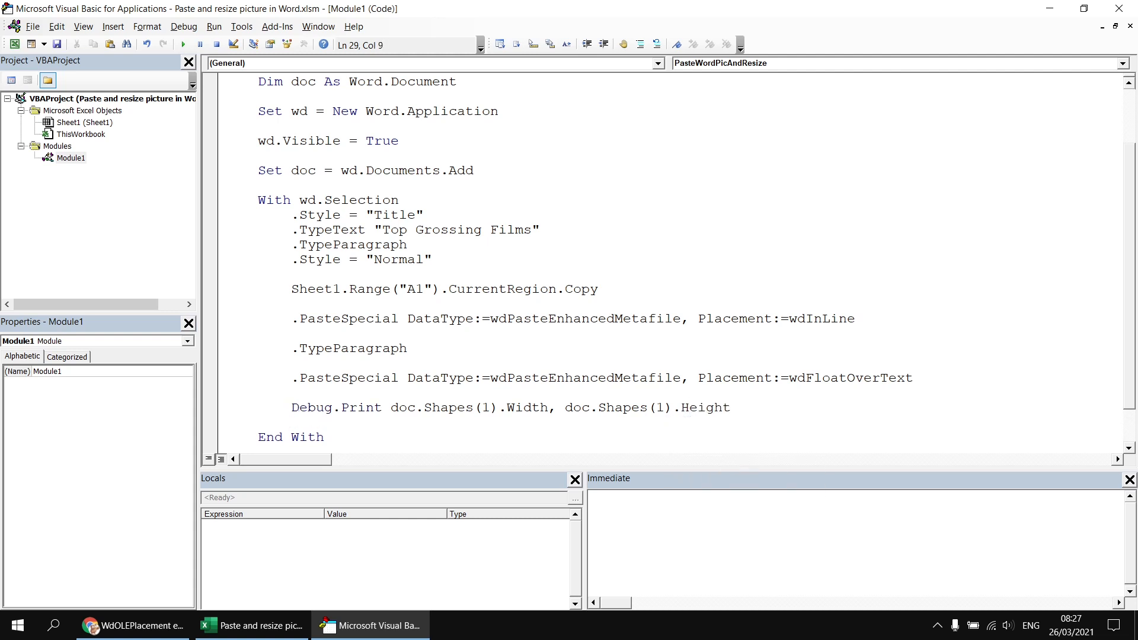
{"action": "left_click", "coordinate": [182, 45]}
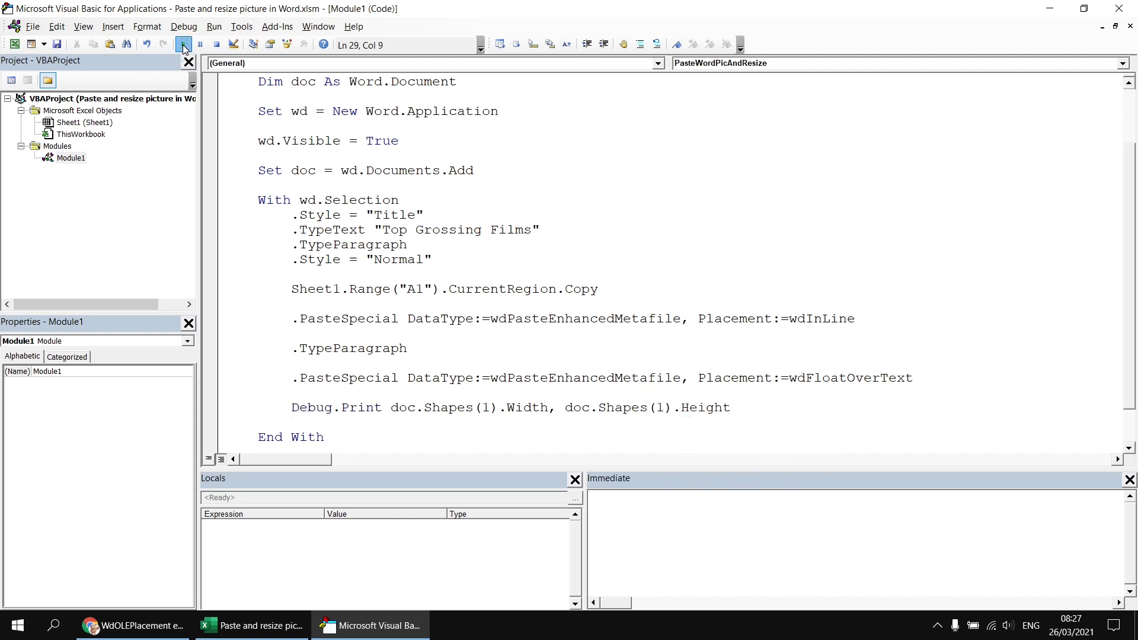
{"action": "left_click", "coordinate": [183, 44]}
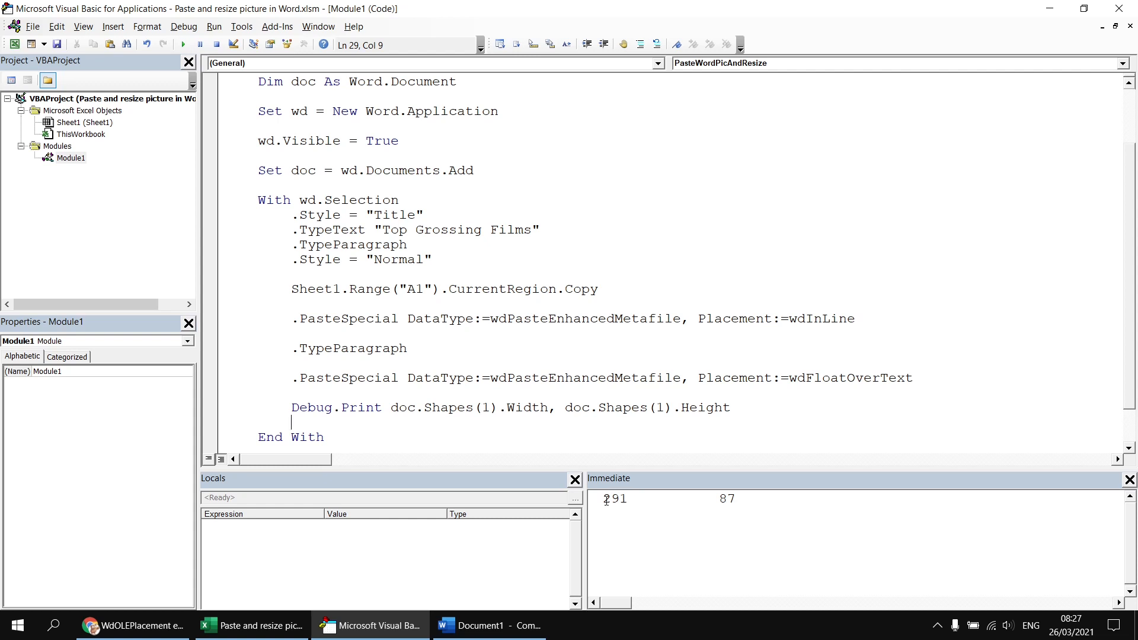
{"action": "mouse_move", "coordinate": [733, 502]}
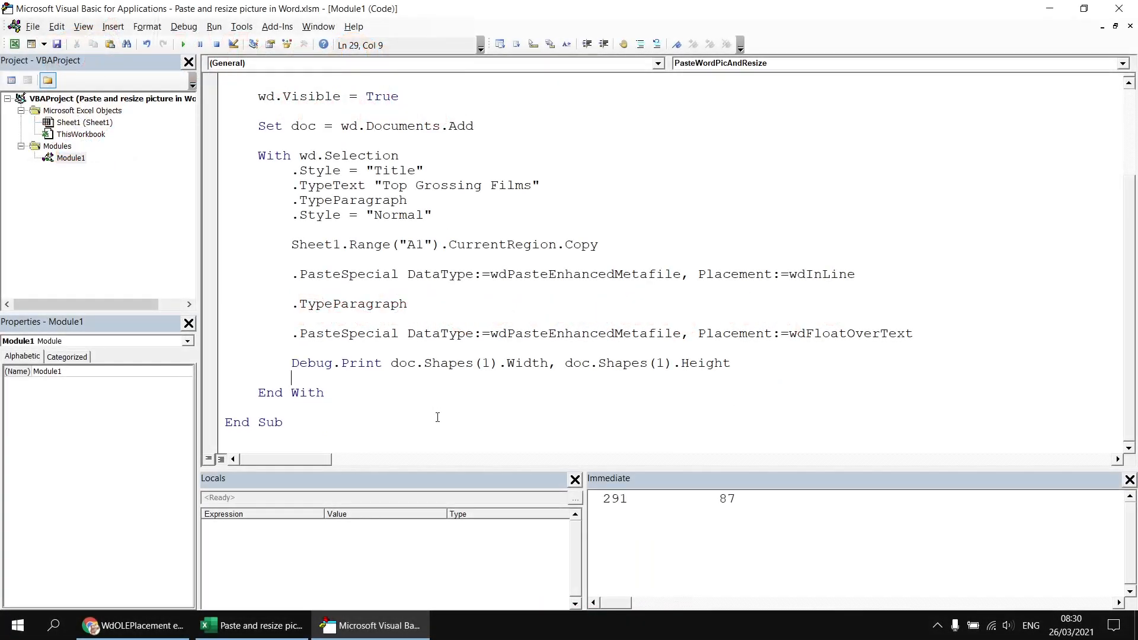
Add doc.Shapes(1).Width = 400, comment out the Debug.Print line, and rerun the macro.
{"action": "double_click", "coordinate": [442, 362]}
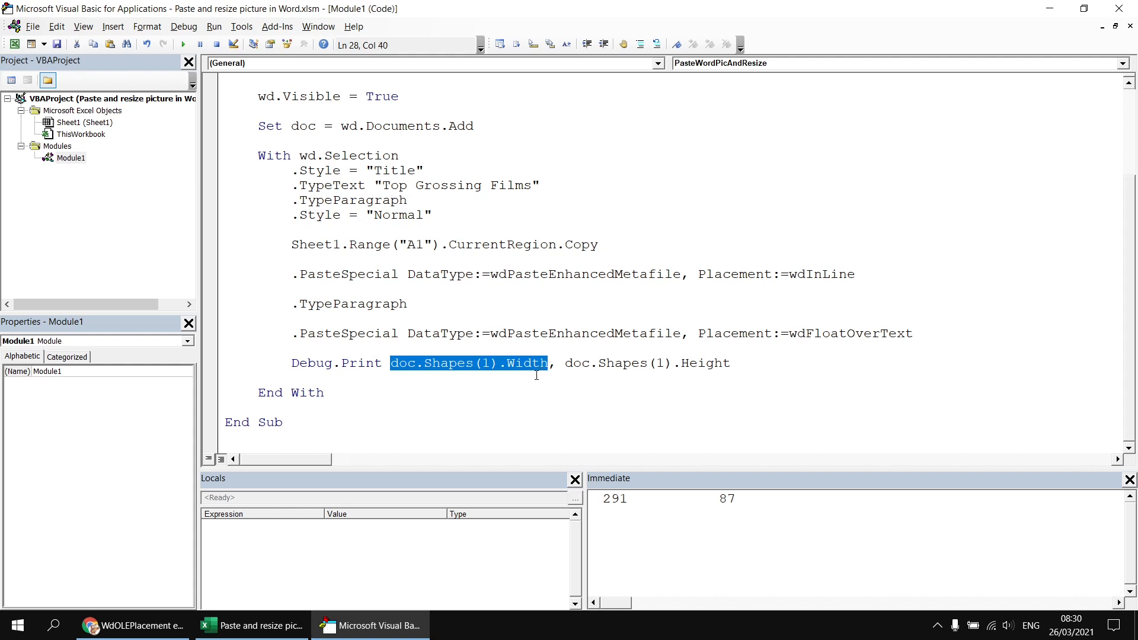
{"action": "left_click", "coordinate": [344, 383]}
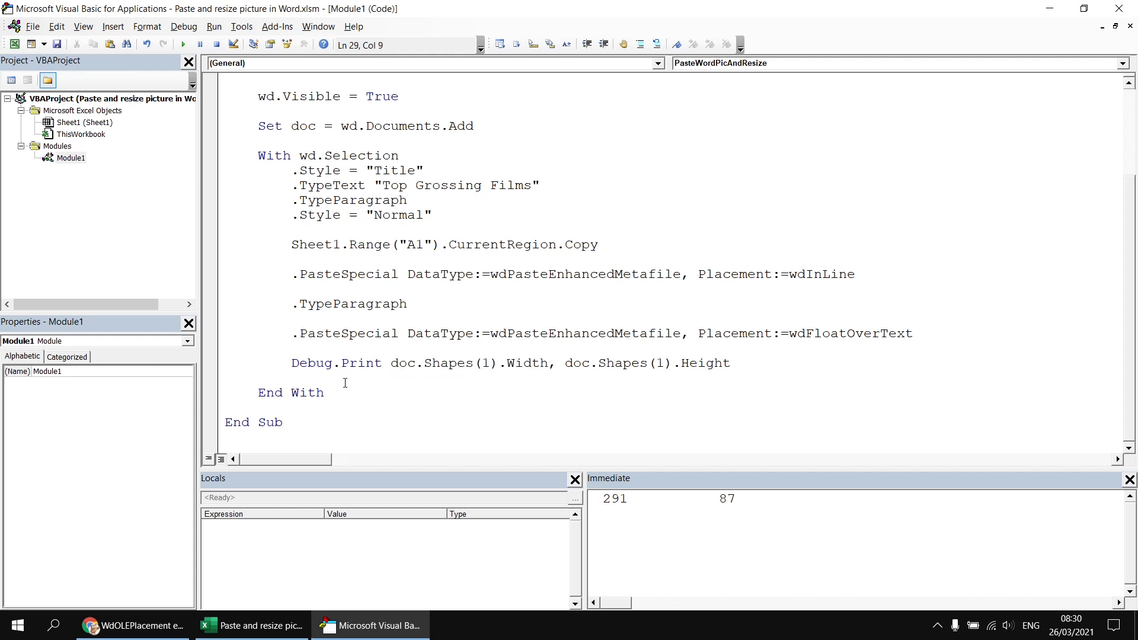
{"action": "type", "text": "doc.Shapes(1).Width"}
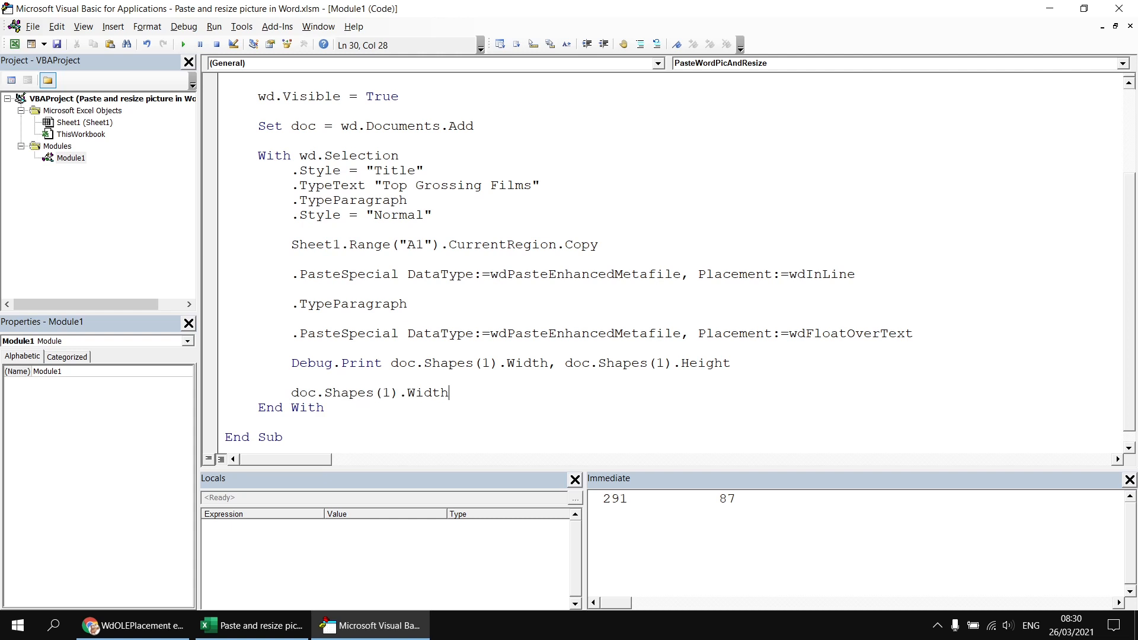
{"action": "type", "text": "="}
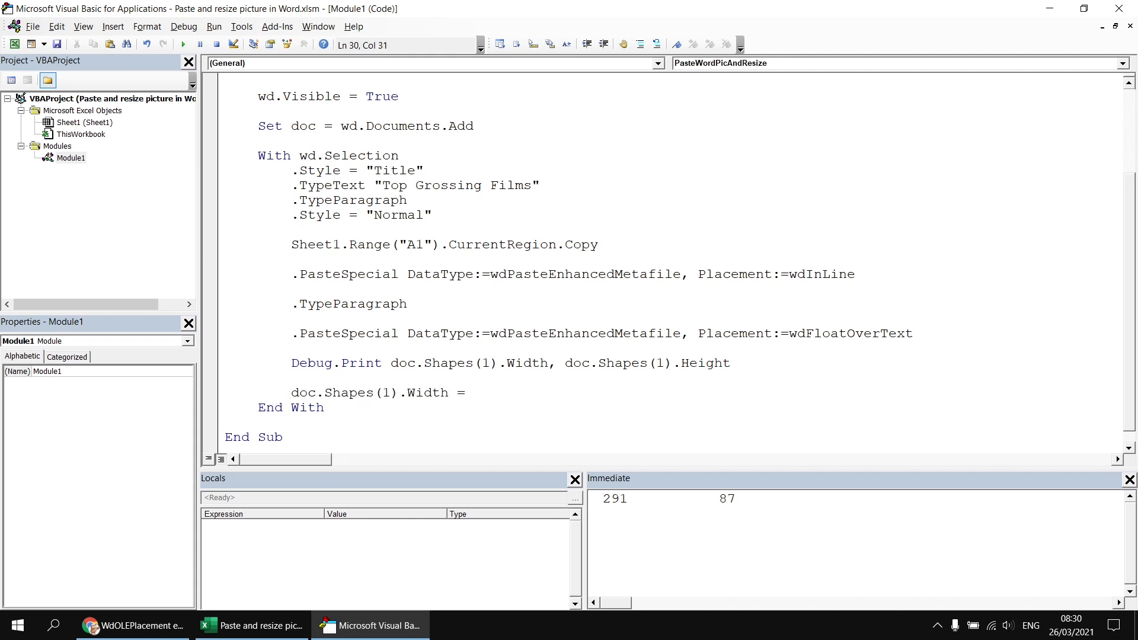
{"action": "type", "text": "400"}
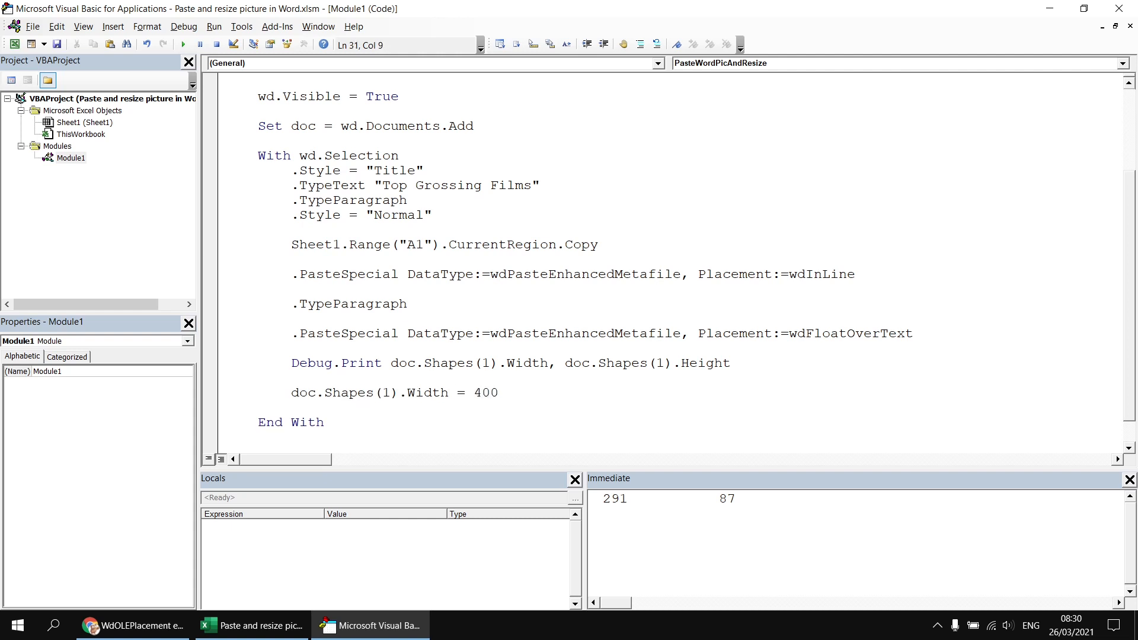
{"action": "type", "text": "'"}
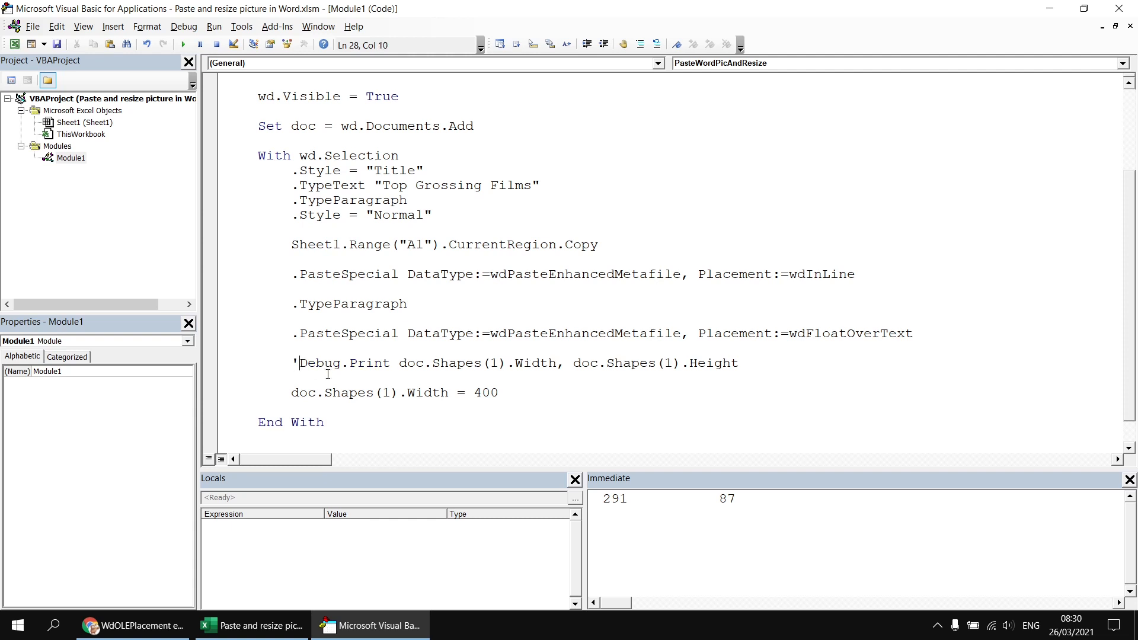
{"action": "left_click", "coordinate": [298, 362]}
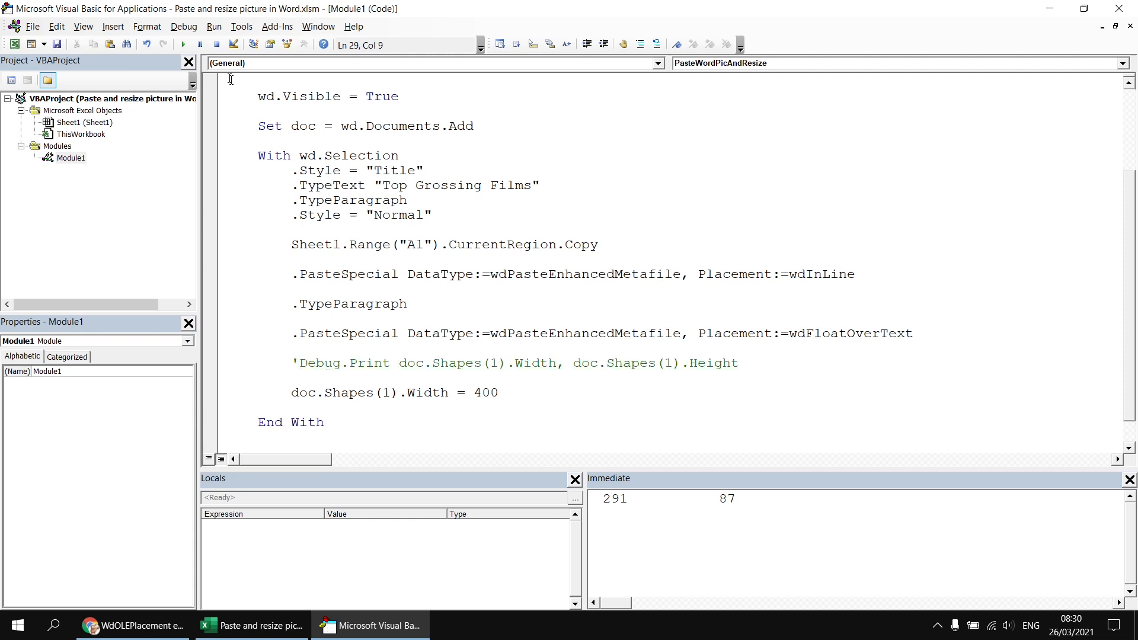
{"action": "left_click", "coordinate": [183, 44]}
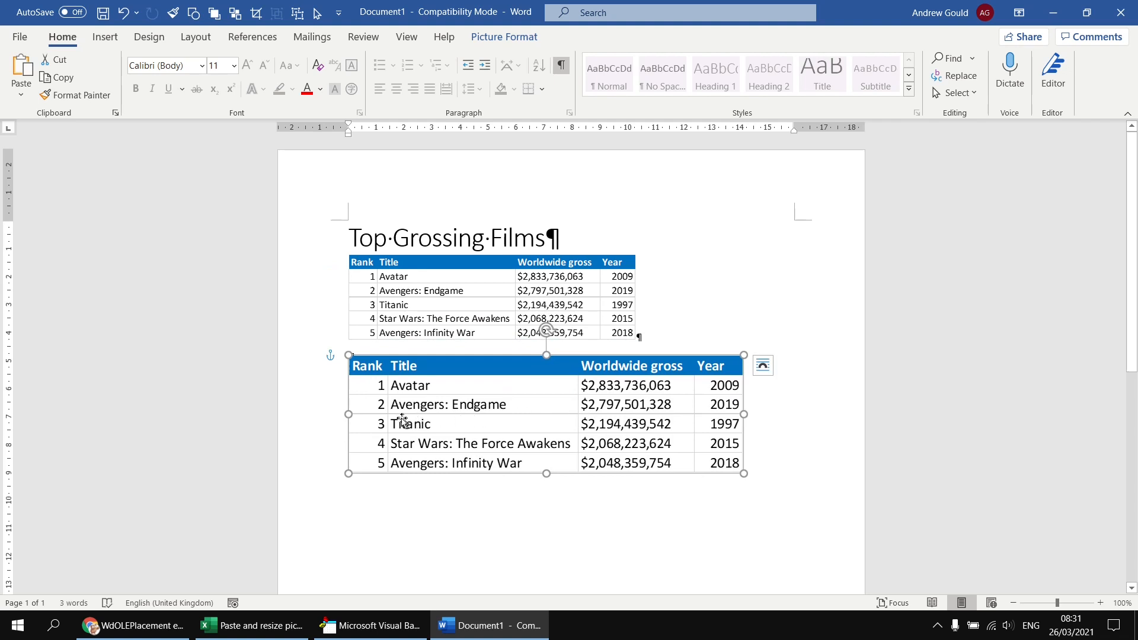
{"action": "mouse_move", "coordinate": [398, 423]}
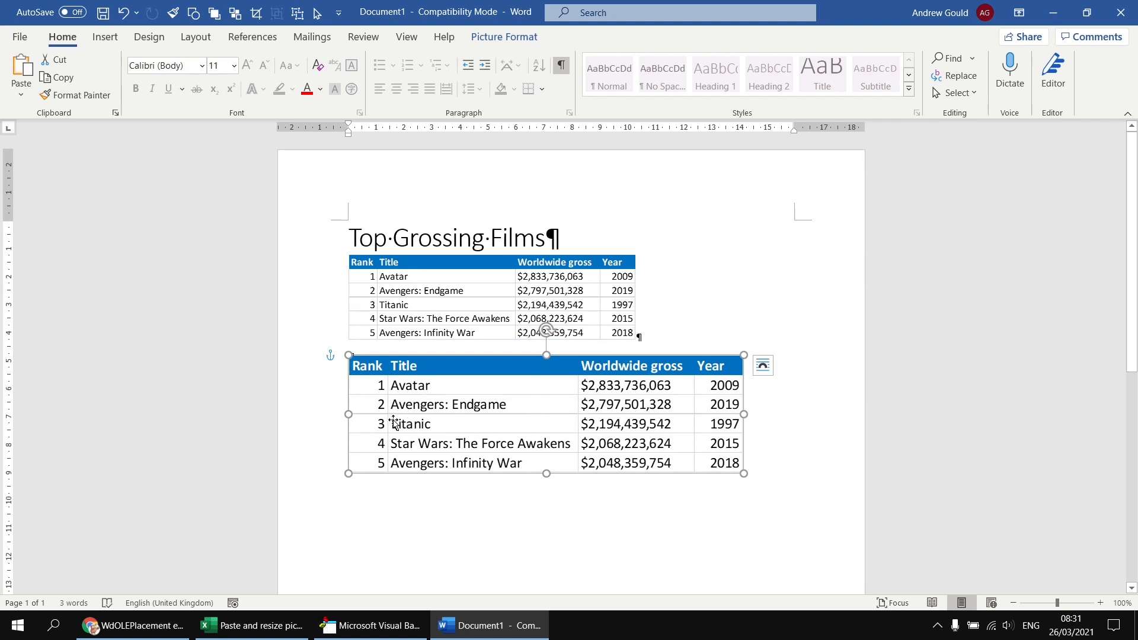
{"action": "mouse_move", "coordinate": [735, 470]}
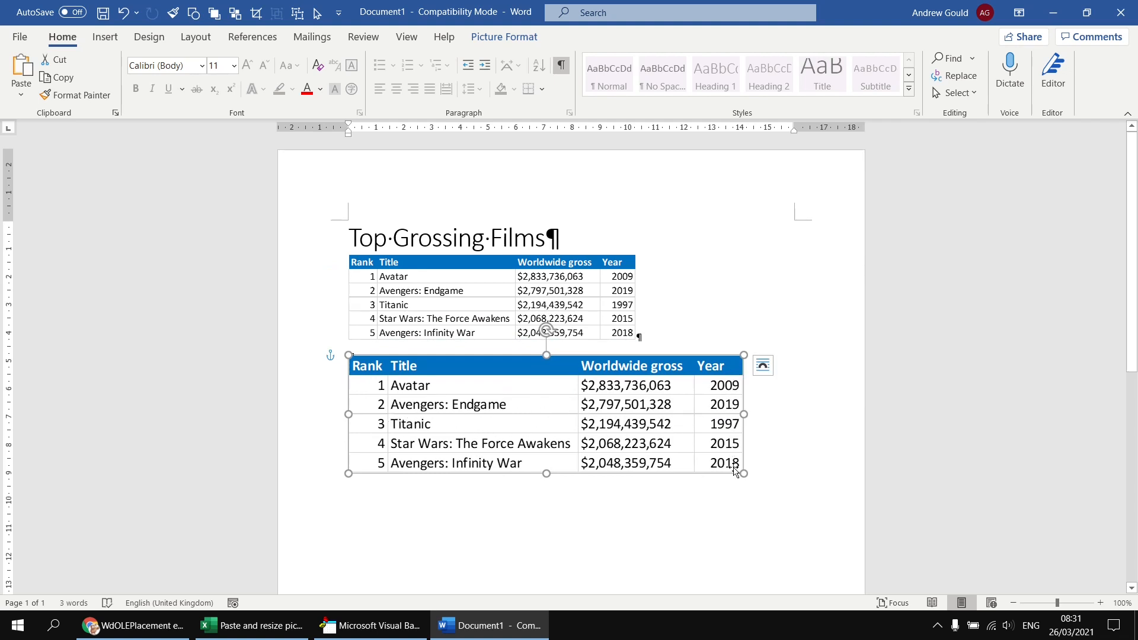
{"action": "mouse_move", "coordinate": [787, 464]}
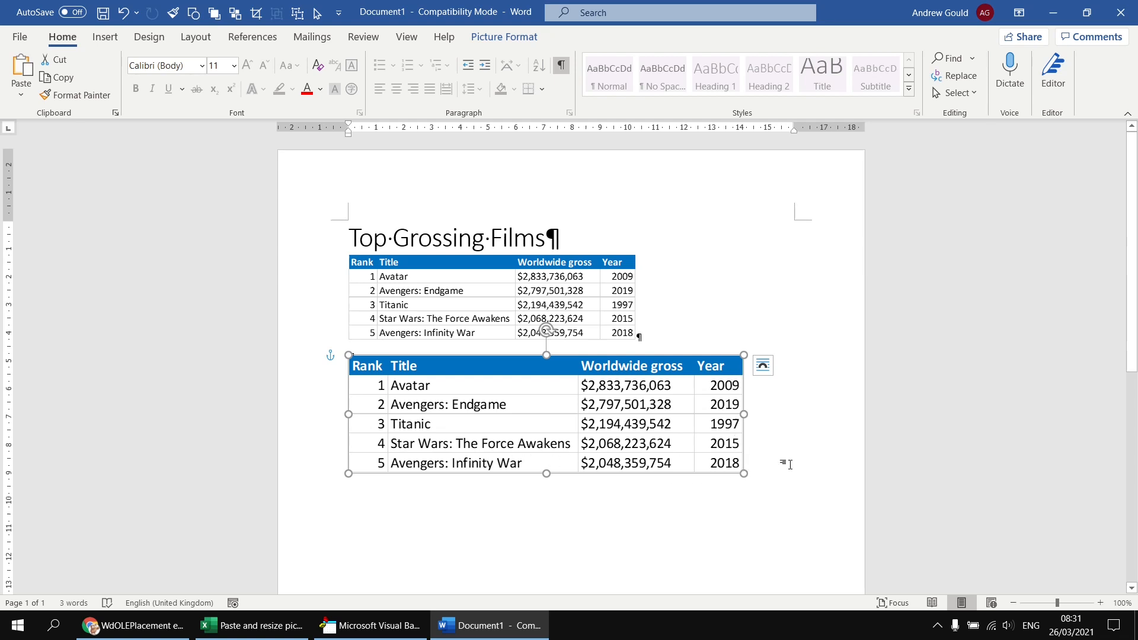
{"action": "mouse_move", "coordinate": [726, 424]}
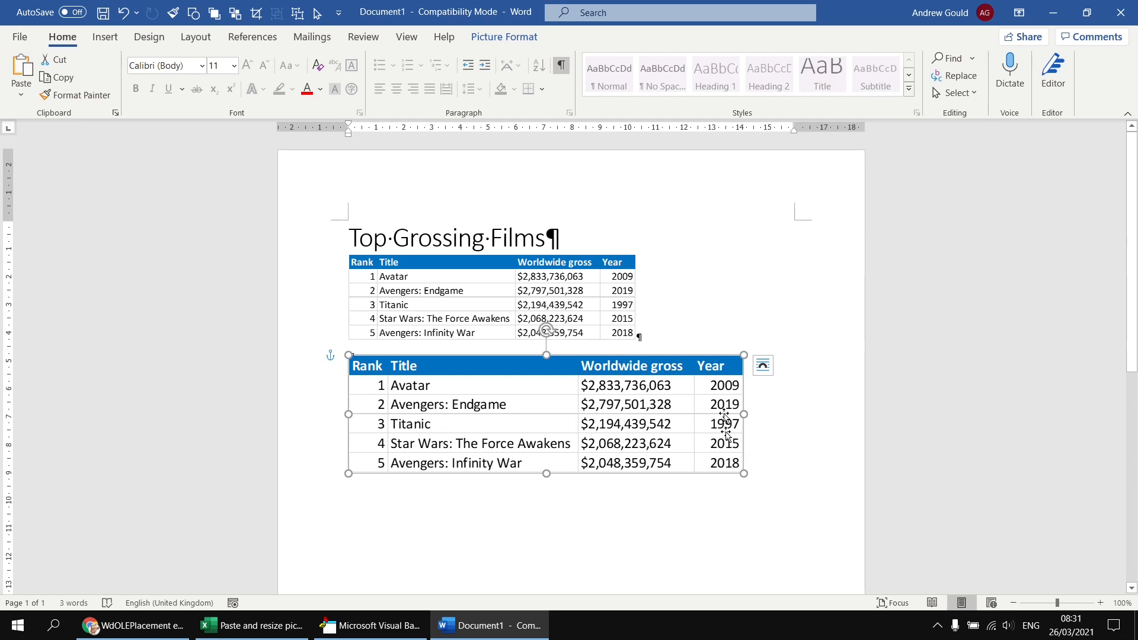
{"action": "mouse_move", "coordinate": [798, 465]}
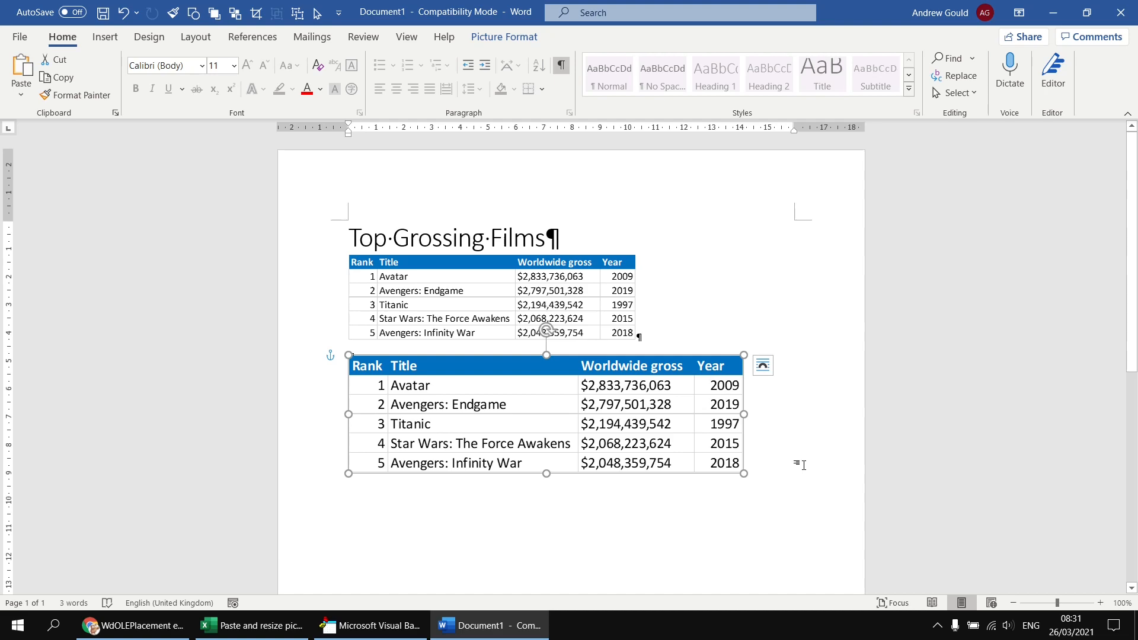
Check the enlarged floating film-table picture in Word, then return to the macro code.
{"action": "left_click", "coordinate": [369, 625]}
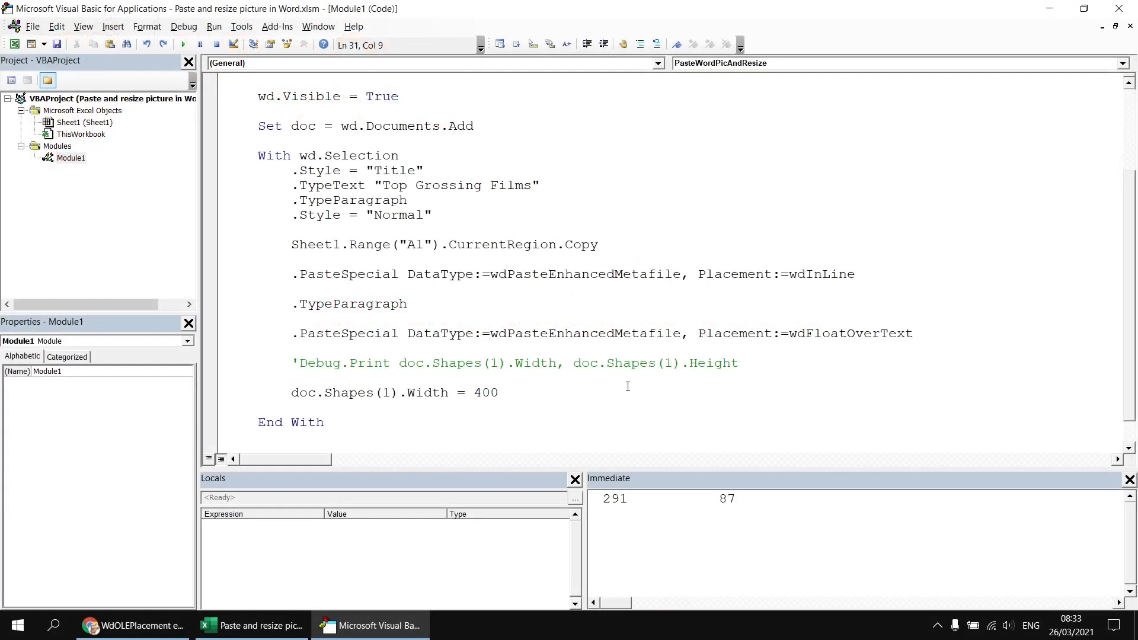
{"action": "mouse_move", "coordinate": [828, 288]}
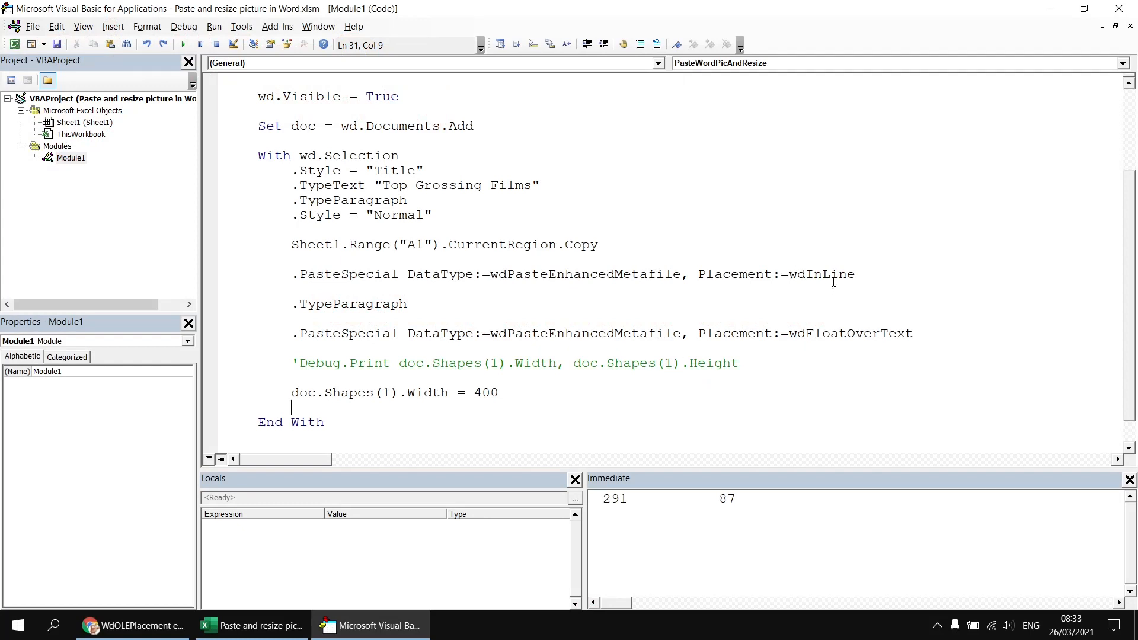
{"action": "mouse_move", "coordinate": [817, 292]}
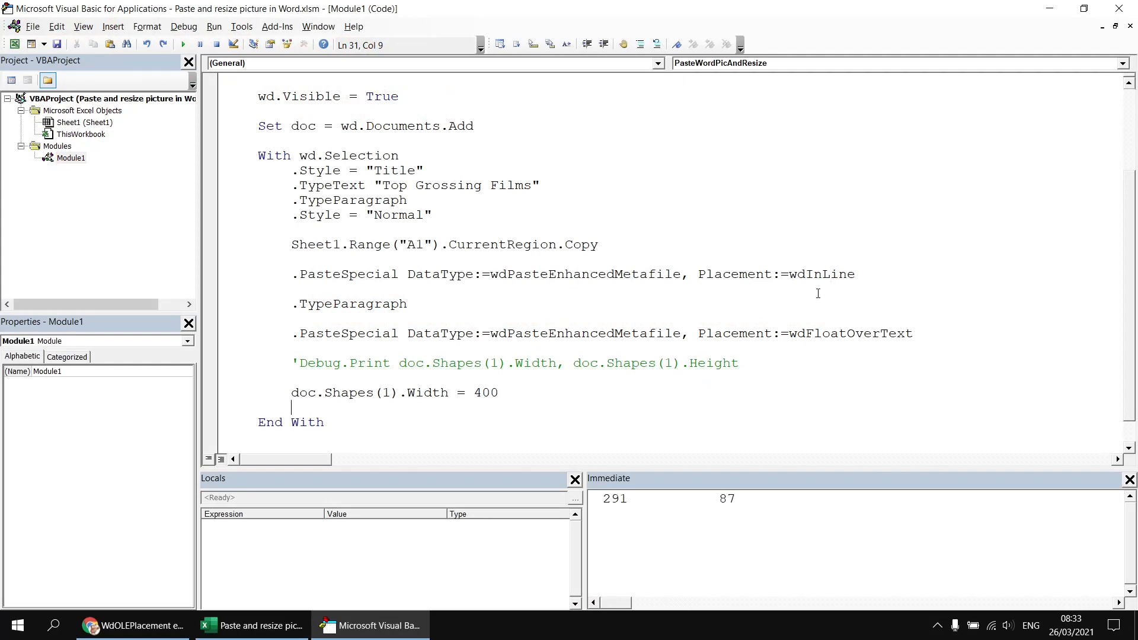
{"action": "mouse_move", "coordinate": [834, 317]}
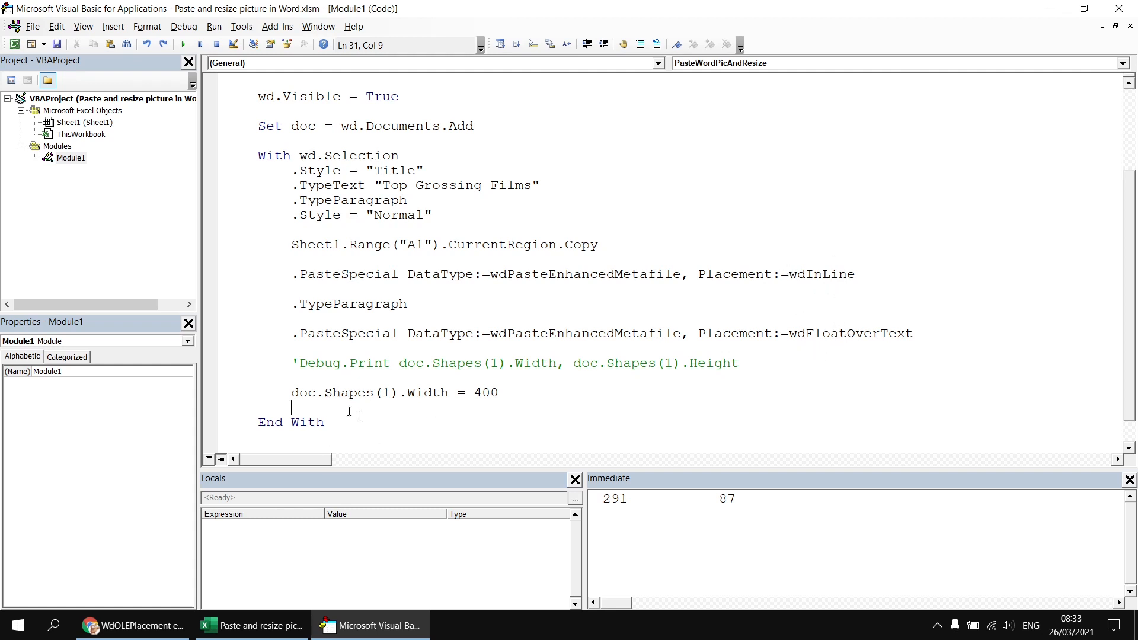
Add doc.InlineShapes(1).Width = 400 below the Shapes line and rerun the macro.
{"action": "type", "text": "doc."}
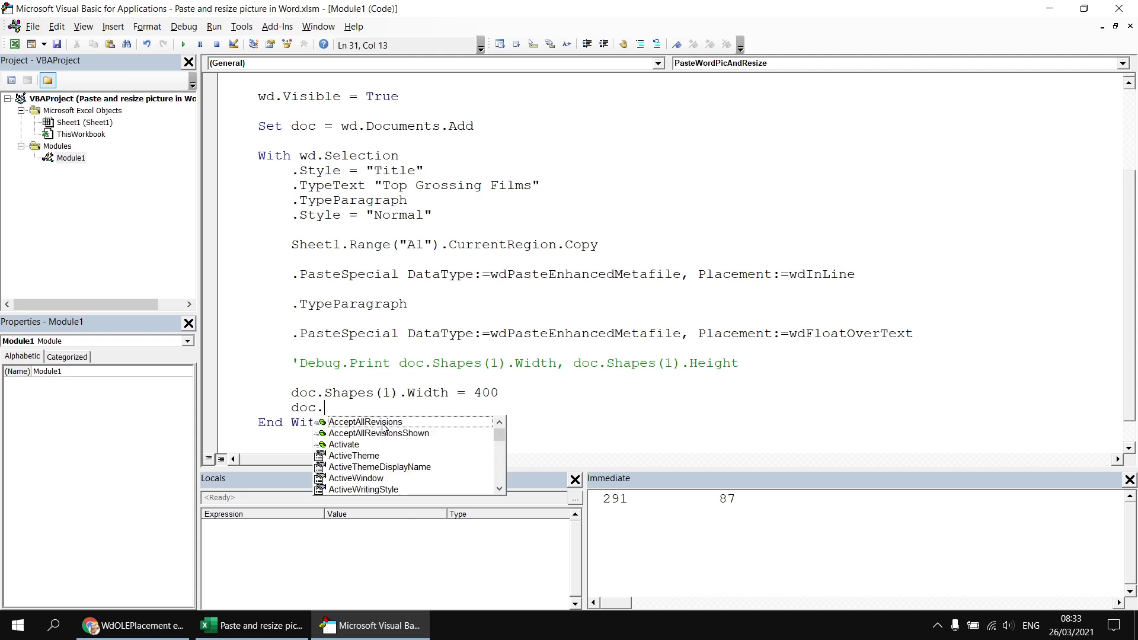
{"action": "type", "text": "inlineShapes(1"}
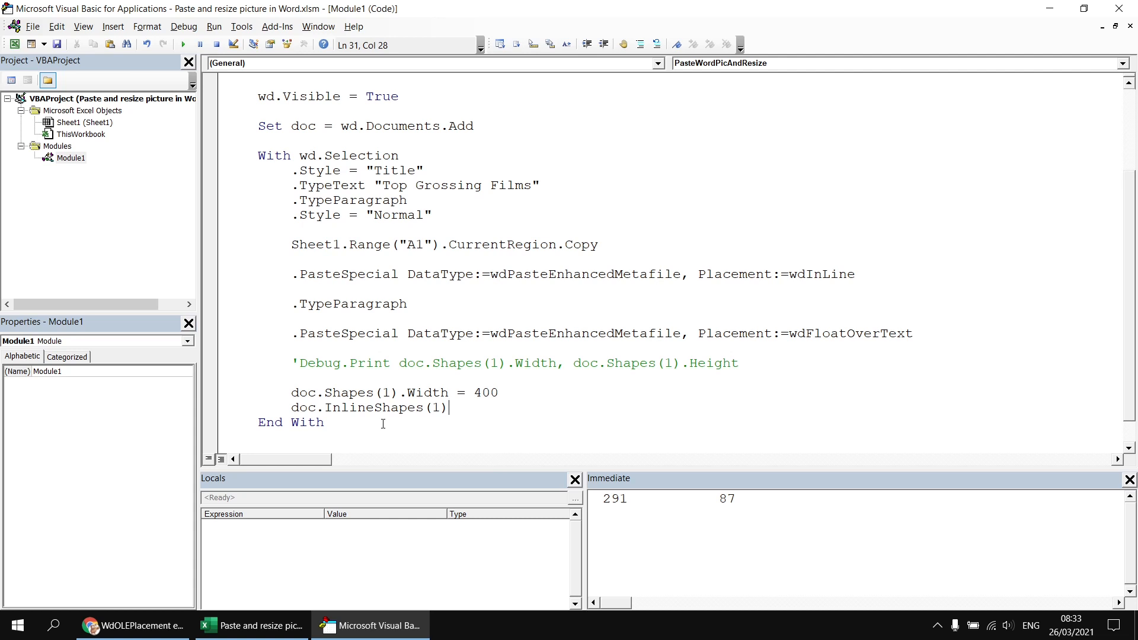
{"action": "type", "text": ".Width"}
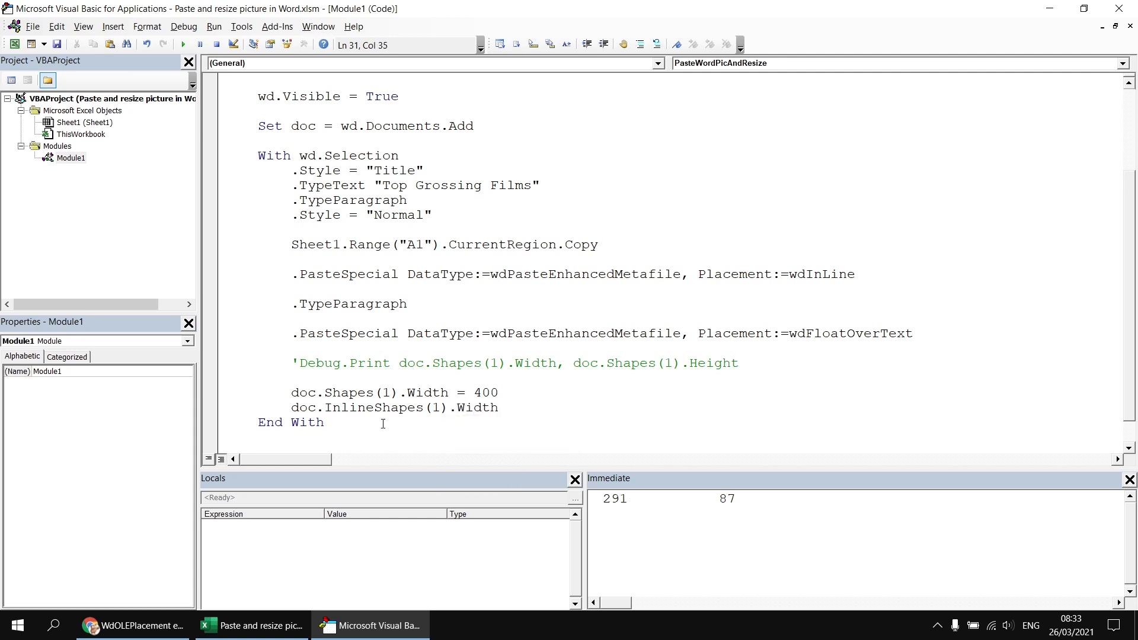
{"action": "type", "text": "= 400"}
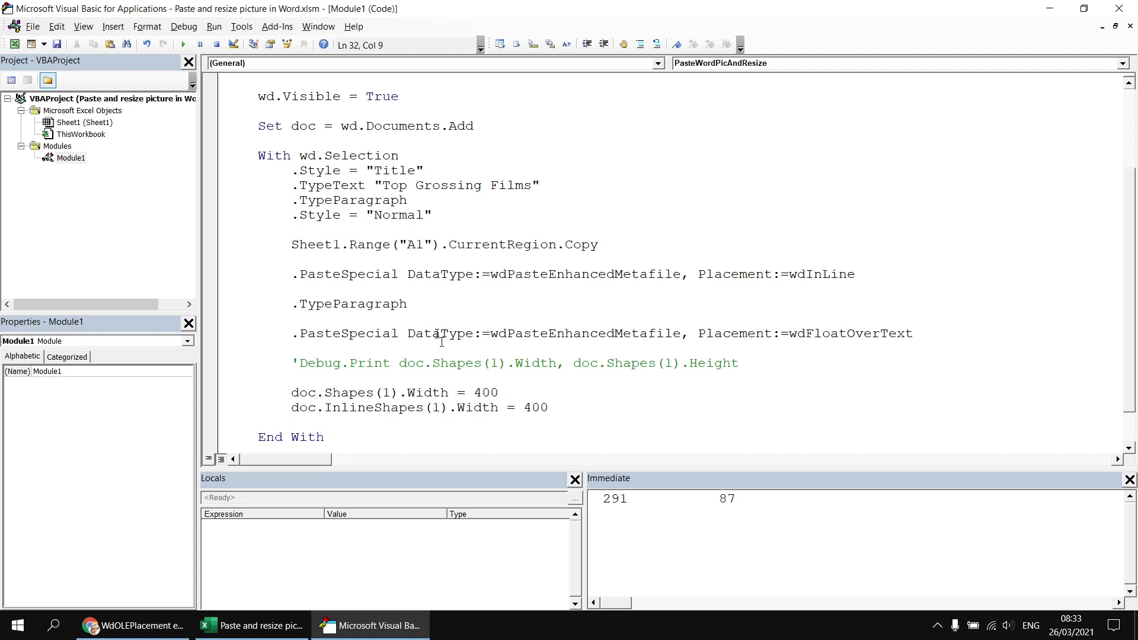
{"action": "left_click", "coordinate": [182, 45]}
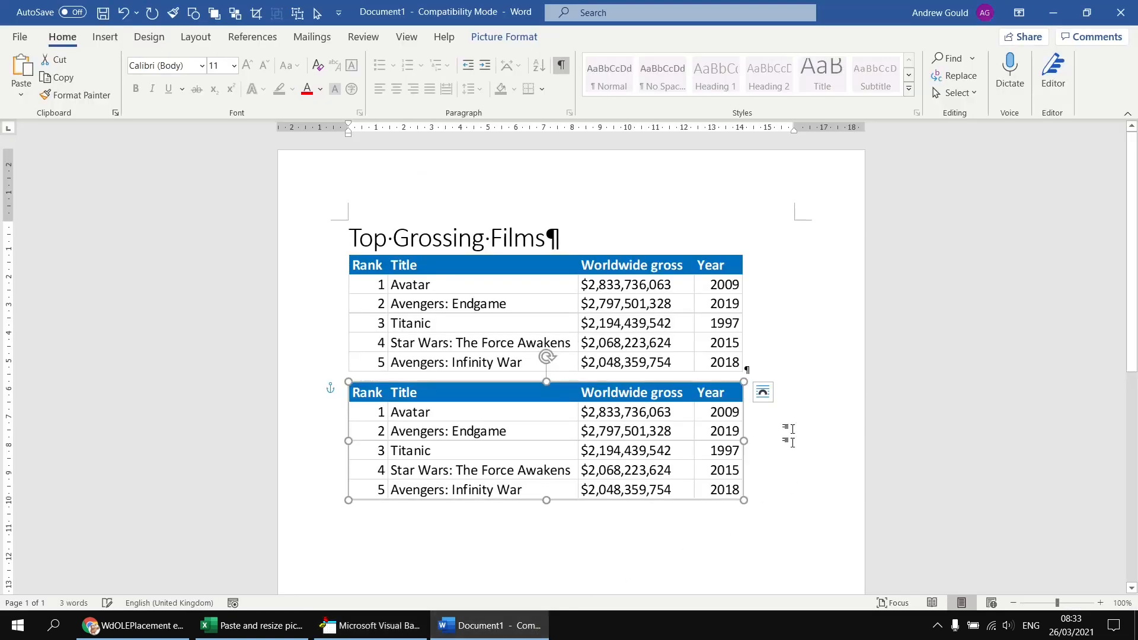
{"action": "mouse_move", "coordinate": [811, 337]}
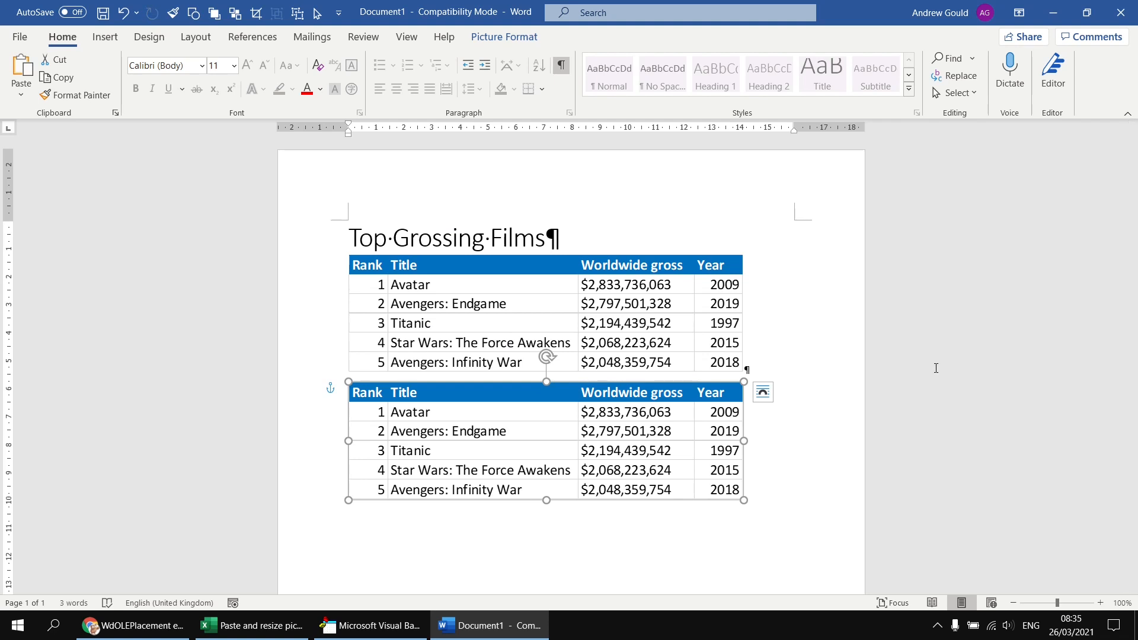
{"action": "mouse_move", "coordinate": [94, 486]}
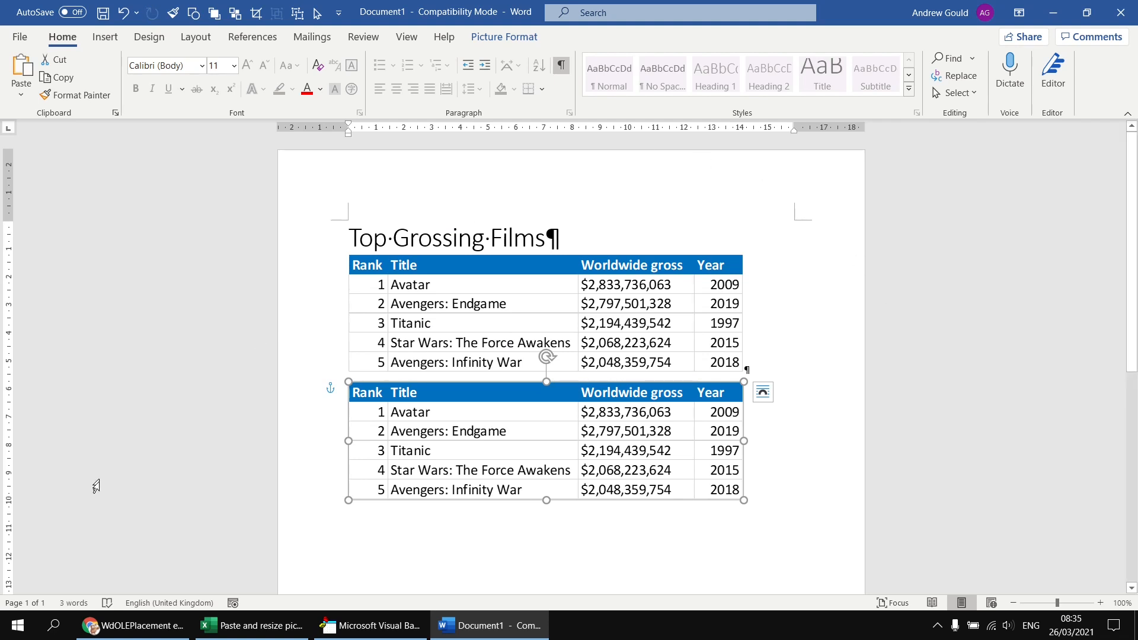
Confirm both film-table pictures are 400 wide, then return to the viewer's browser question.
{"action": "left_click", "coordinate": [123, 625]}
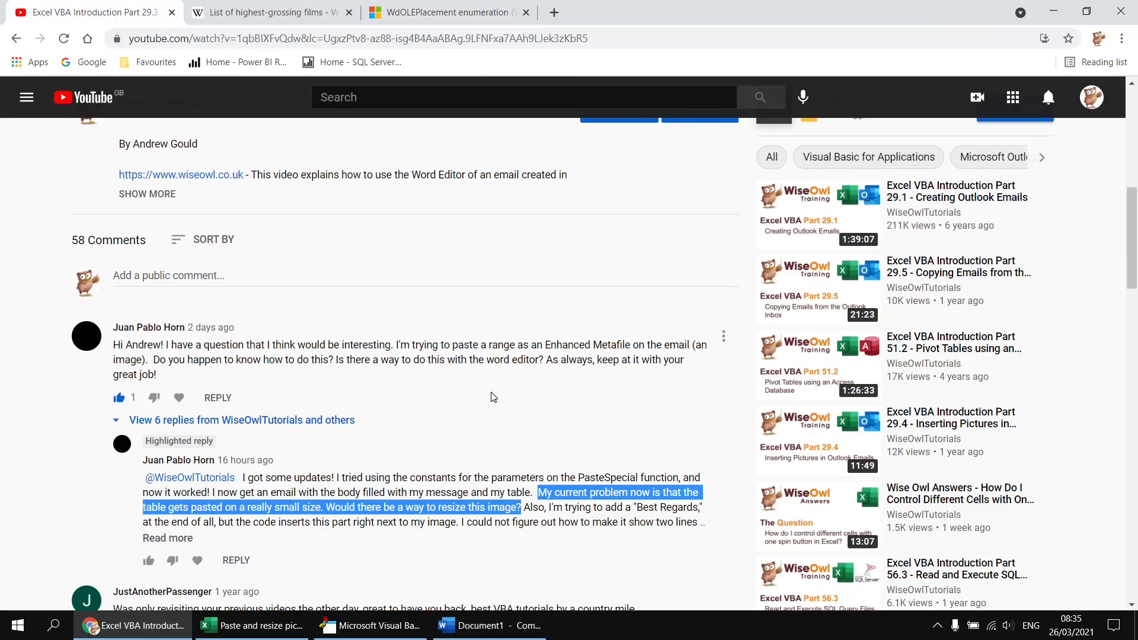
{"action": "mouse_move", "coordinate": [512, 397]}
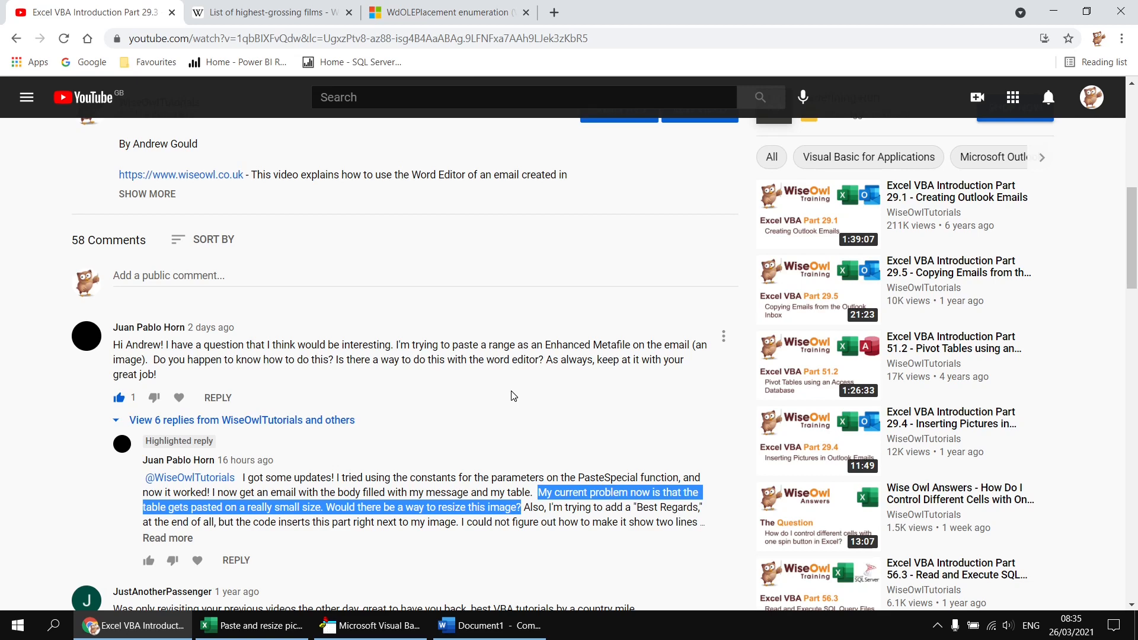